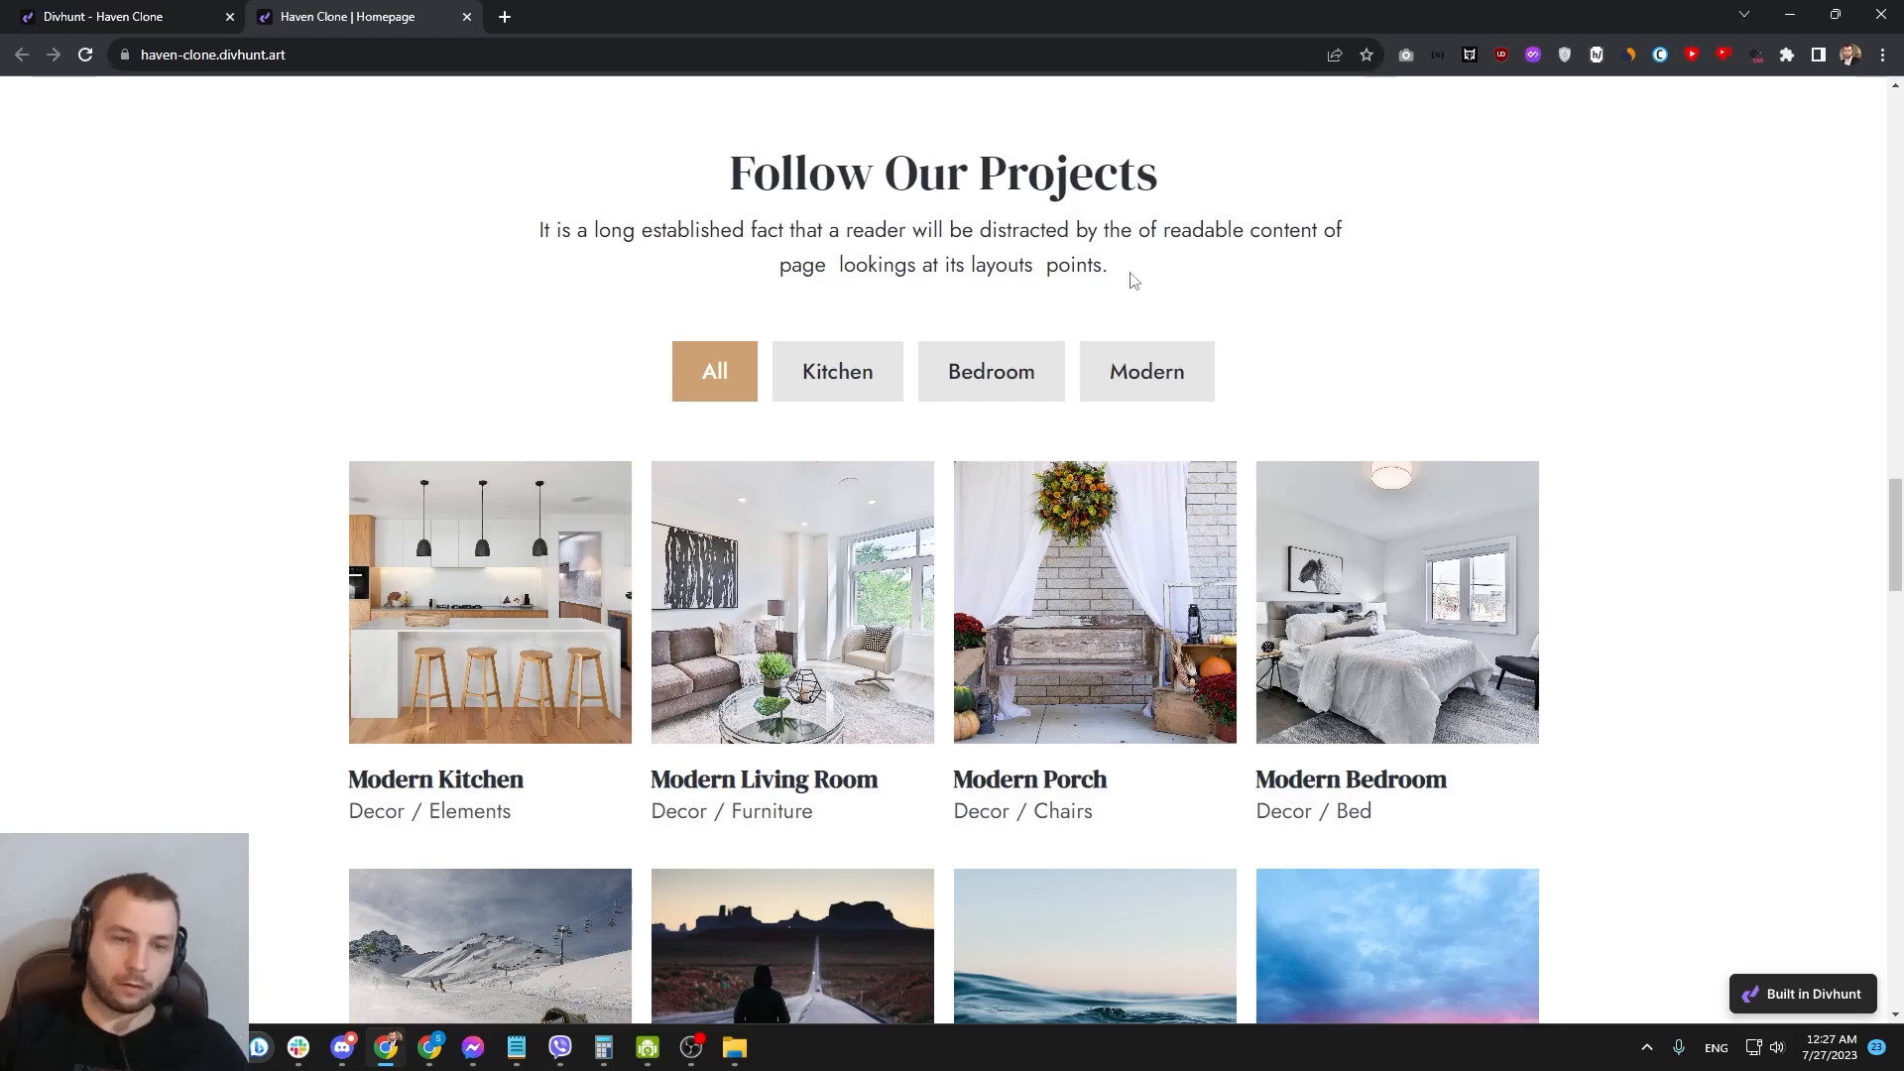
Step: Test the live filter with Modern, All, Bedroom, then Modern, and return to the builder
click(1145, 372)
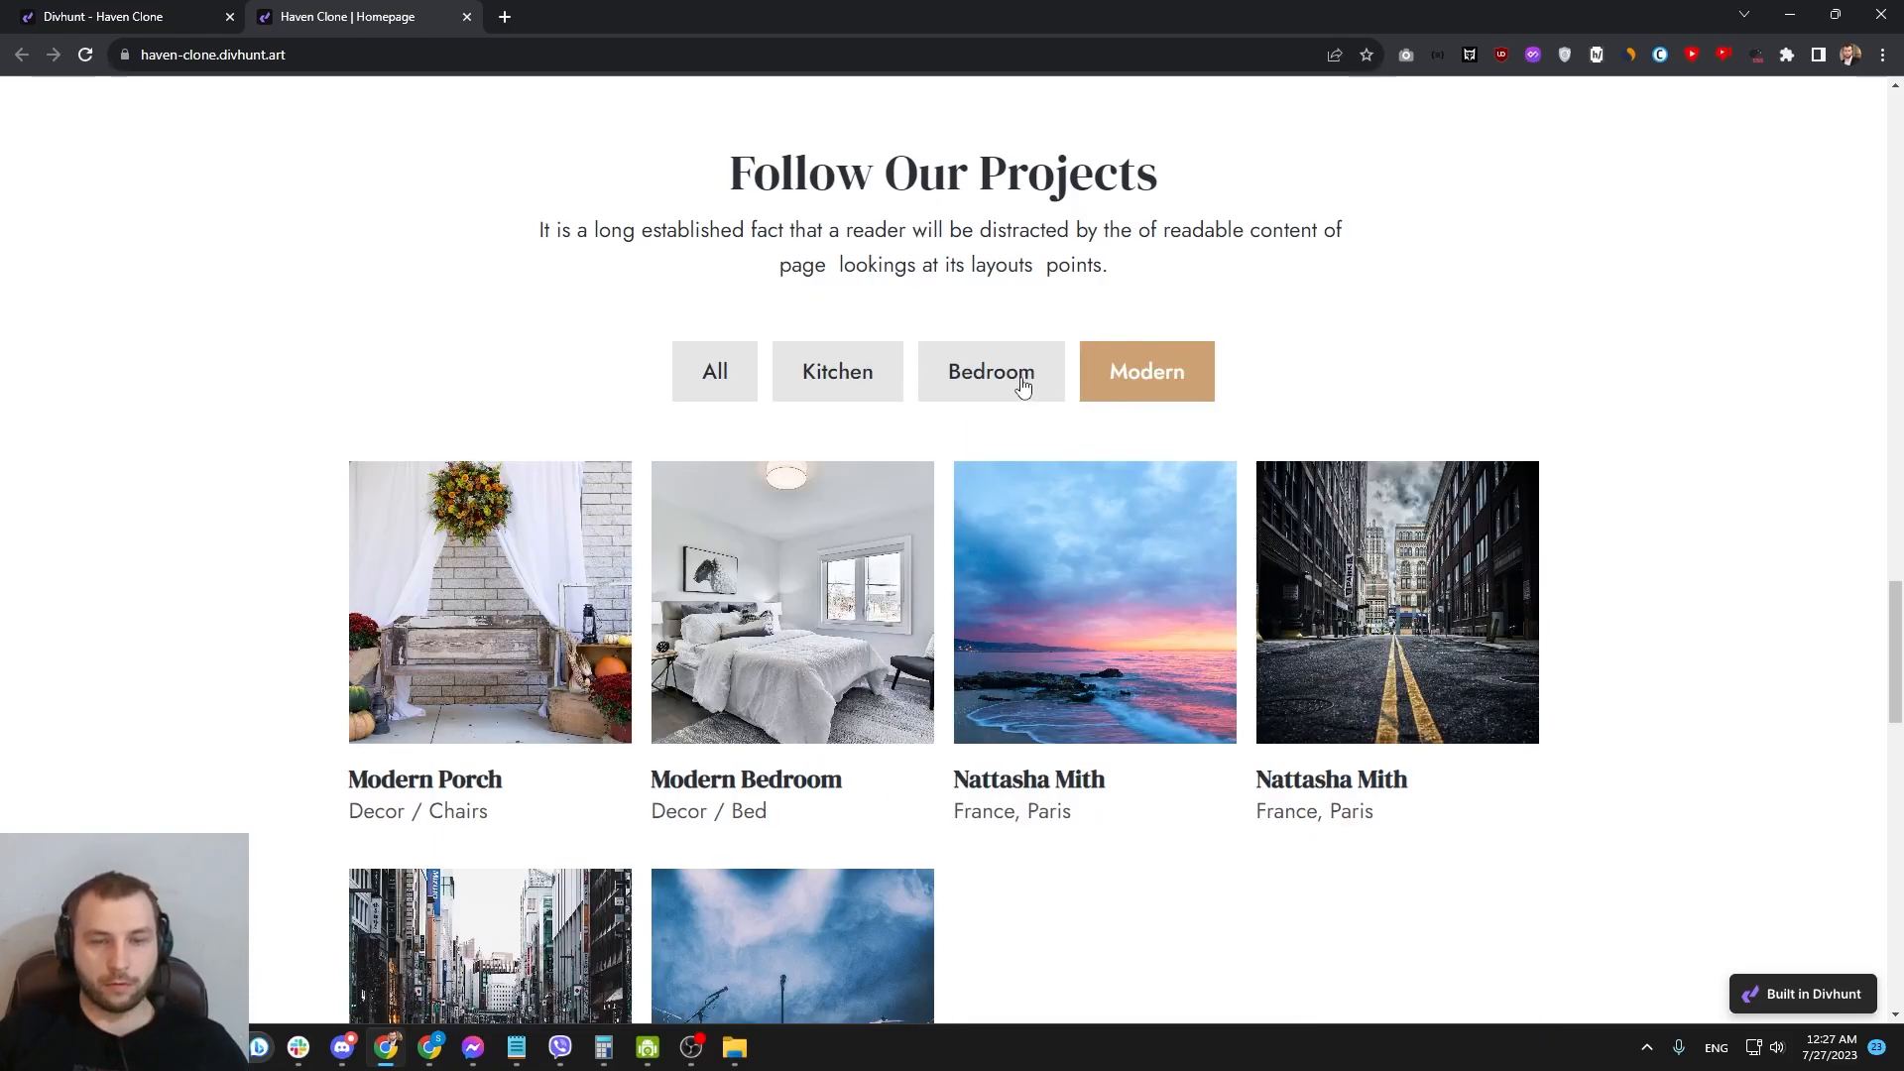
click(714, 370)
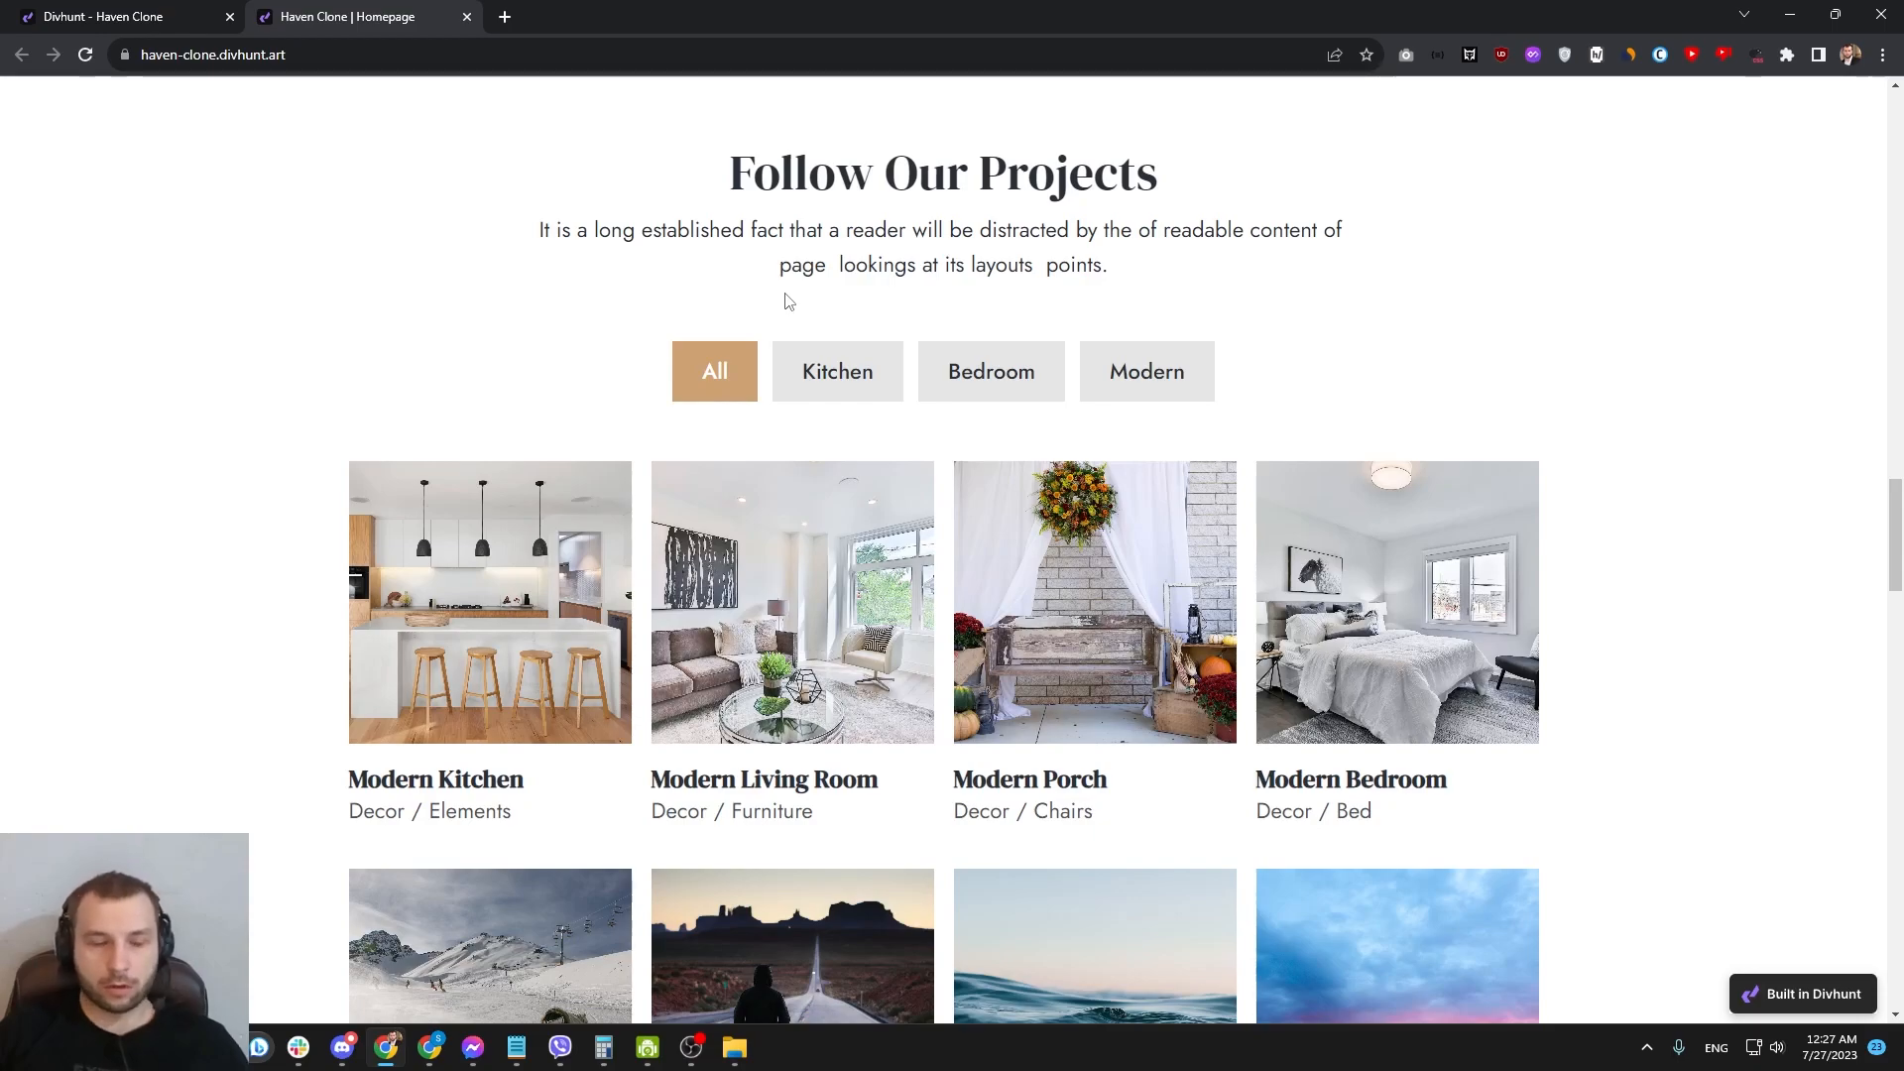
scroll(down, 3)
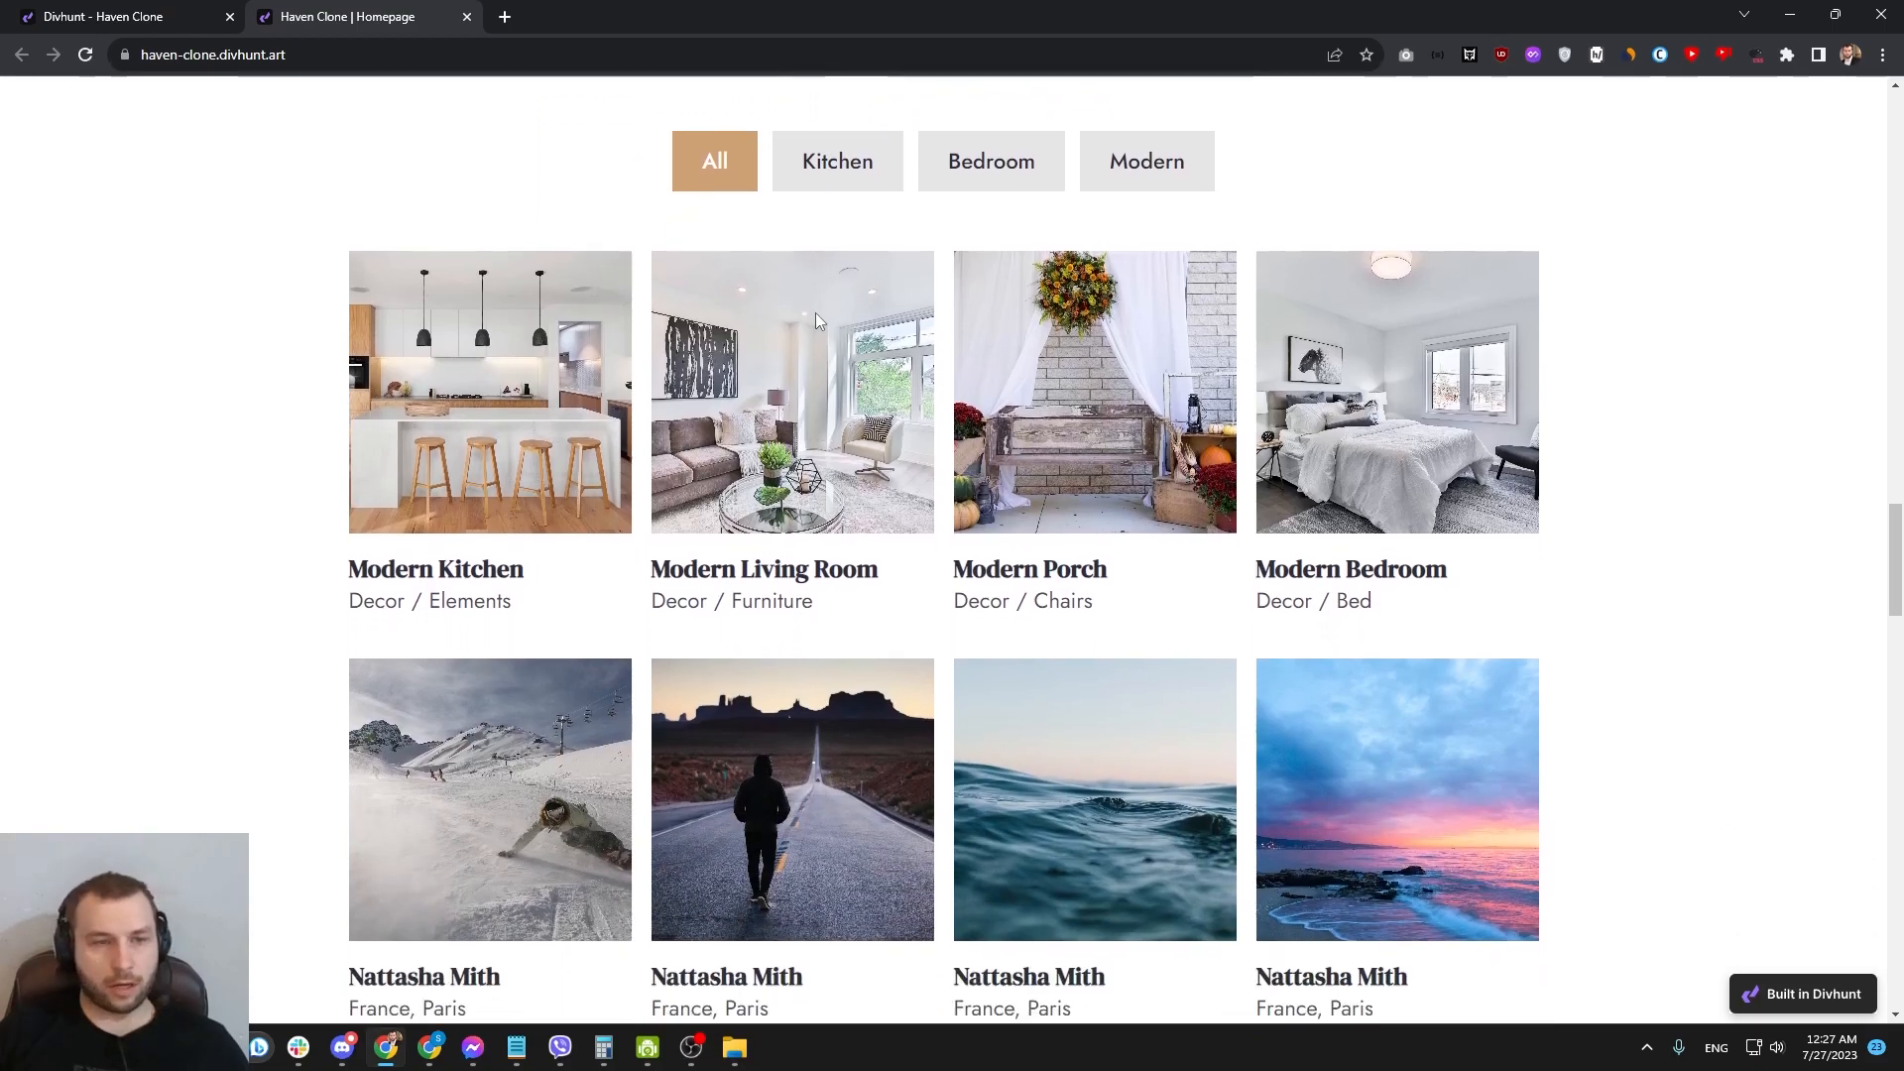
scroll(down, 3)
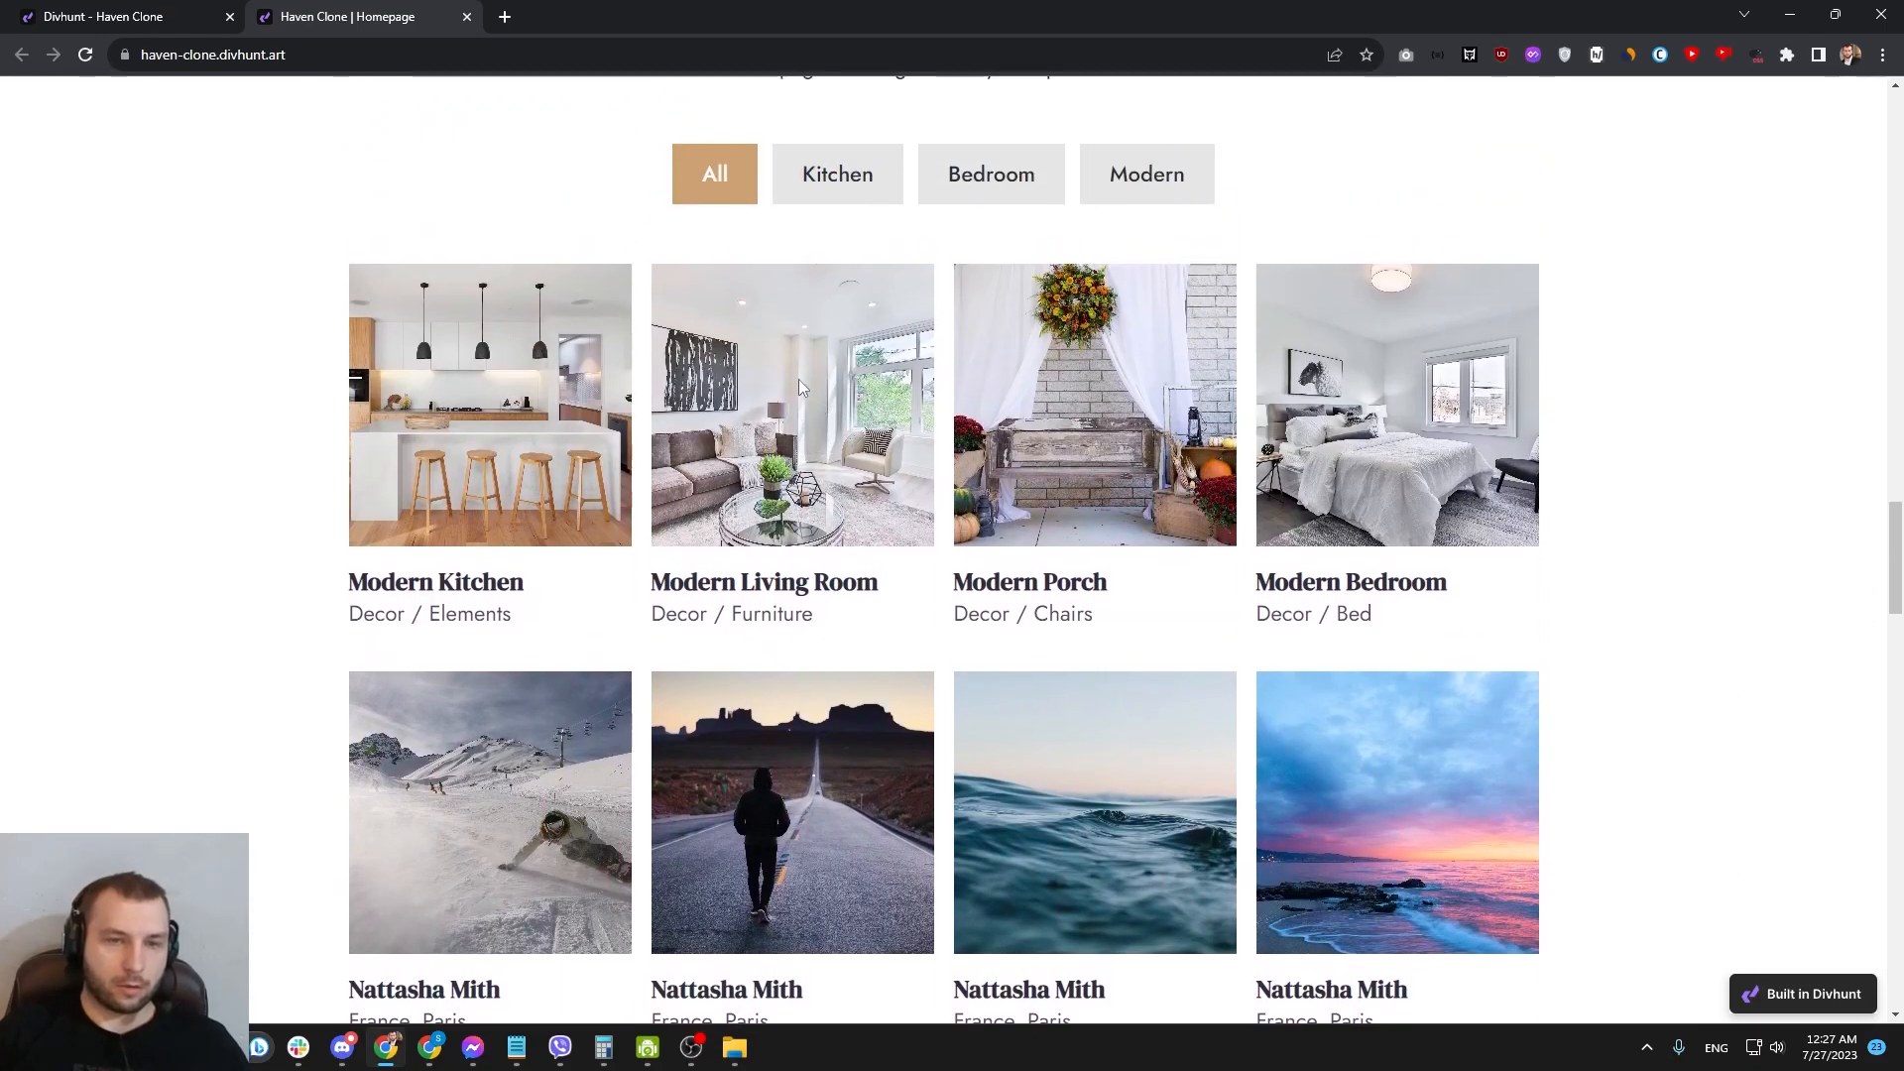
scroll(down, 3)
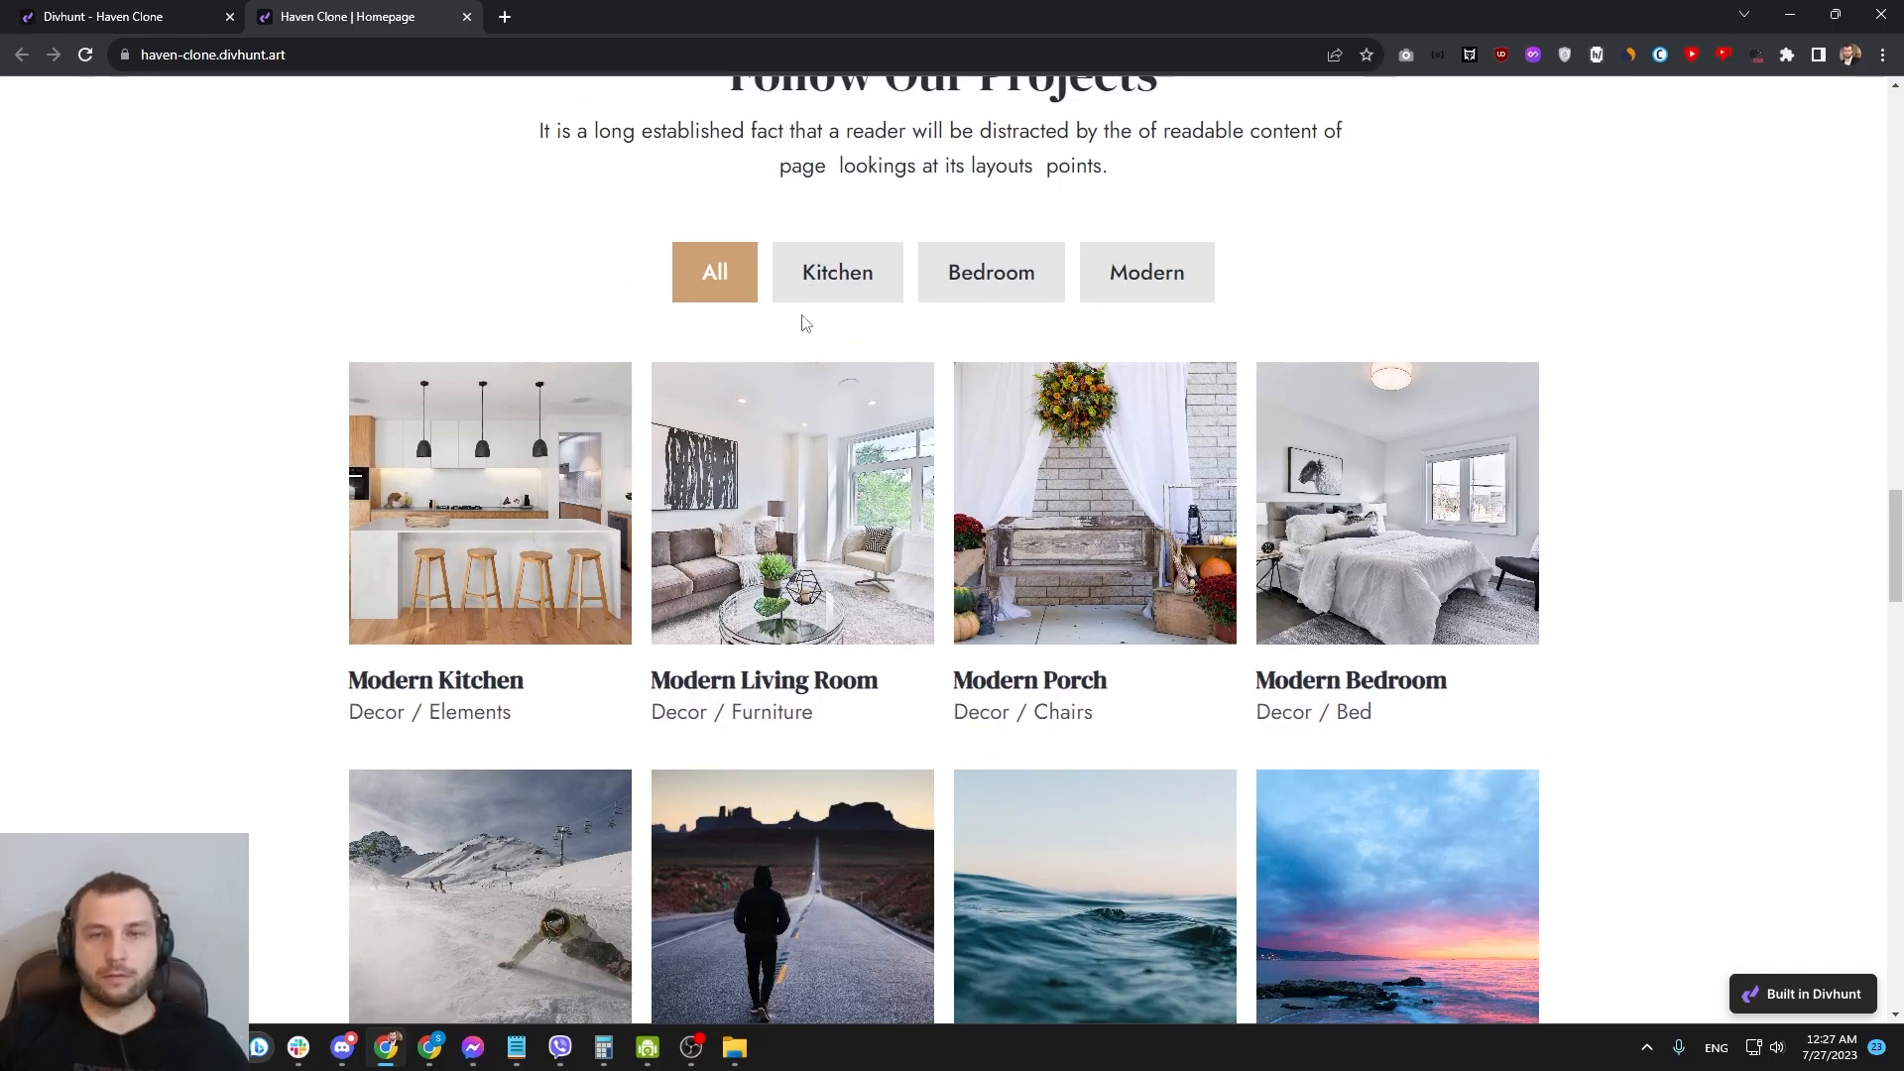
click(990, 270)
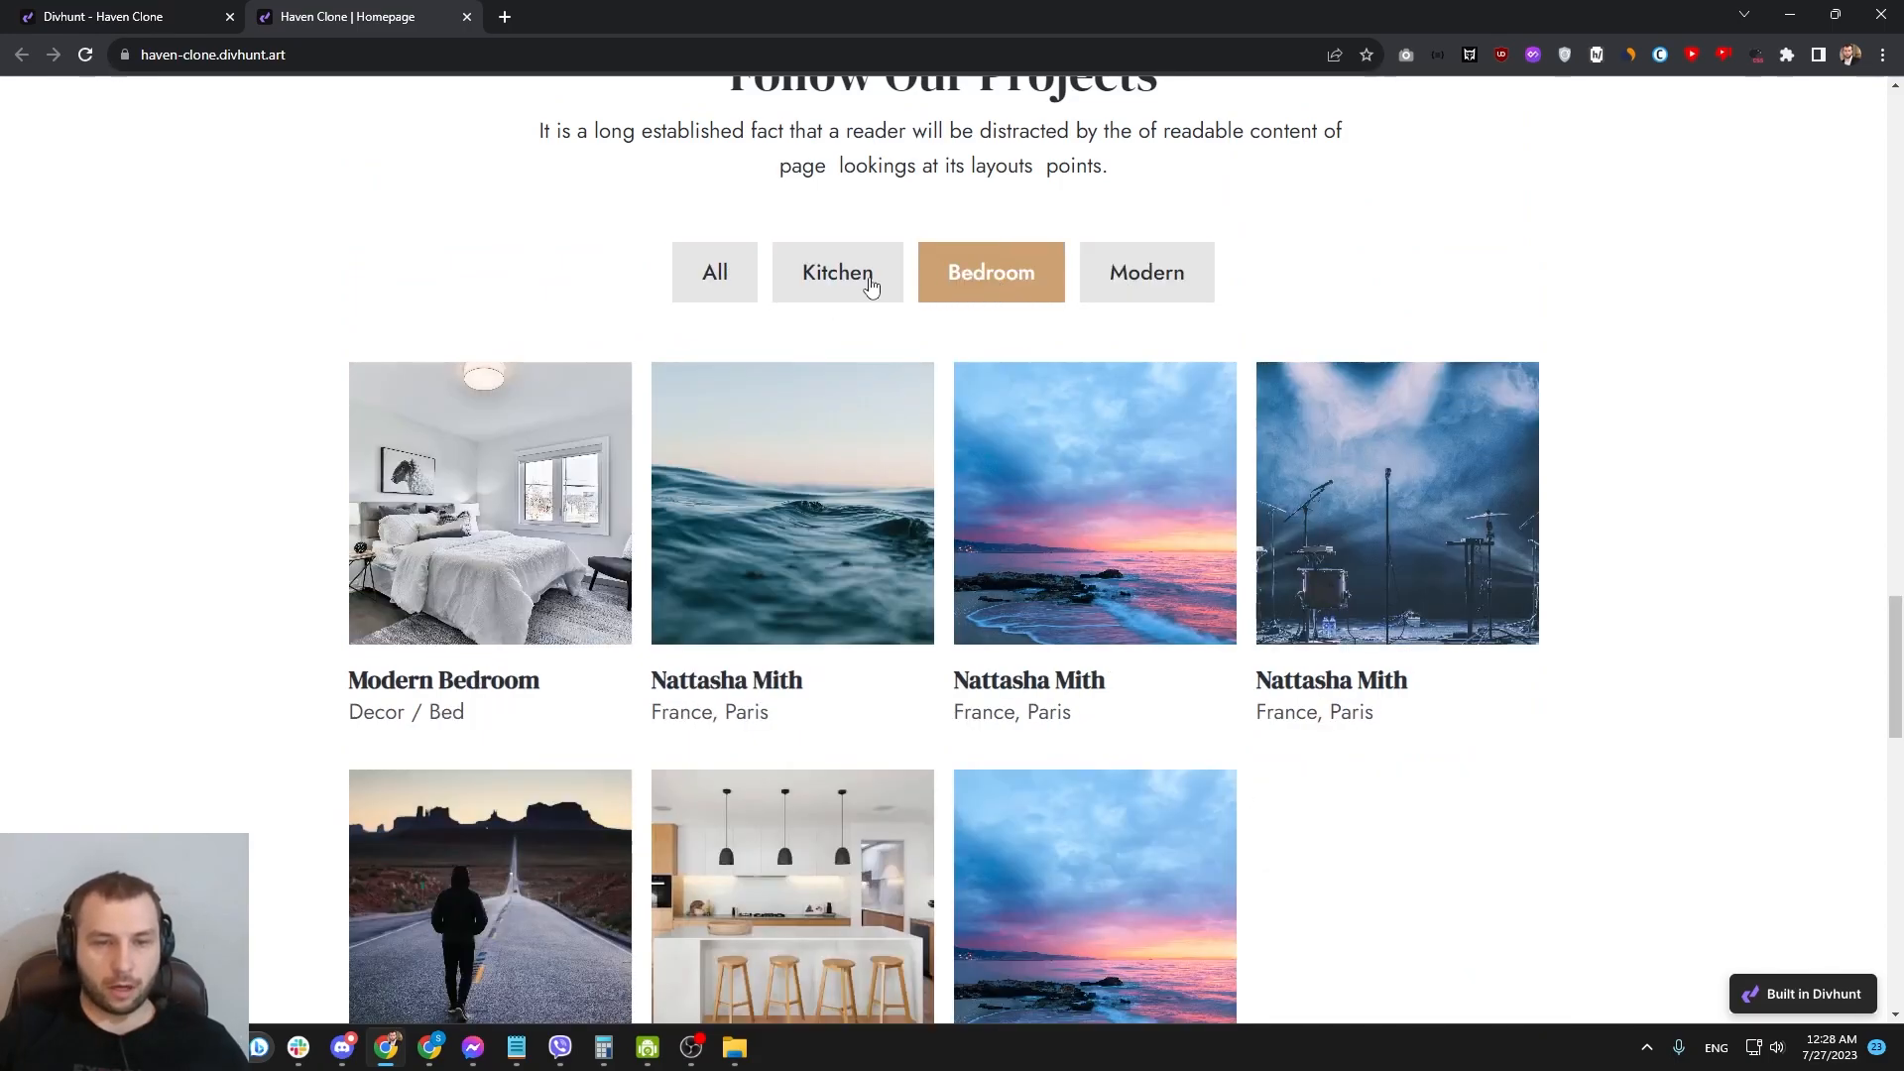
click(1146, 270)
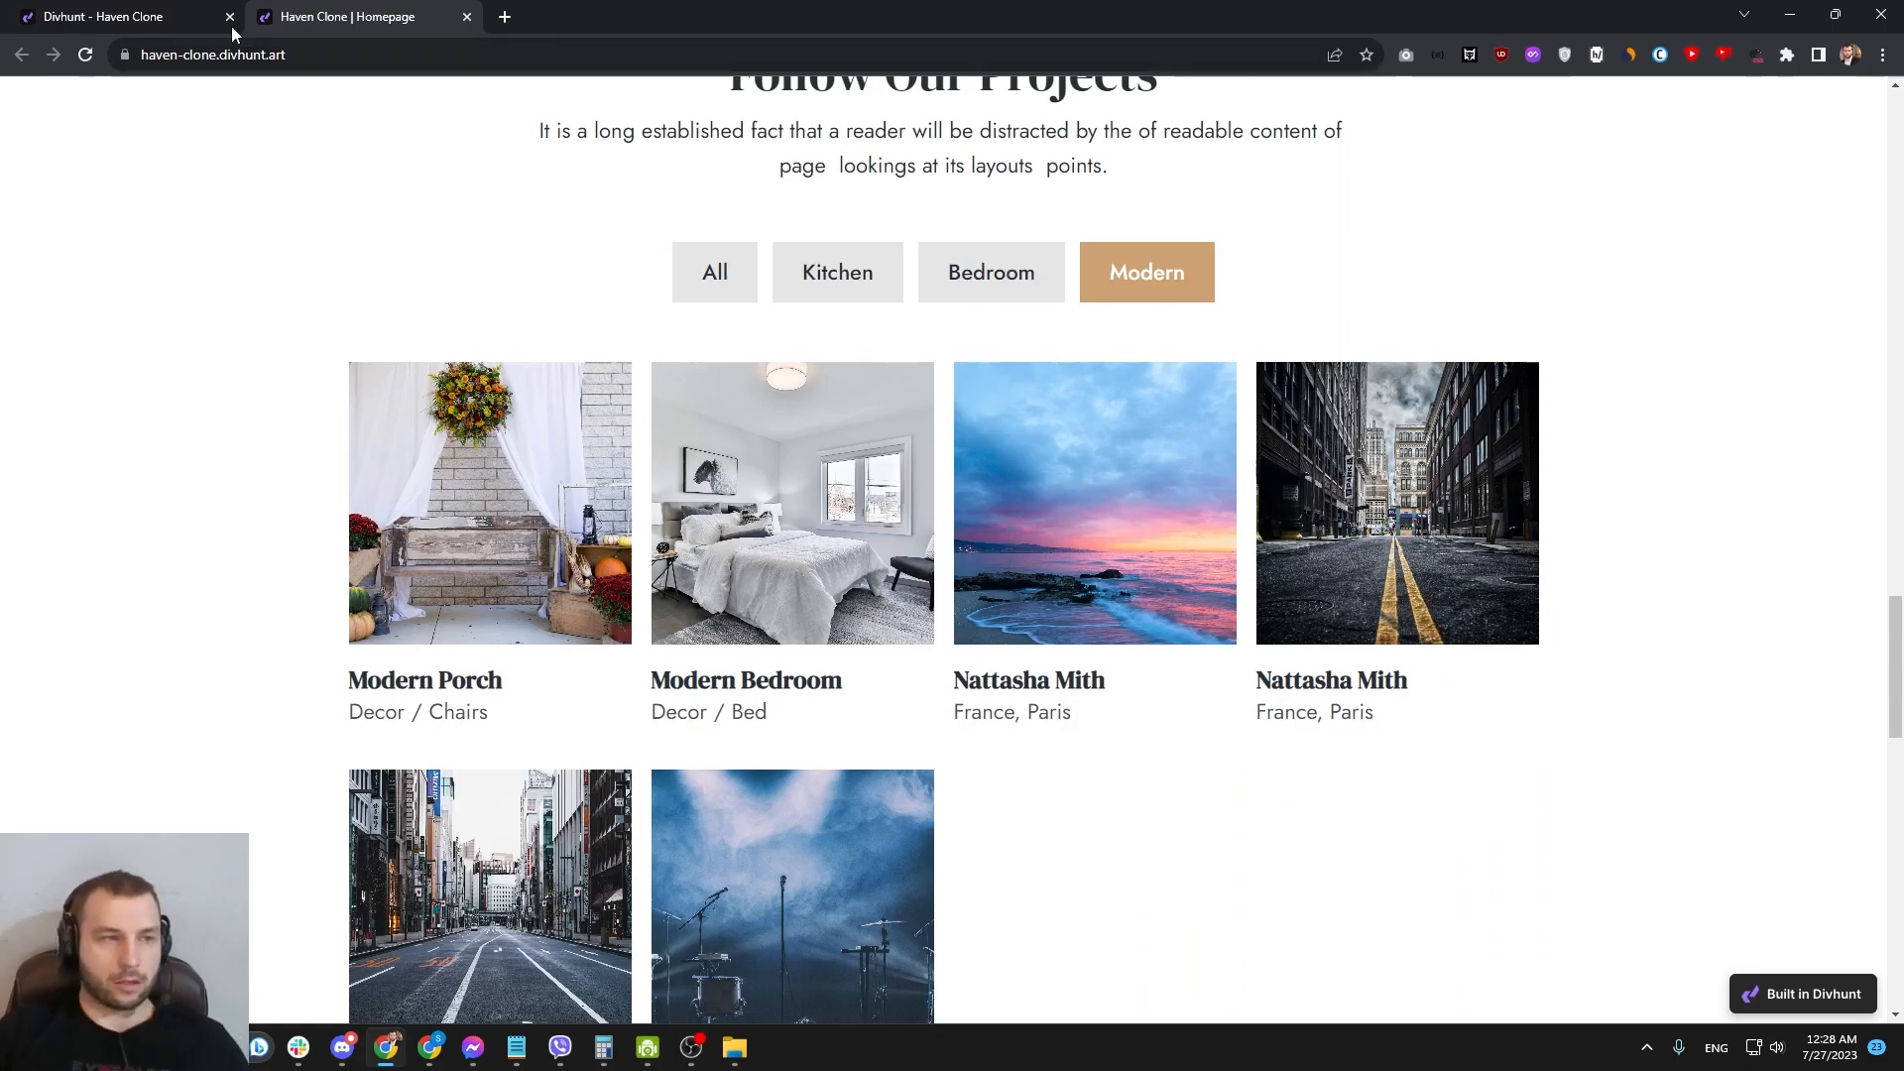
click(109, 16)
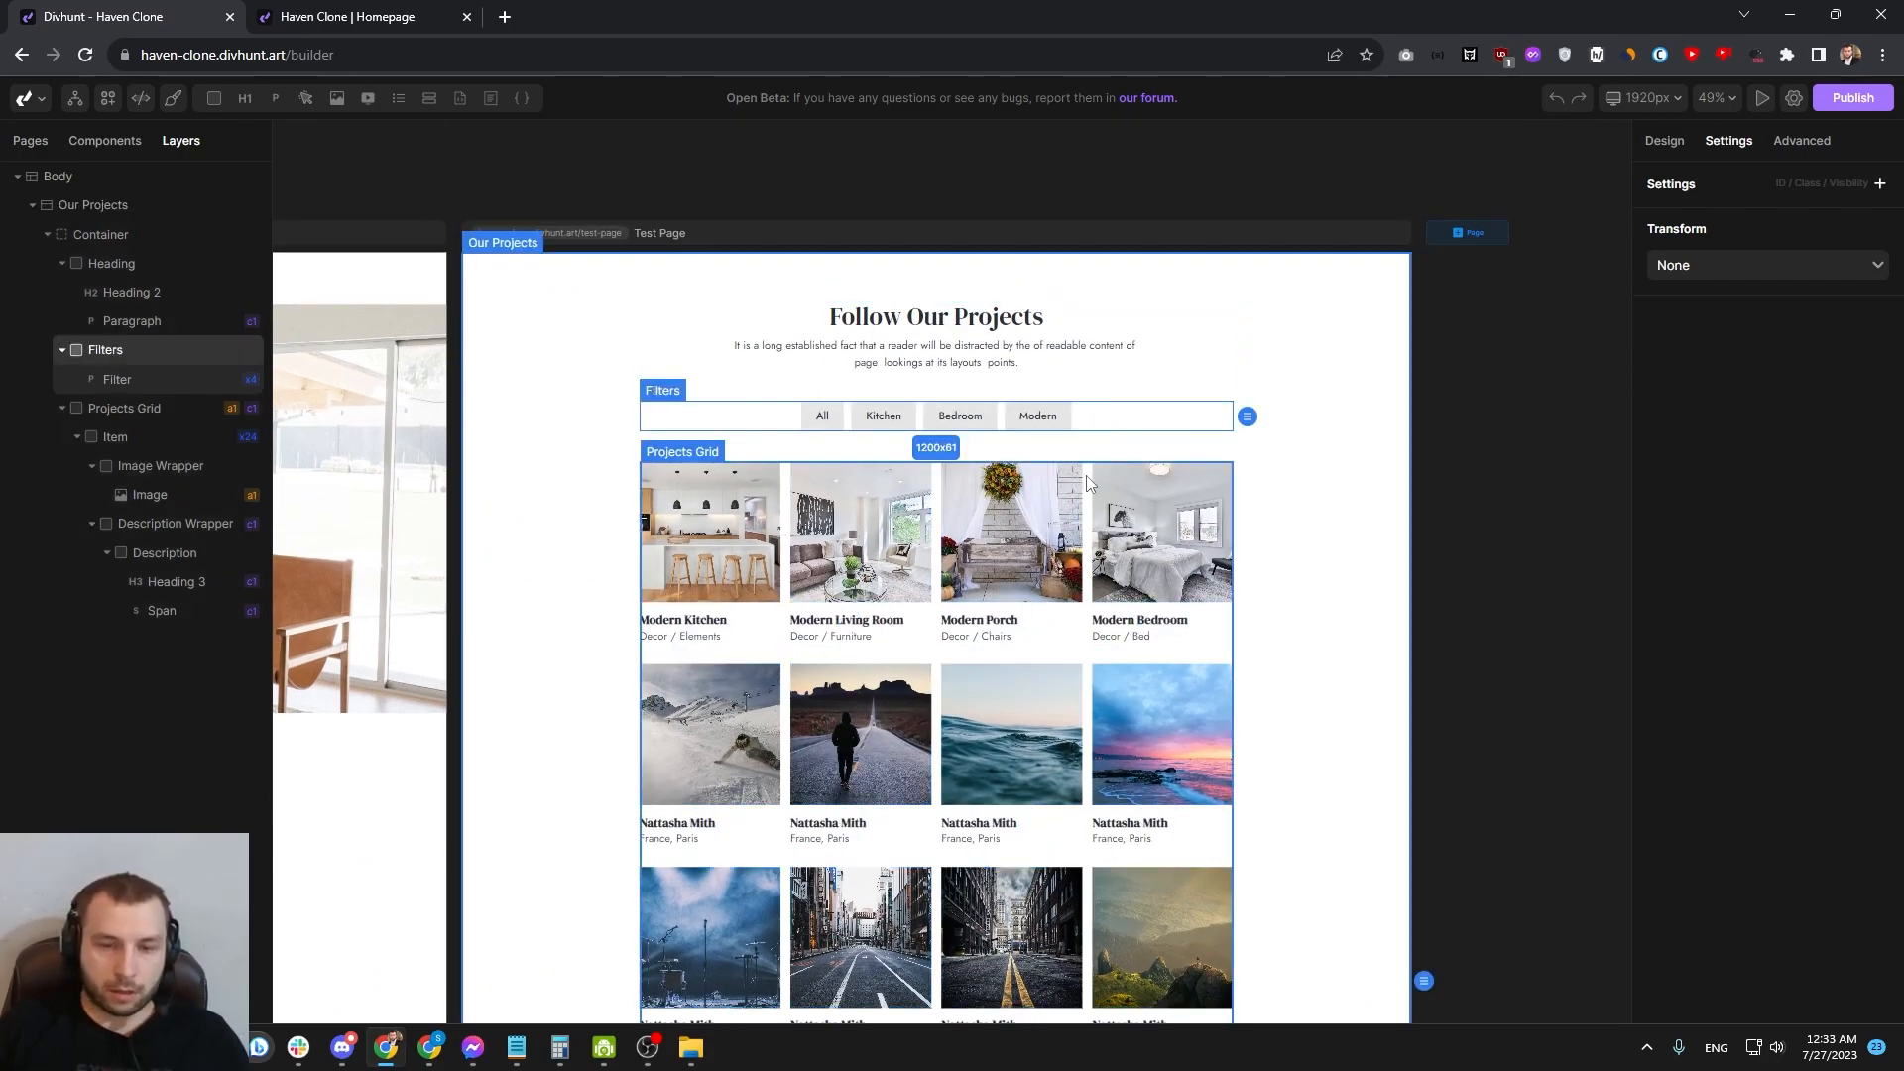
Step: Confirm the Projects Grid's ID is 'projects' and bring up Project Settings for Haven Clone
click(124, 407)
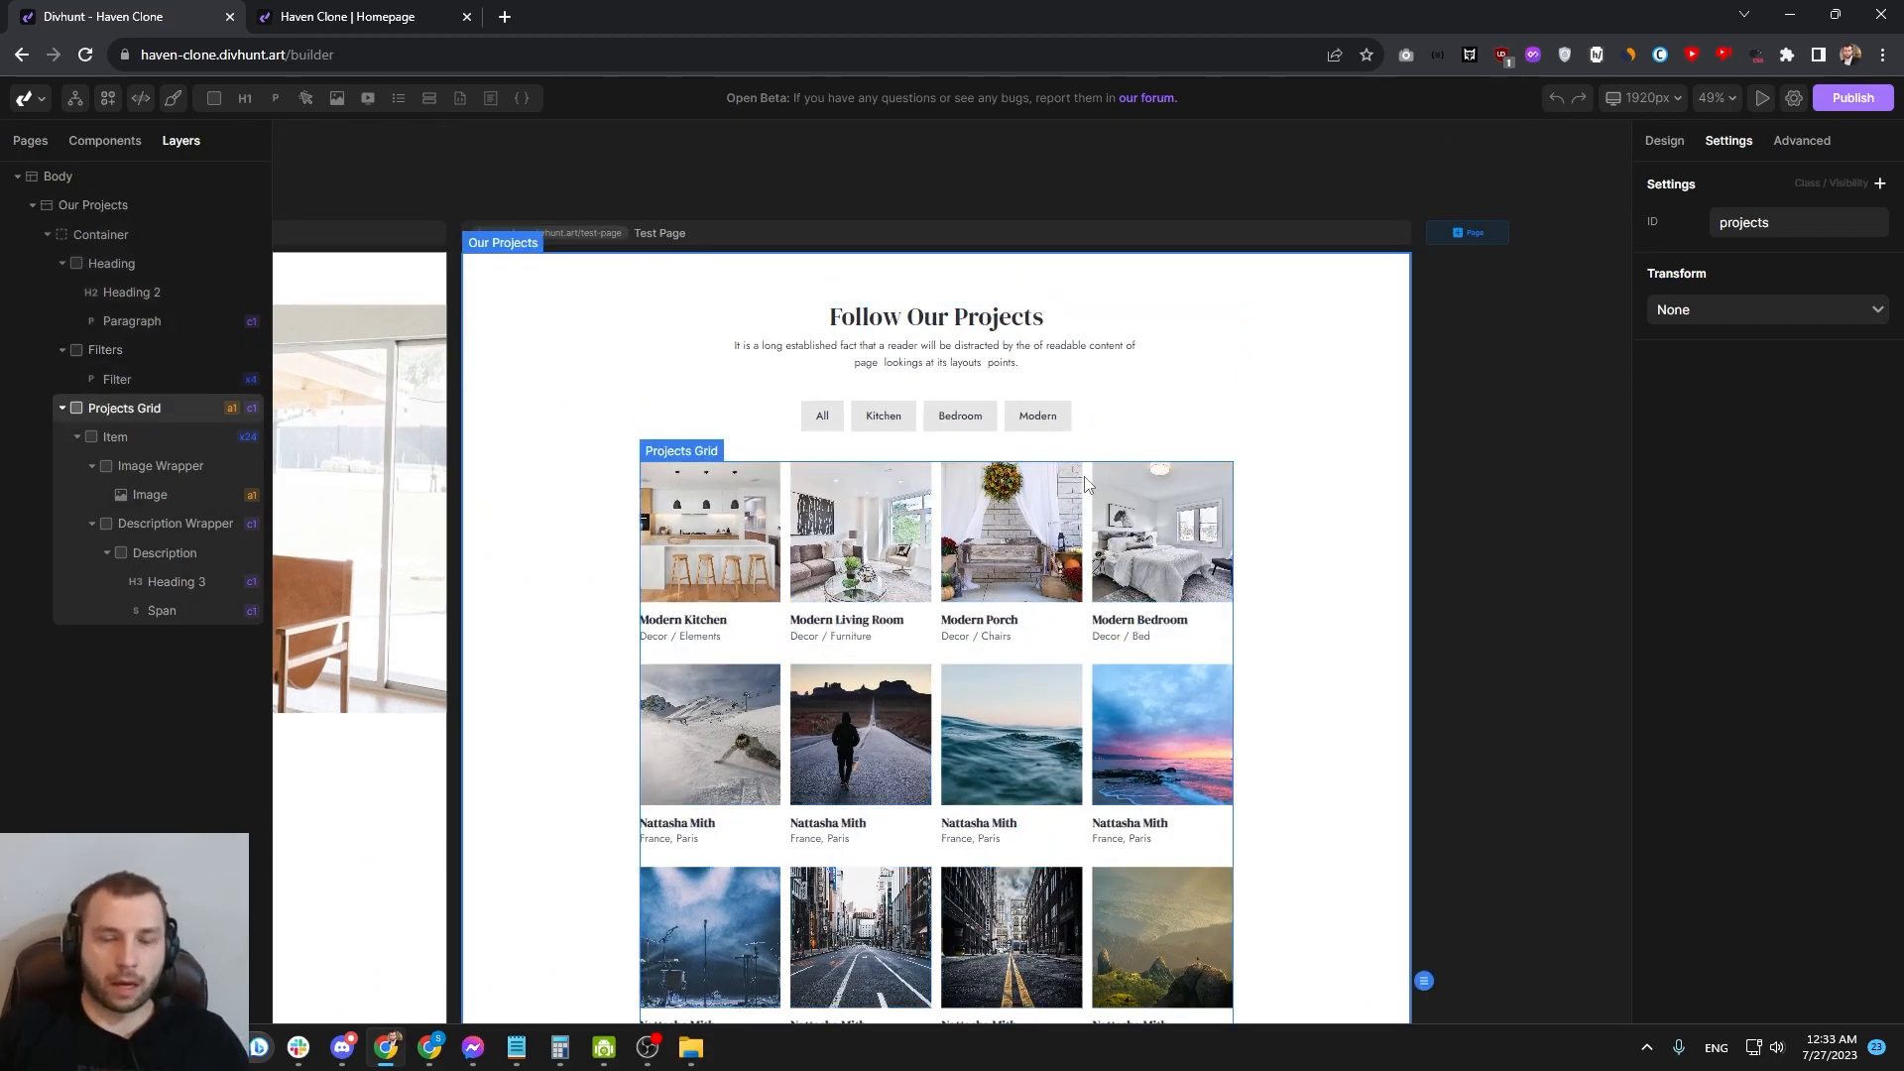
click(1792, 98)
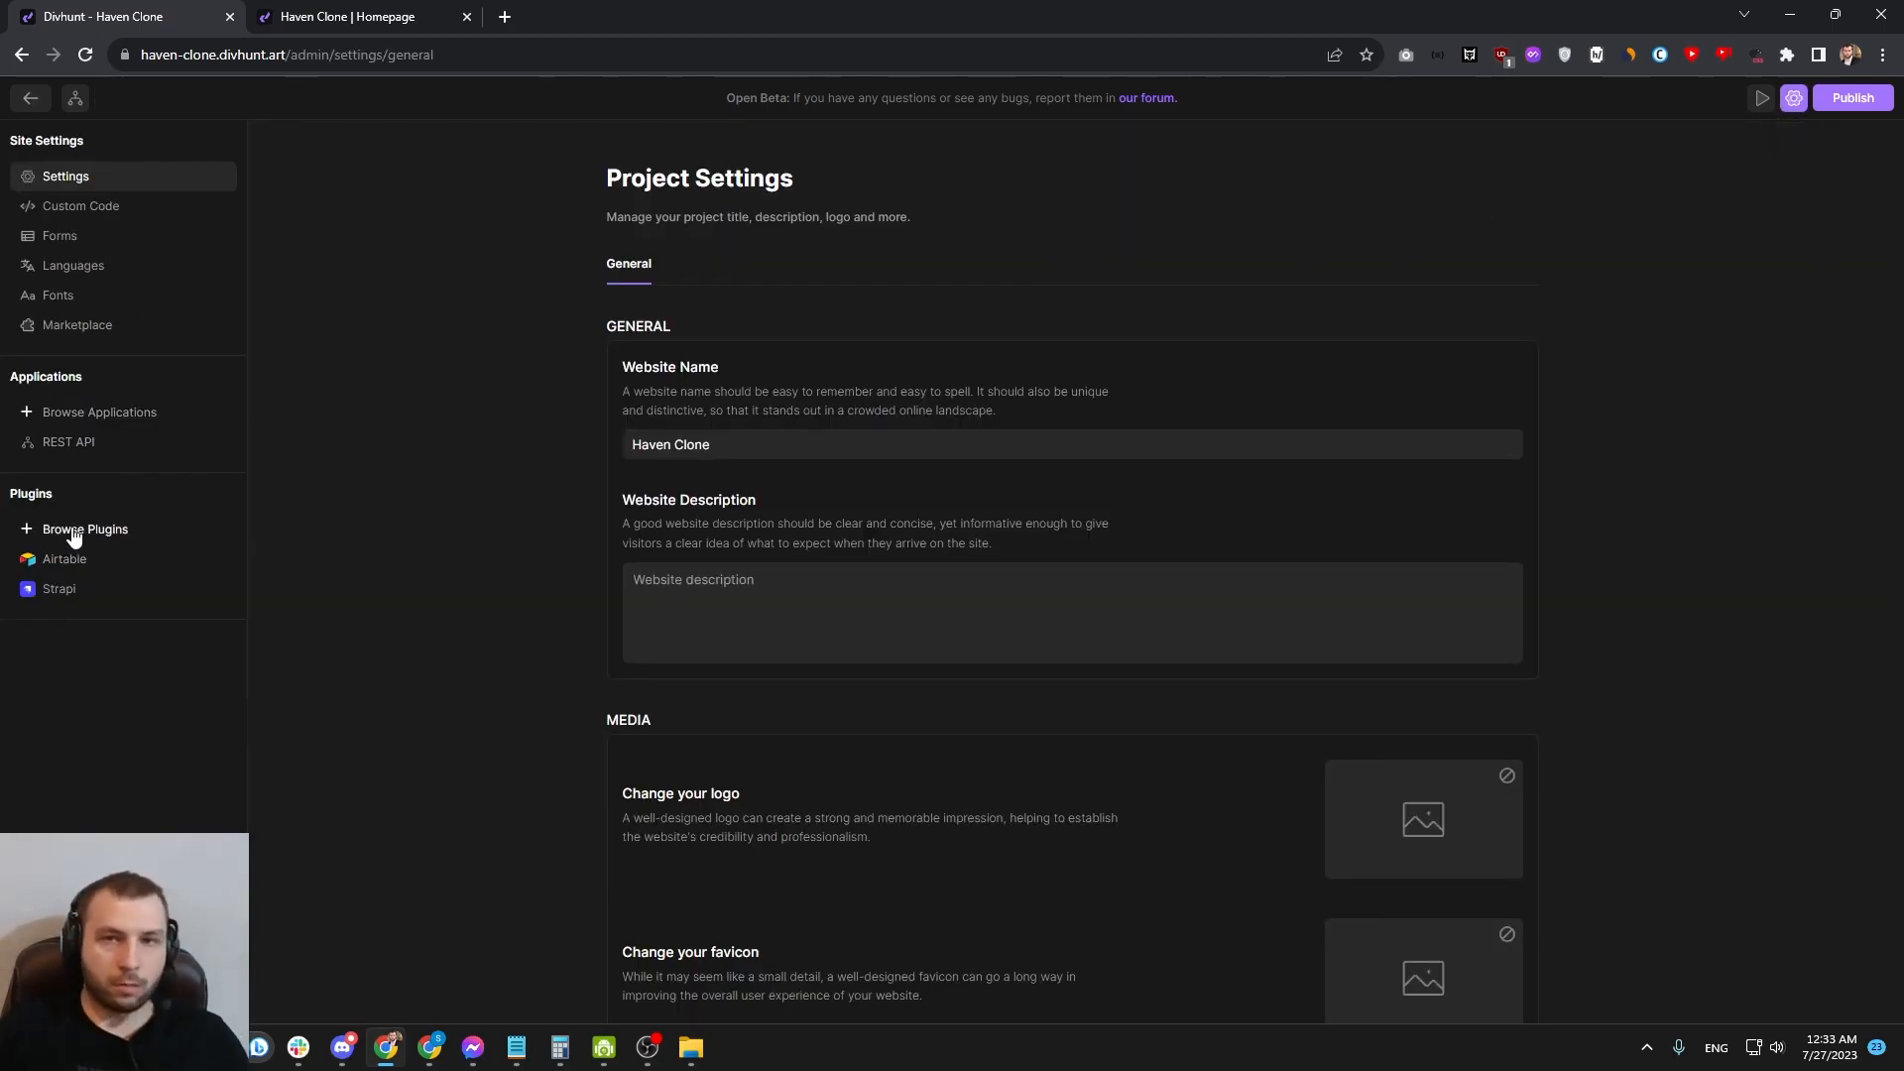
Step: Browse the plugin catalogue and select the installed Simple Filtering plugin's name
click(86, 529)
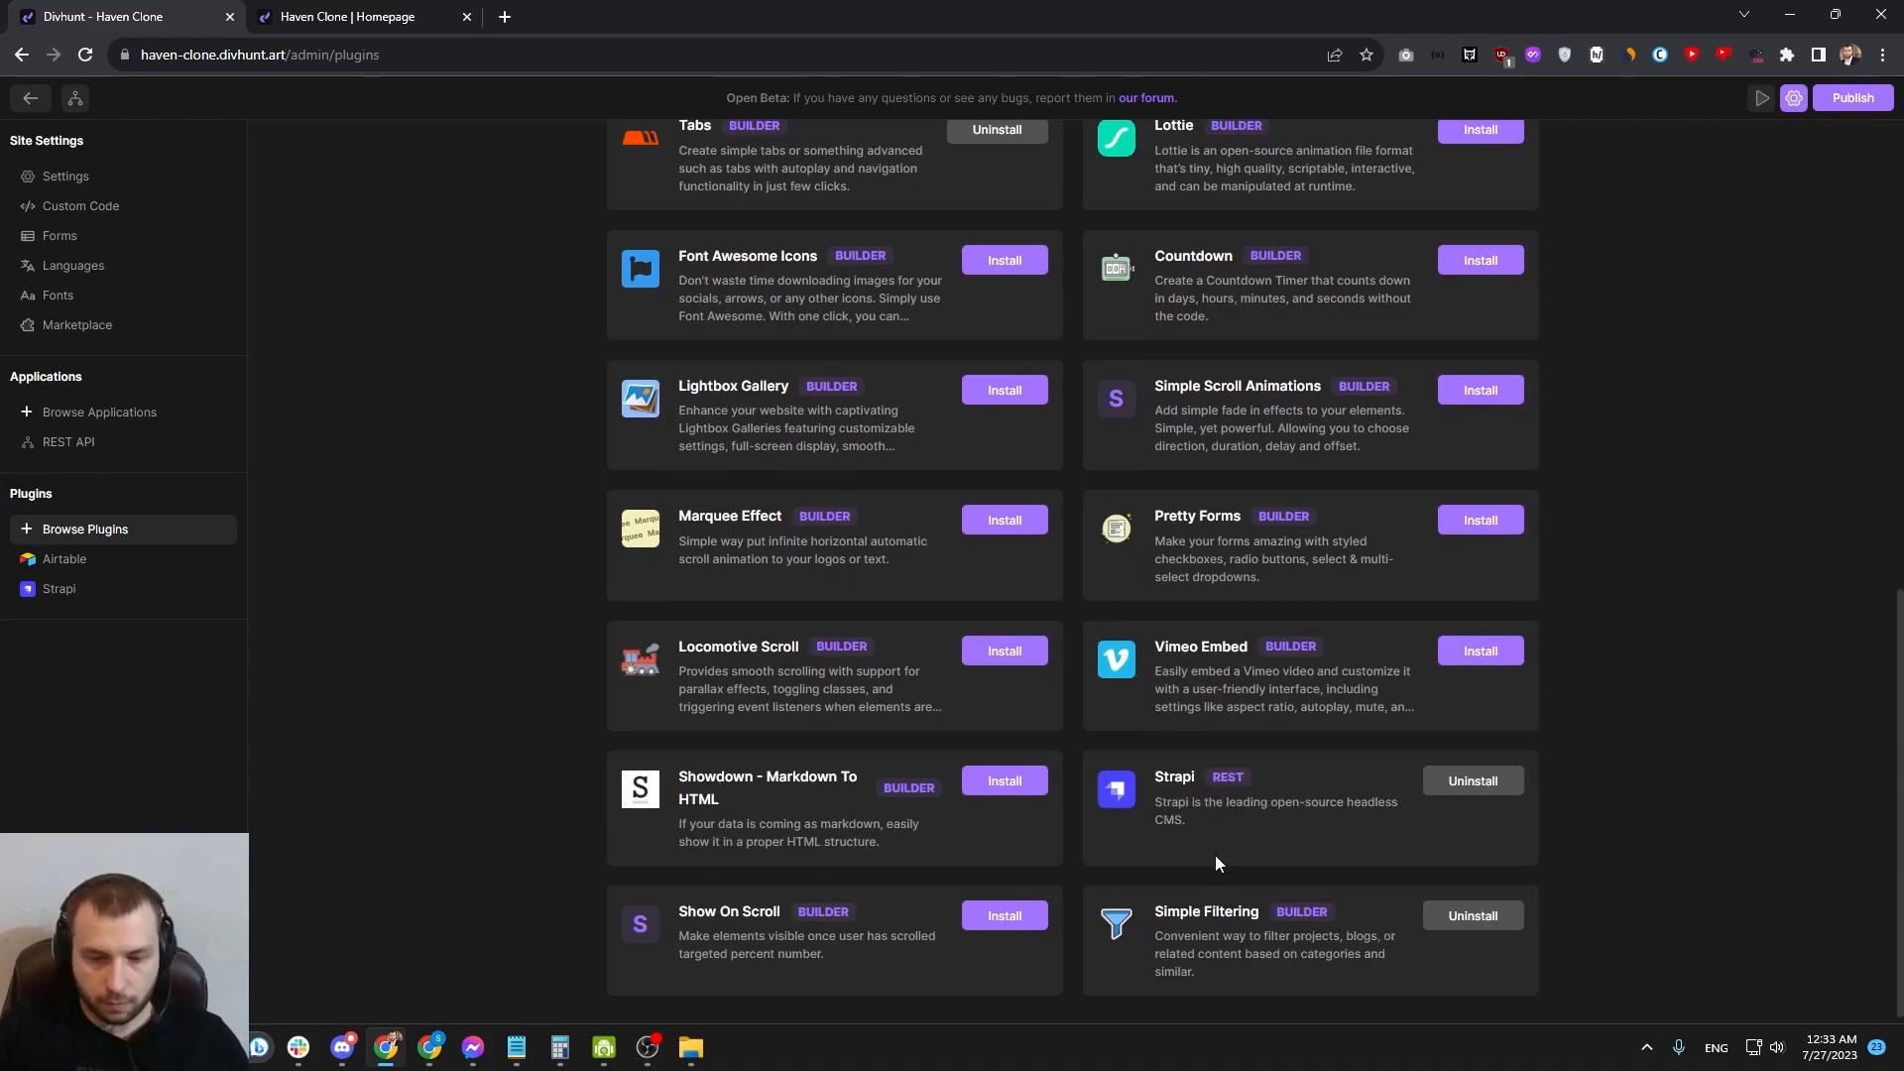
double_click(1205, 910)
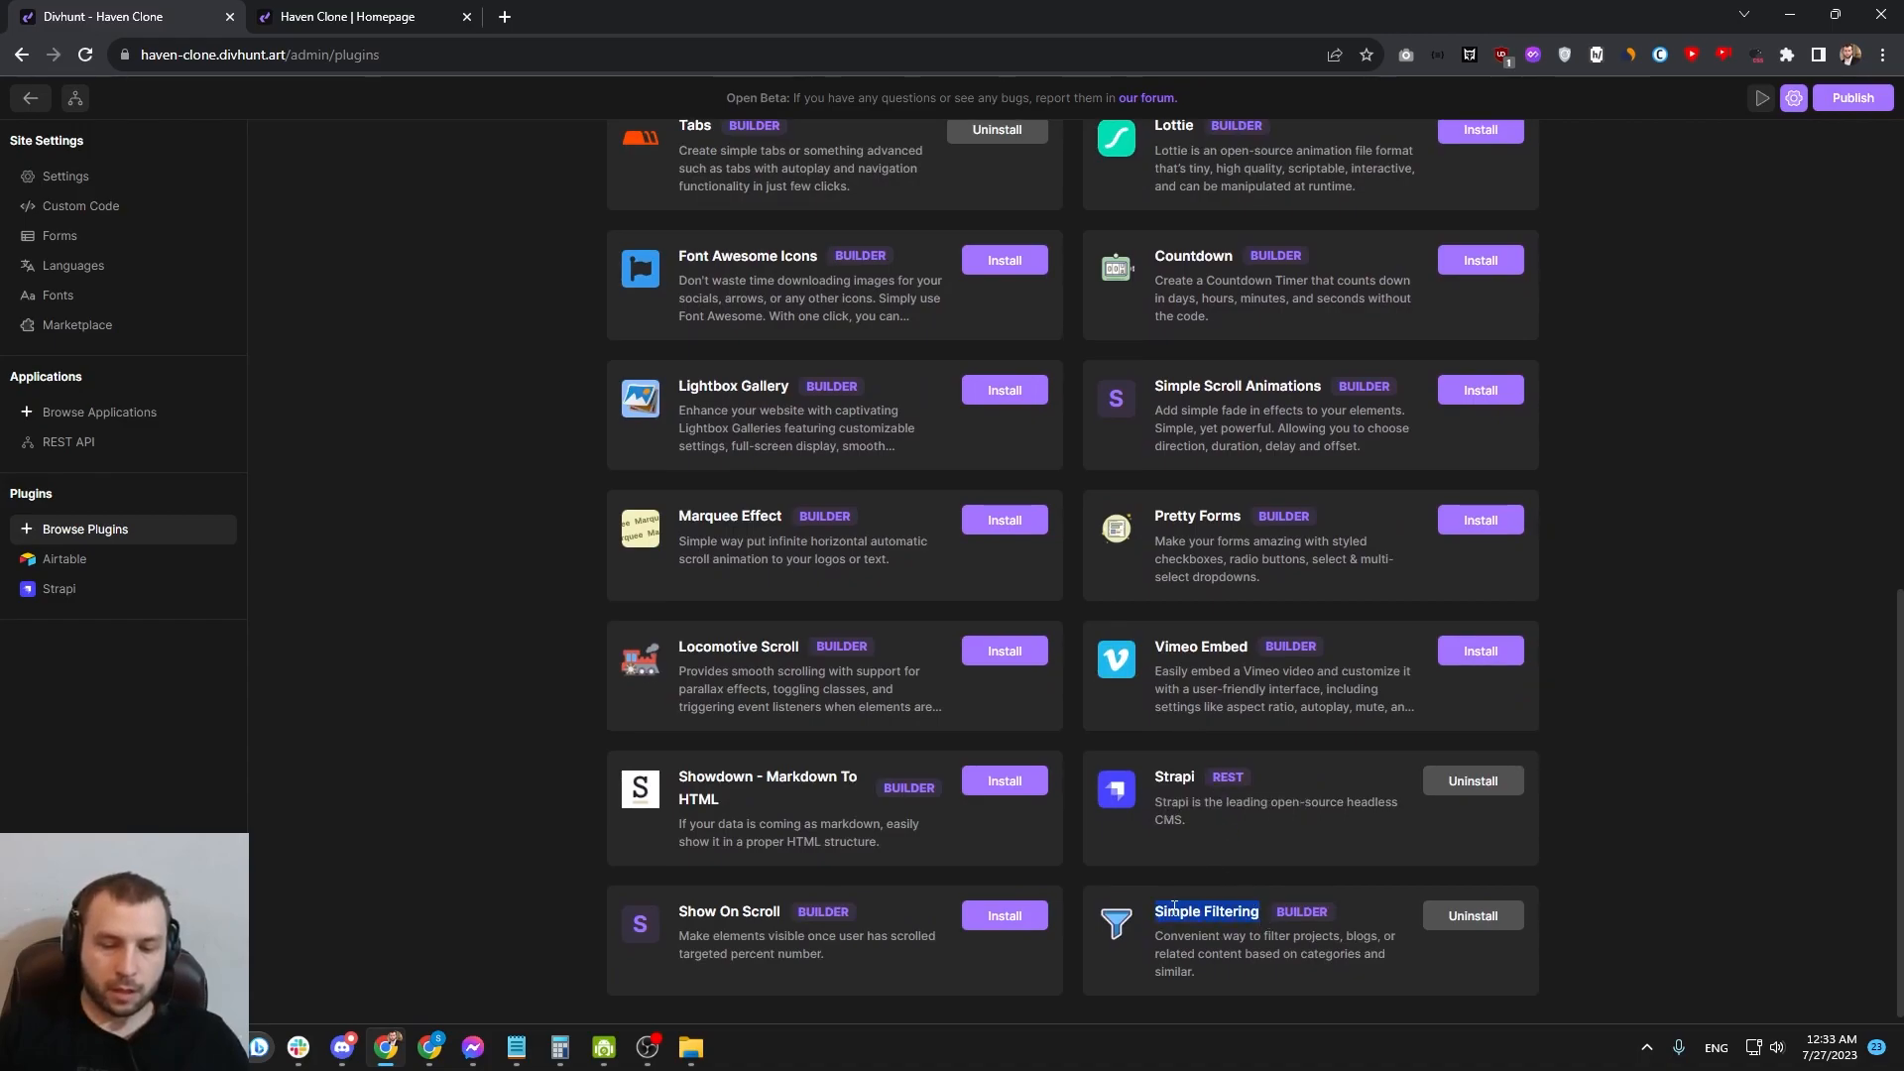
mouse_move(1325, 839)
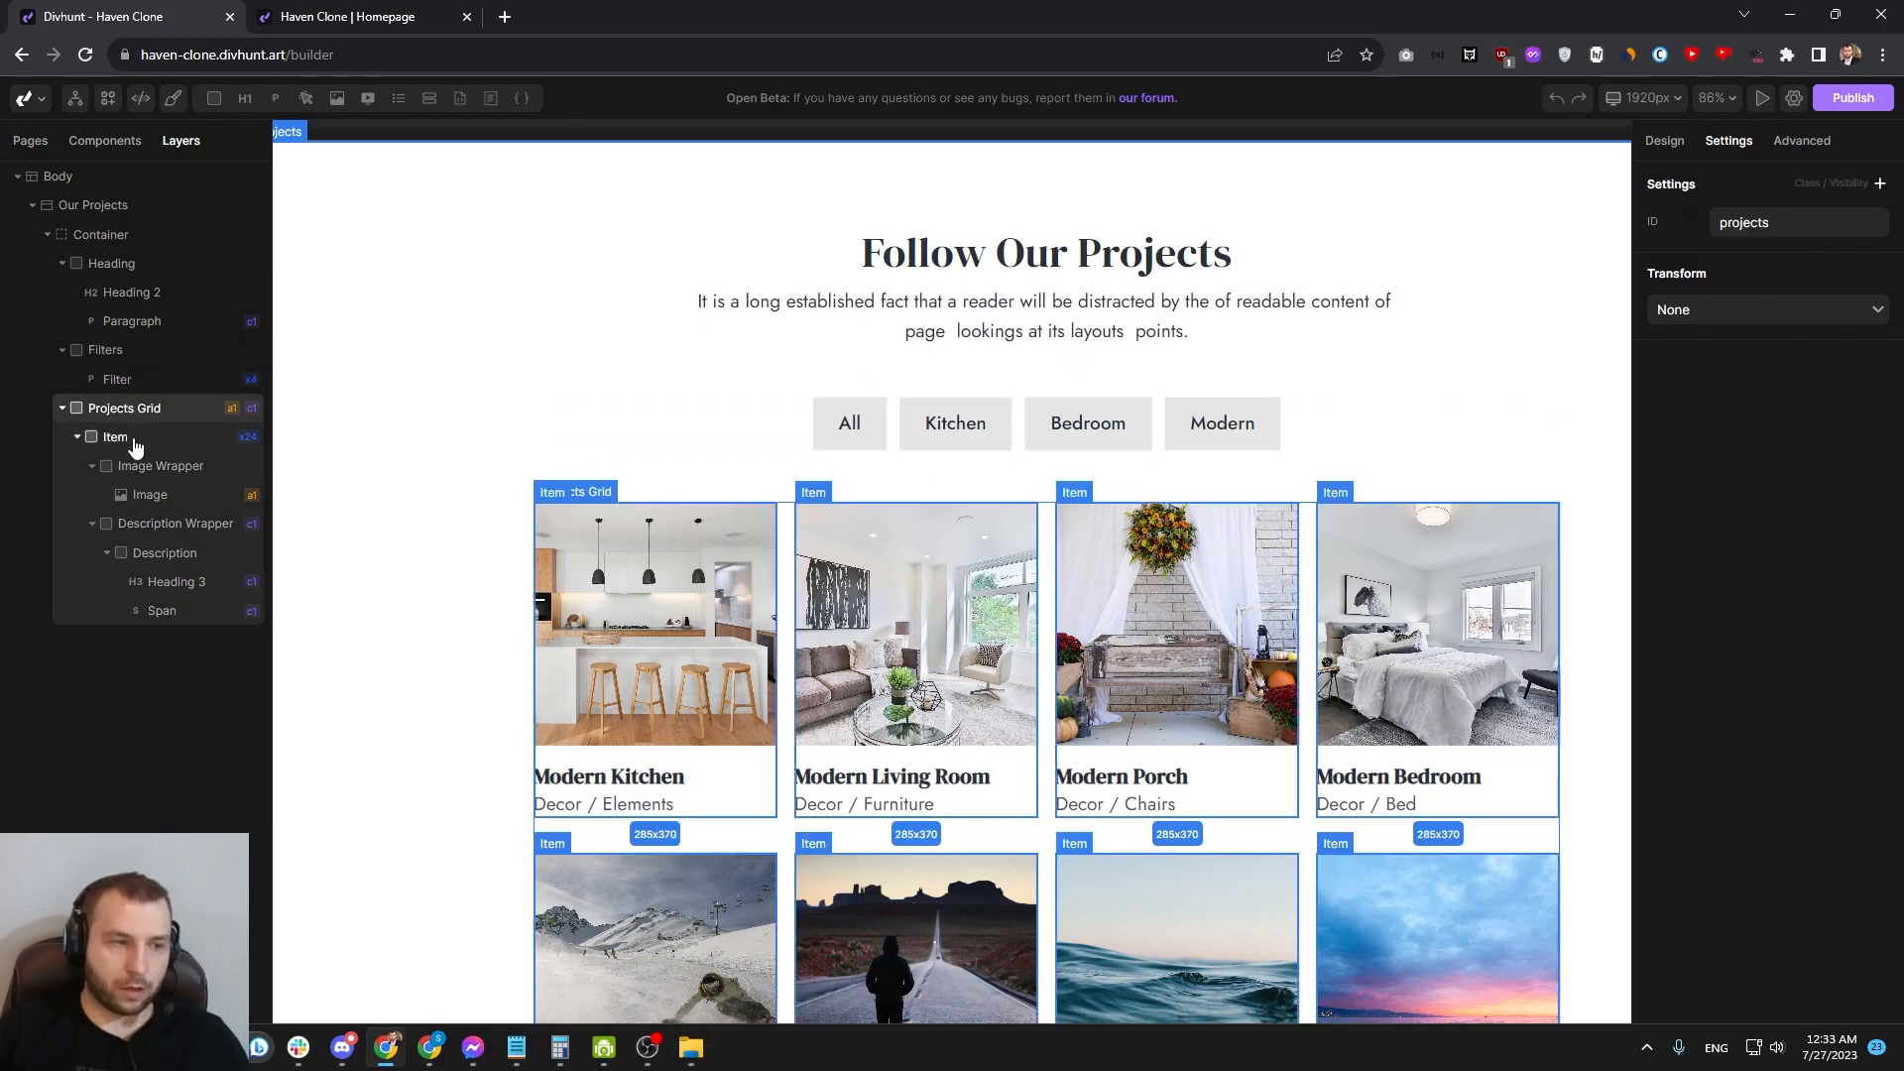
click(123, 408)
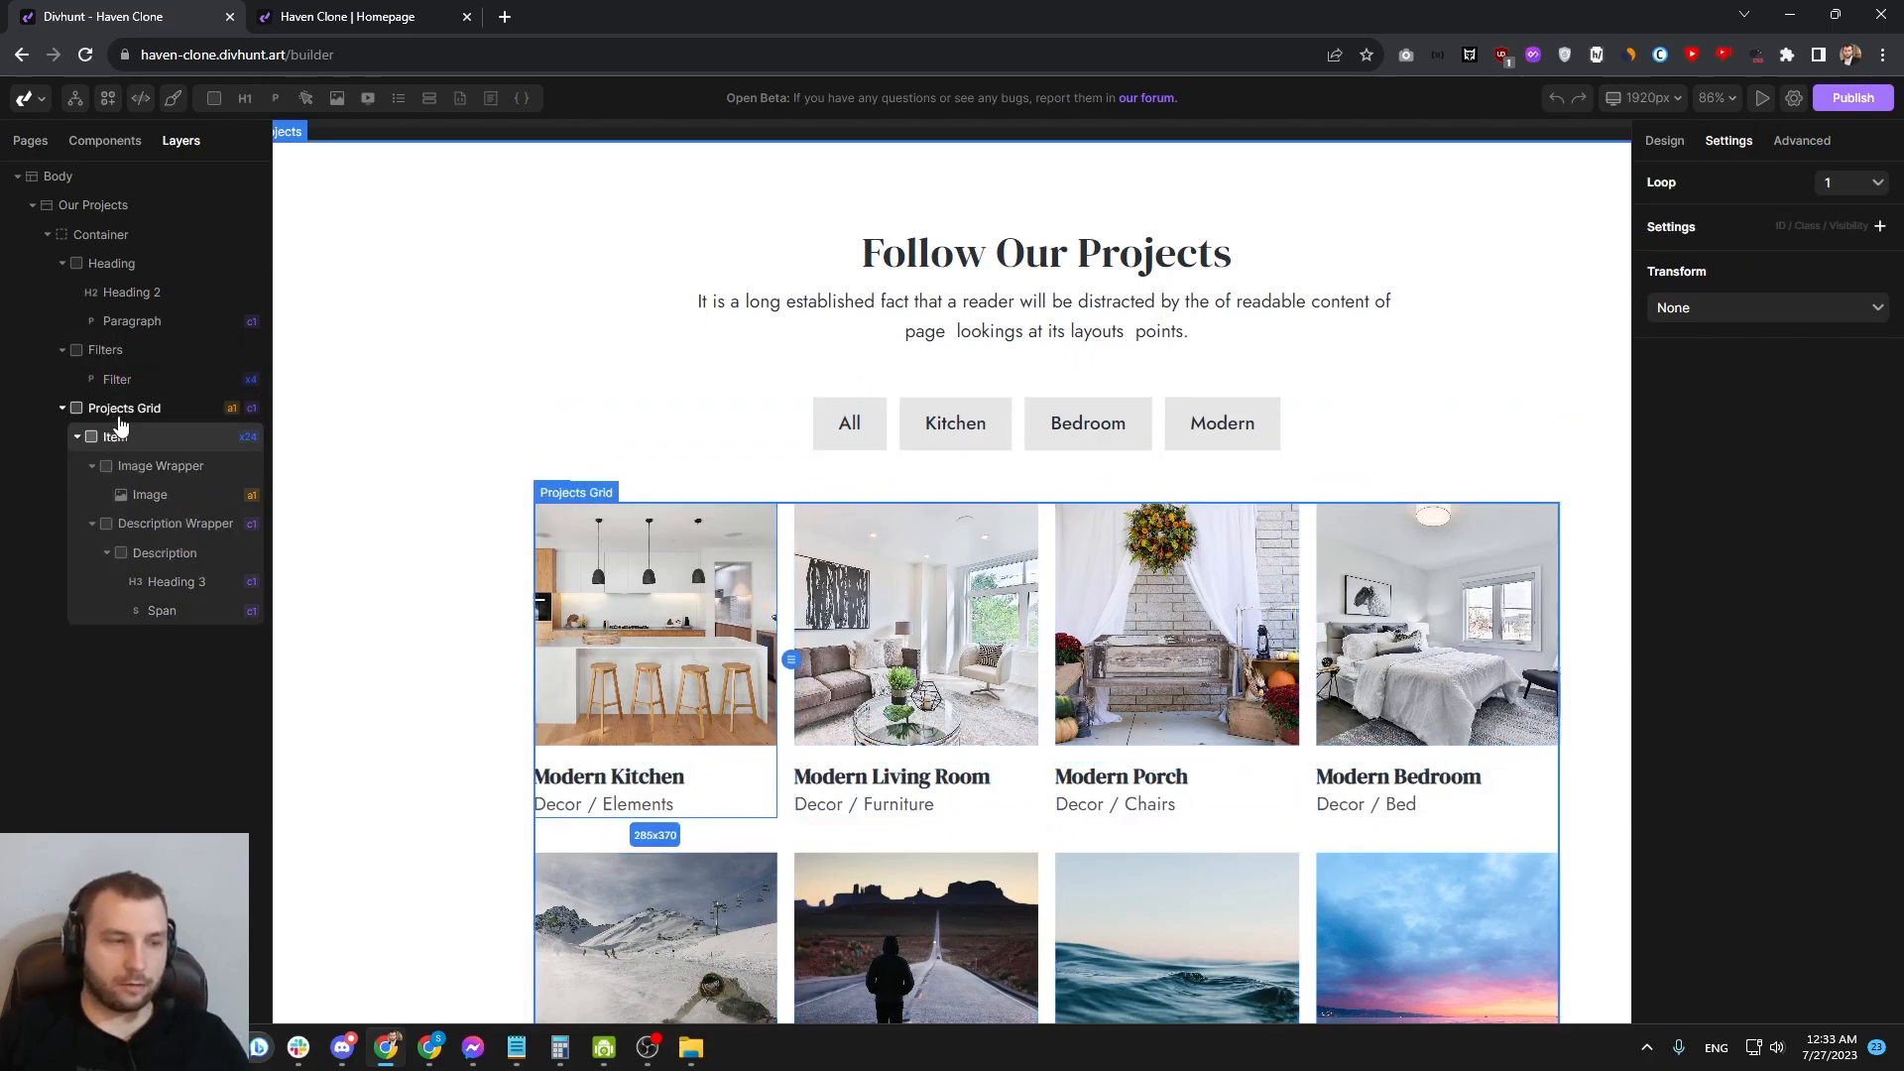
click(114, 437)
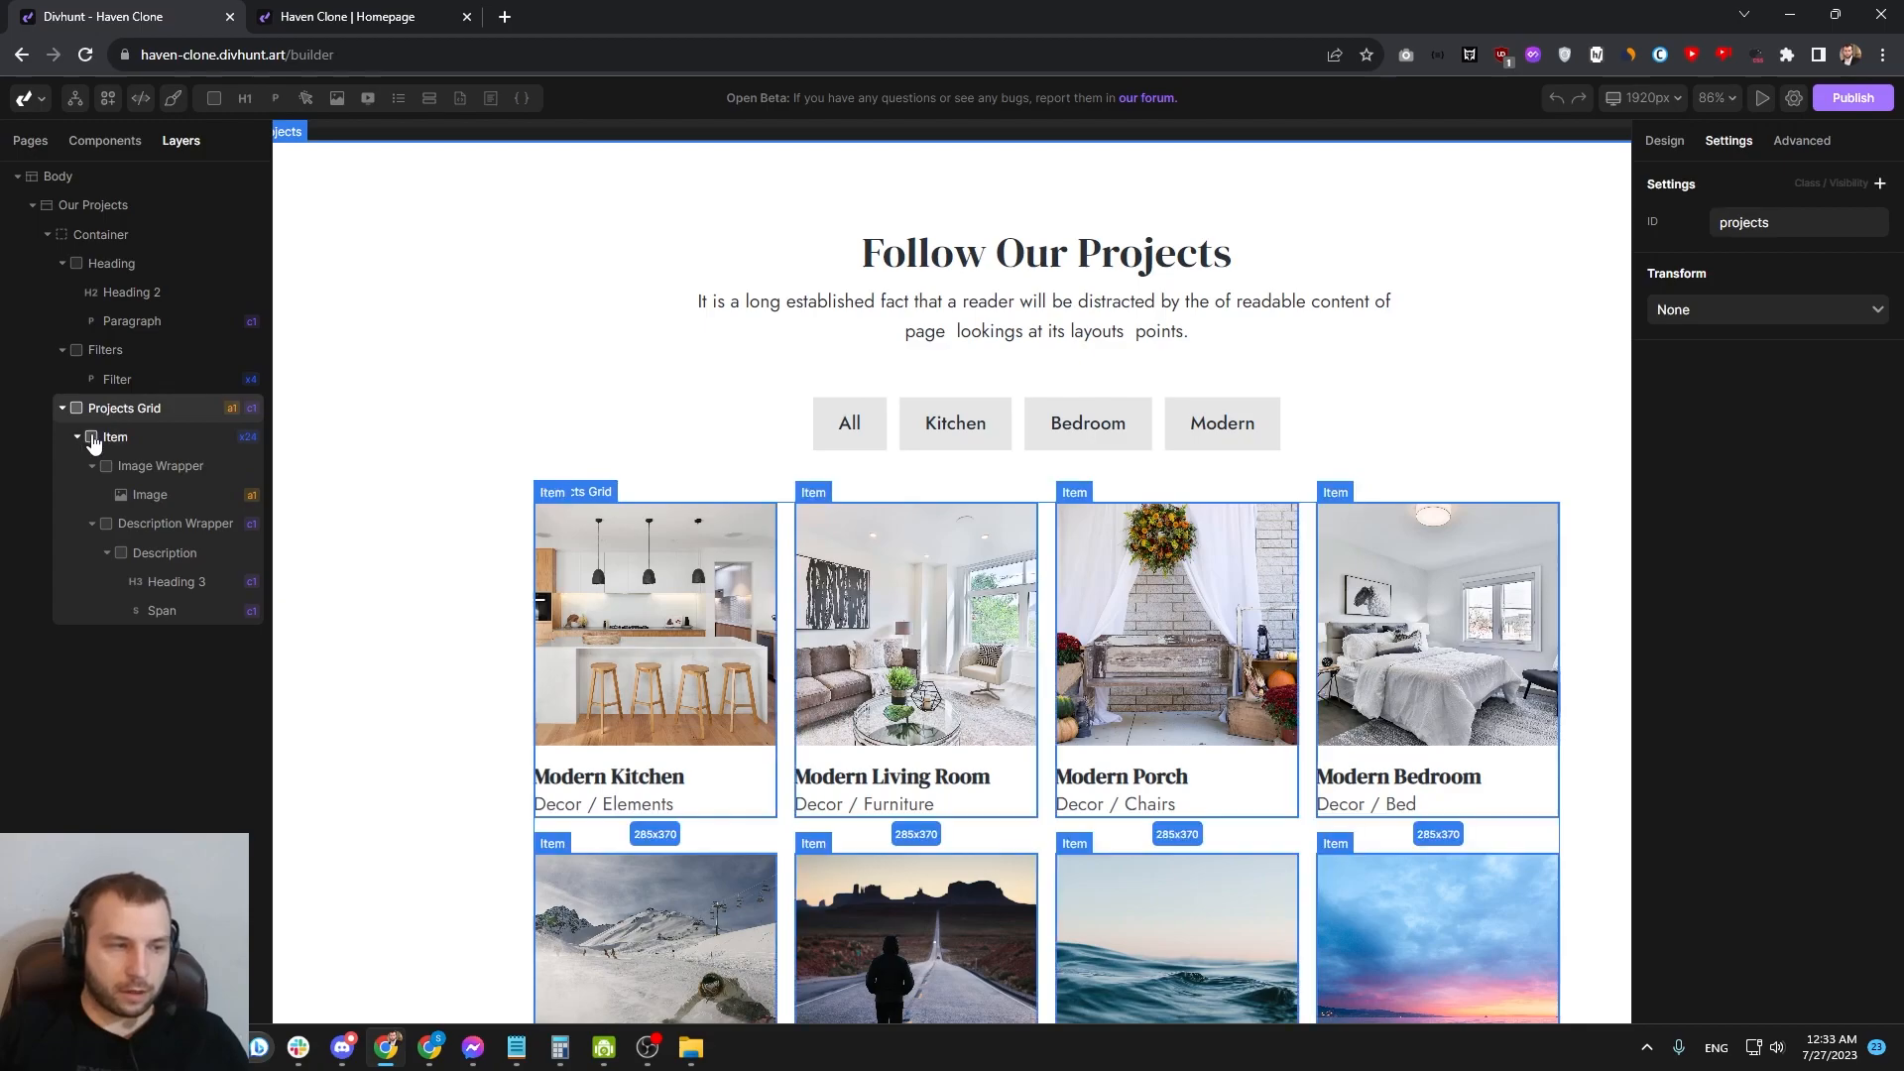
click(77, 436)
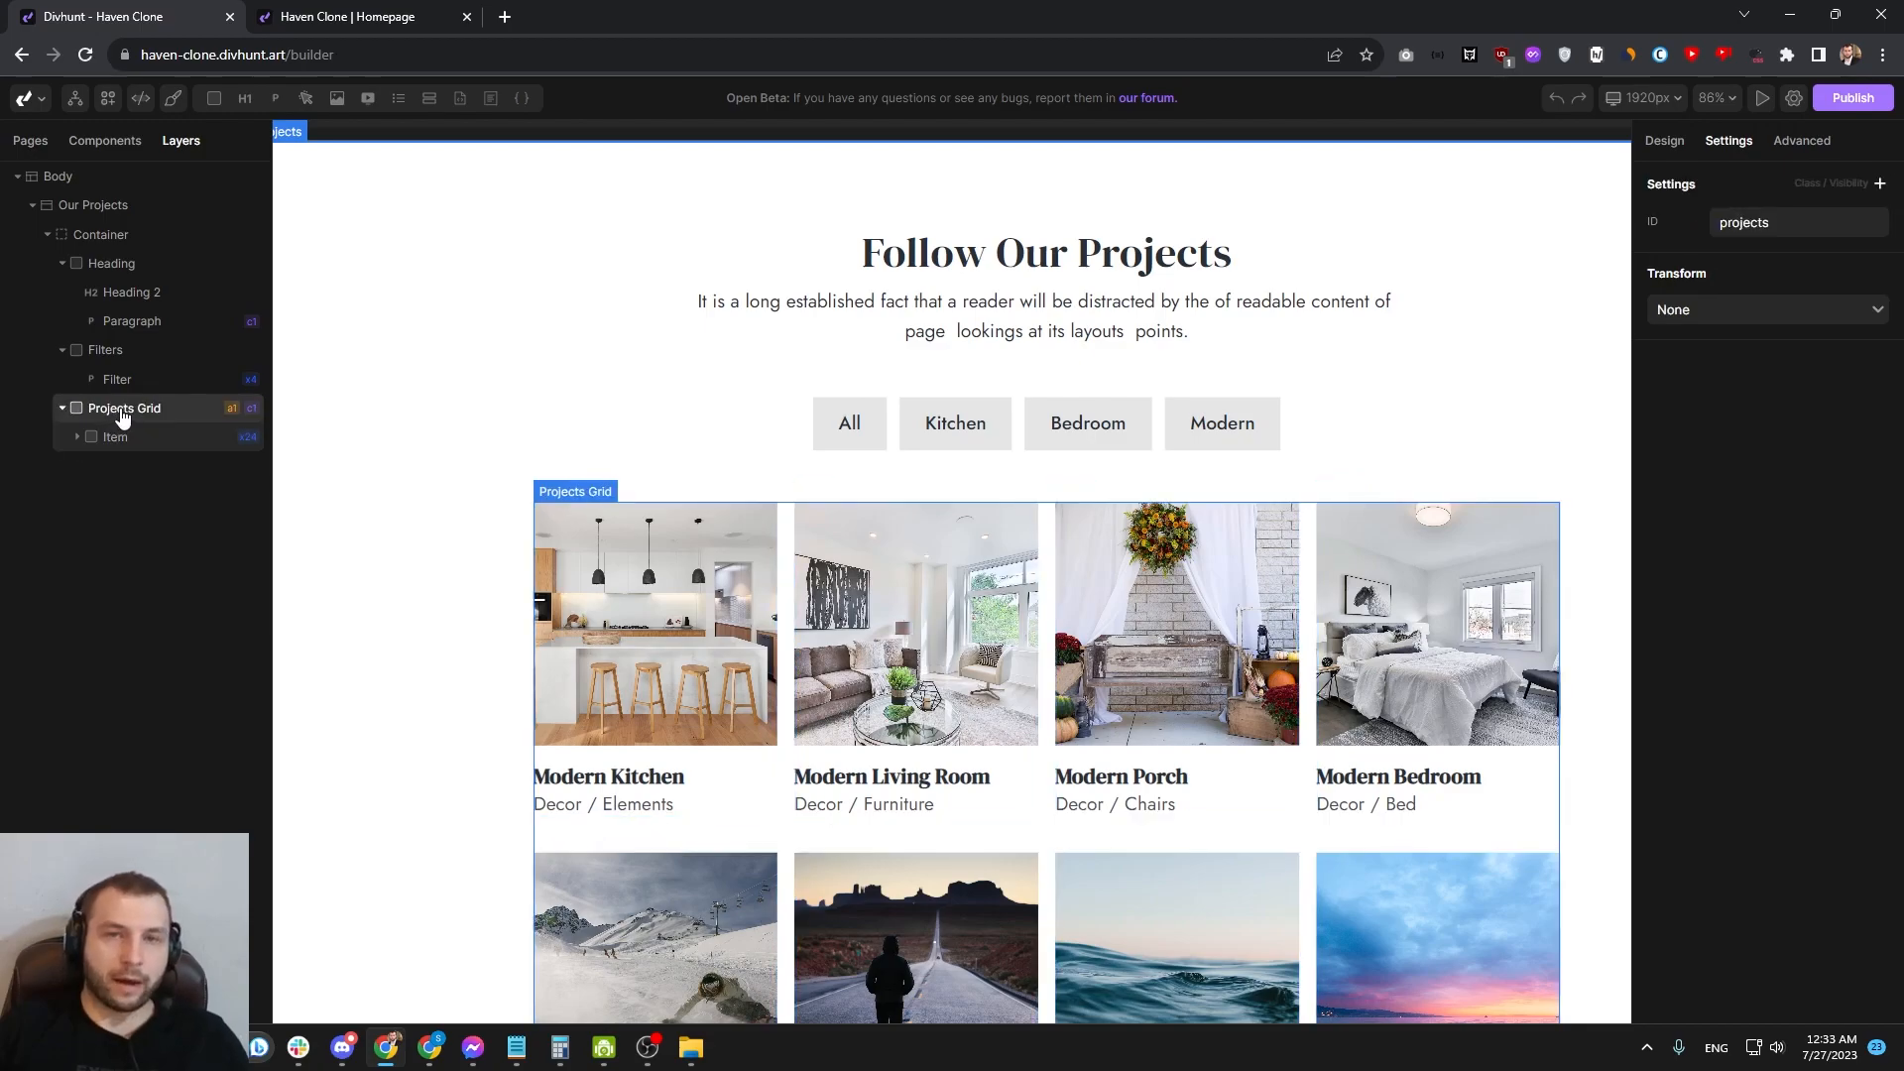
mouse_move(113, 437)
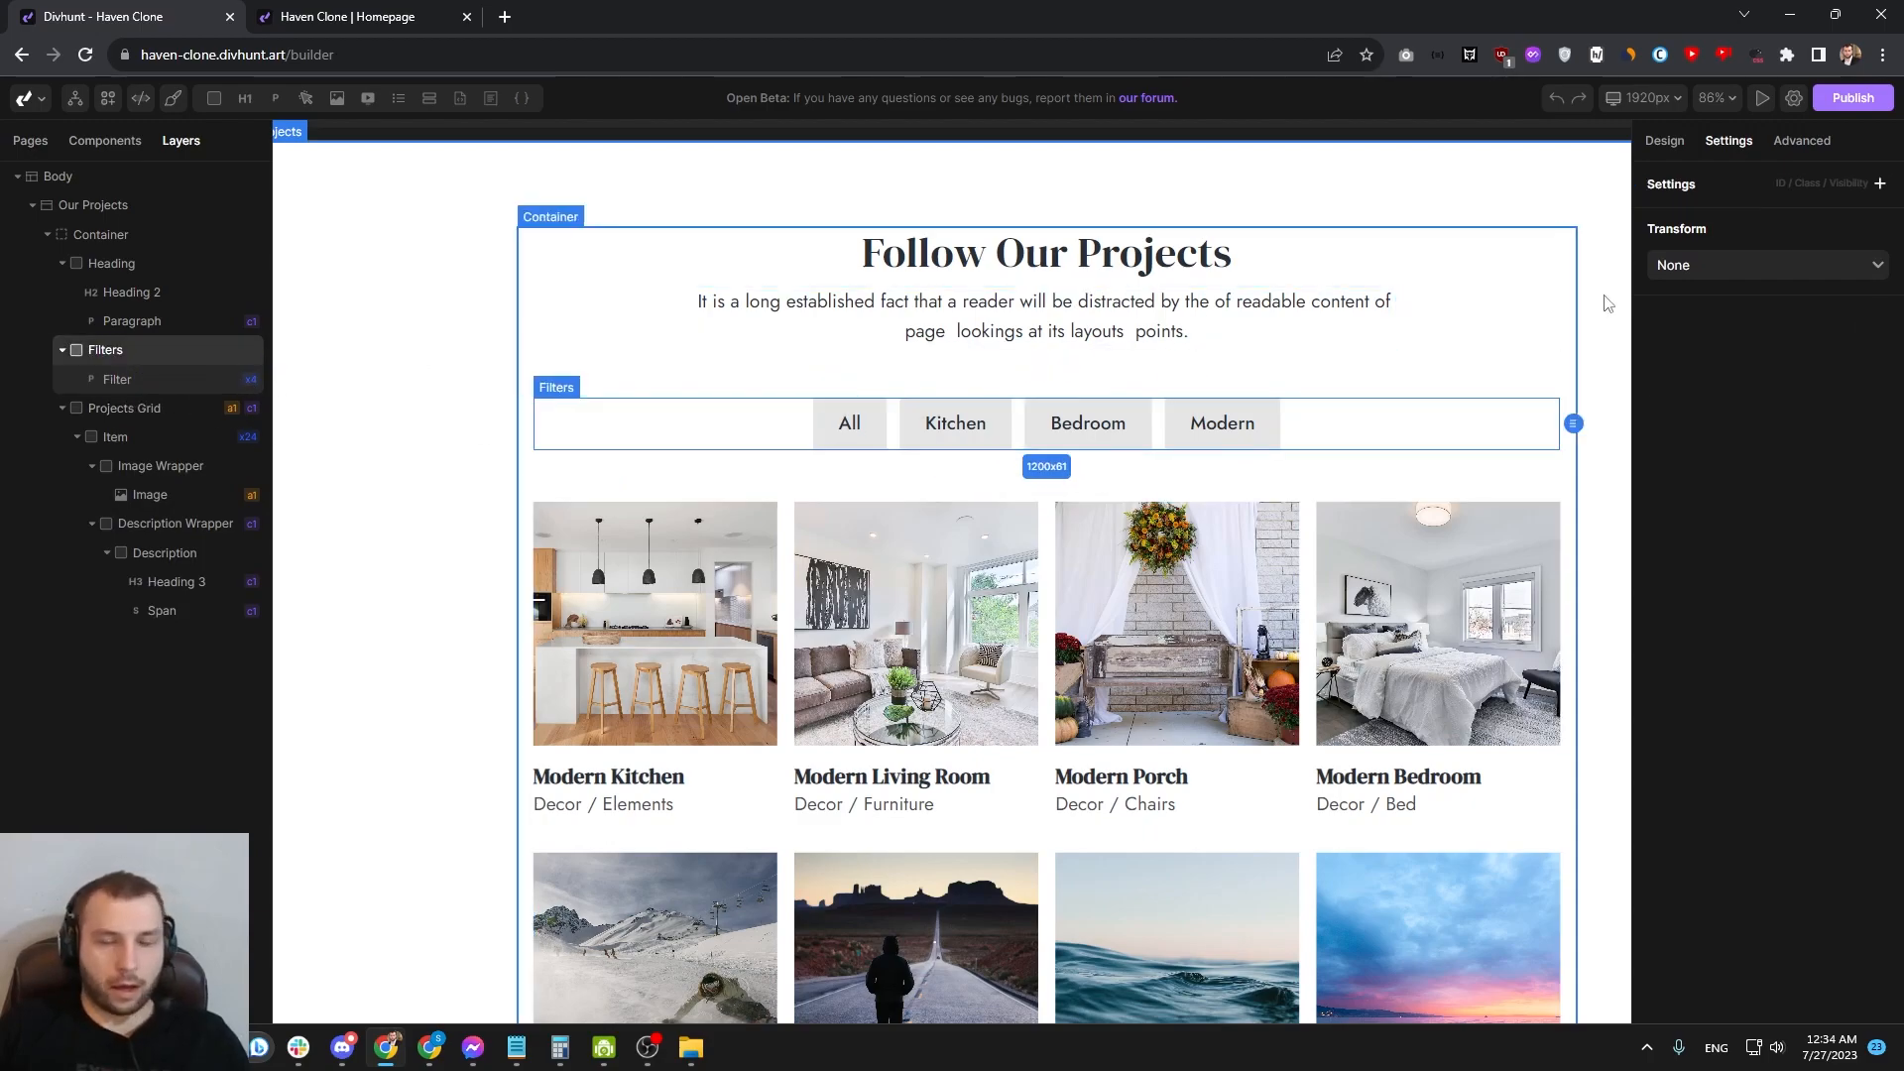
Step: Apply the Simple Filter transform to Filters and start entering 'projects' as Data Parent ID
click(1764, 265)
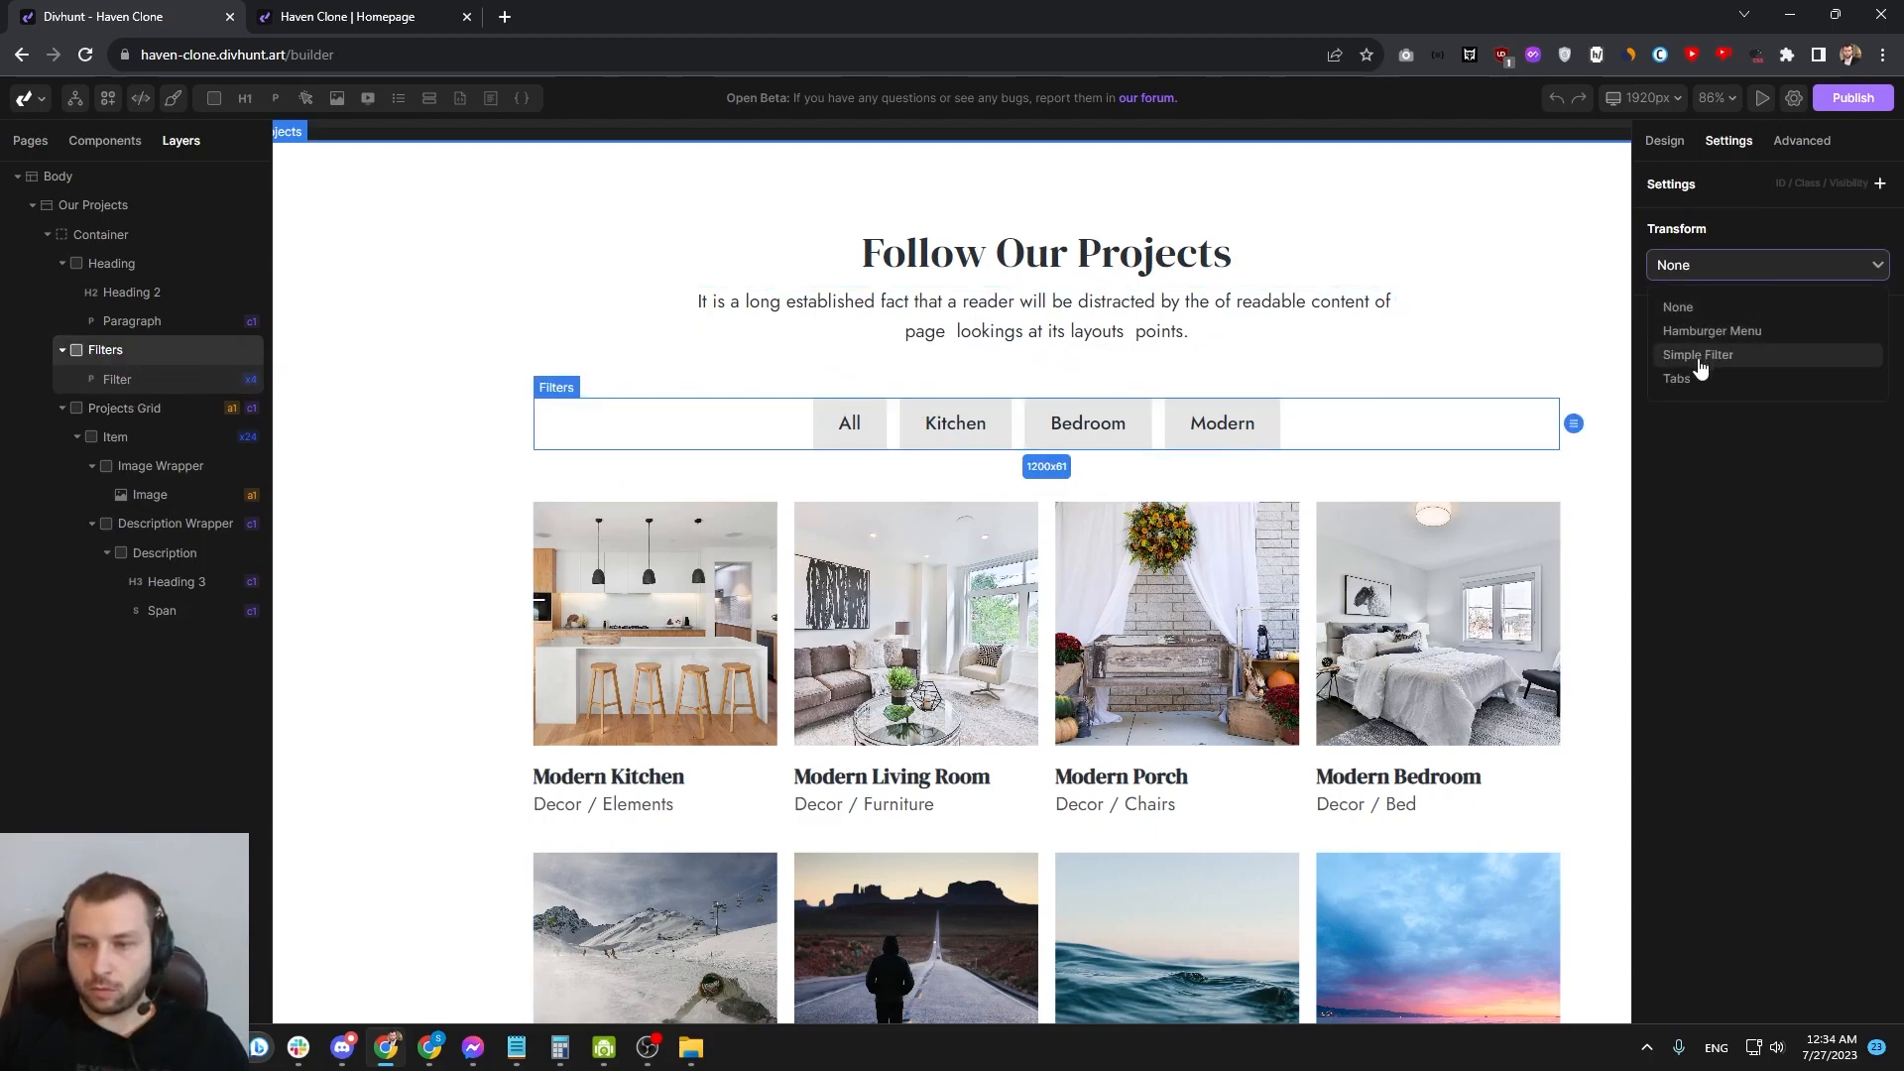
click(1698, 355)
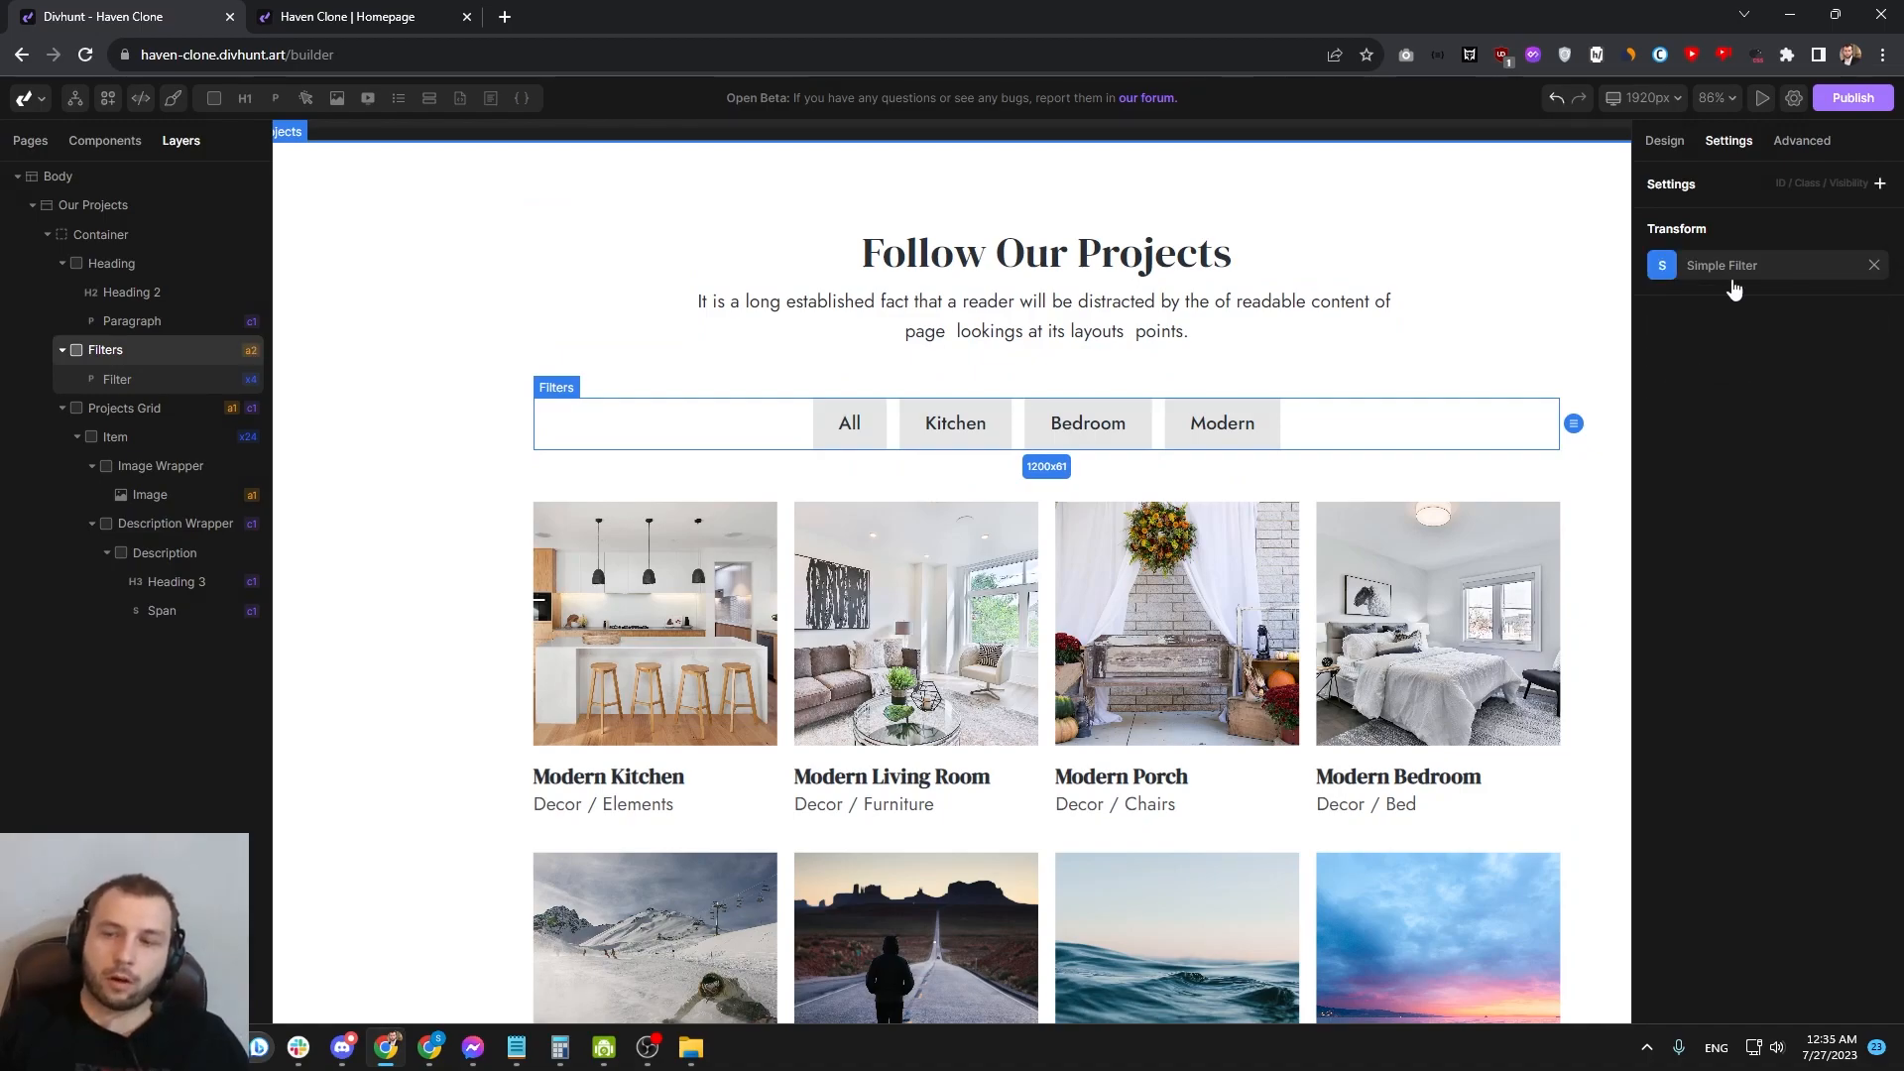
click(1719, 265)
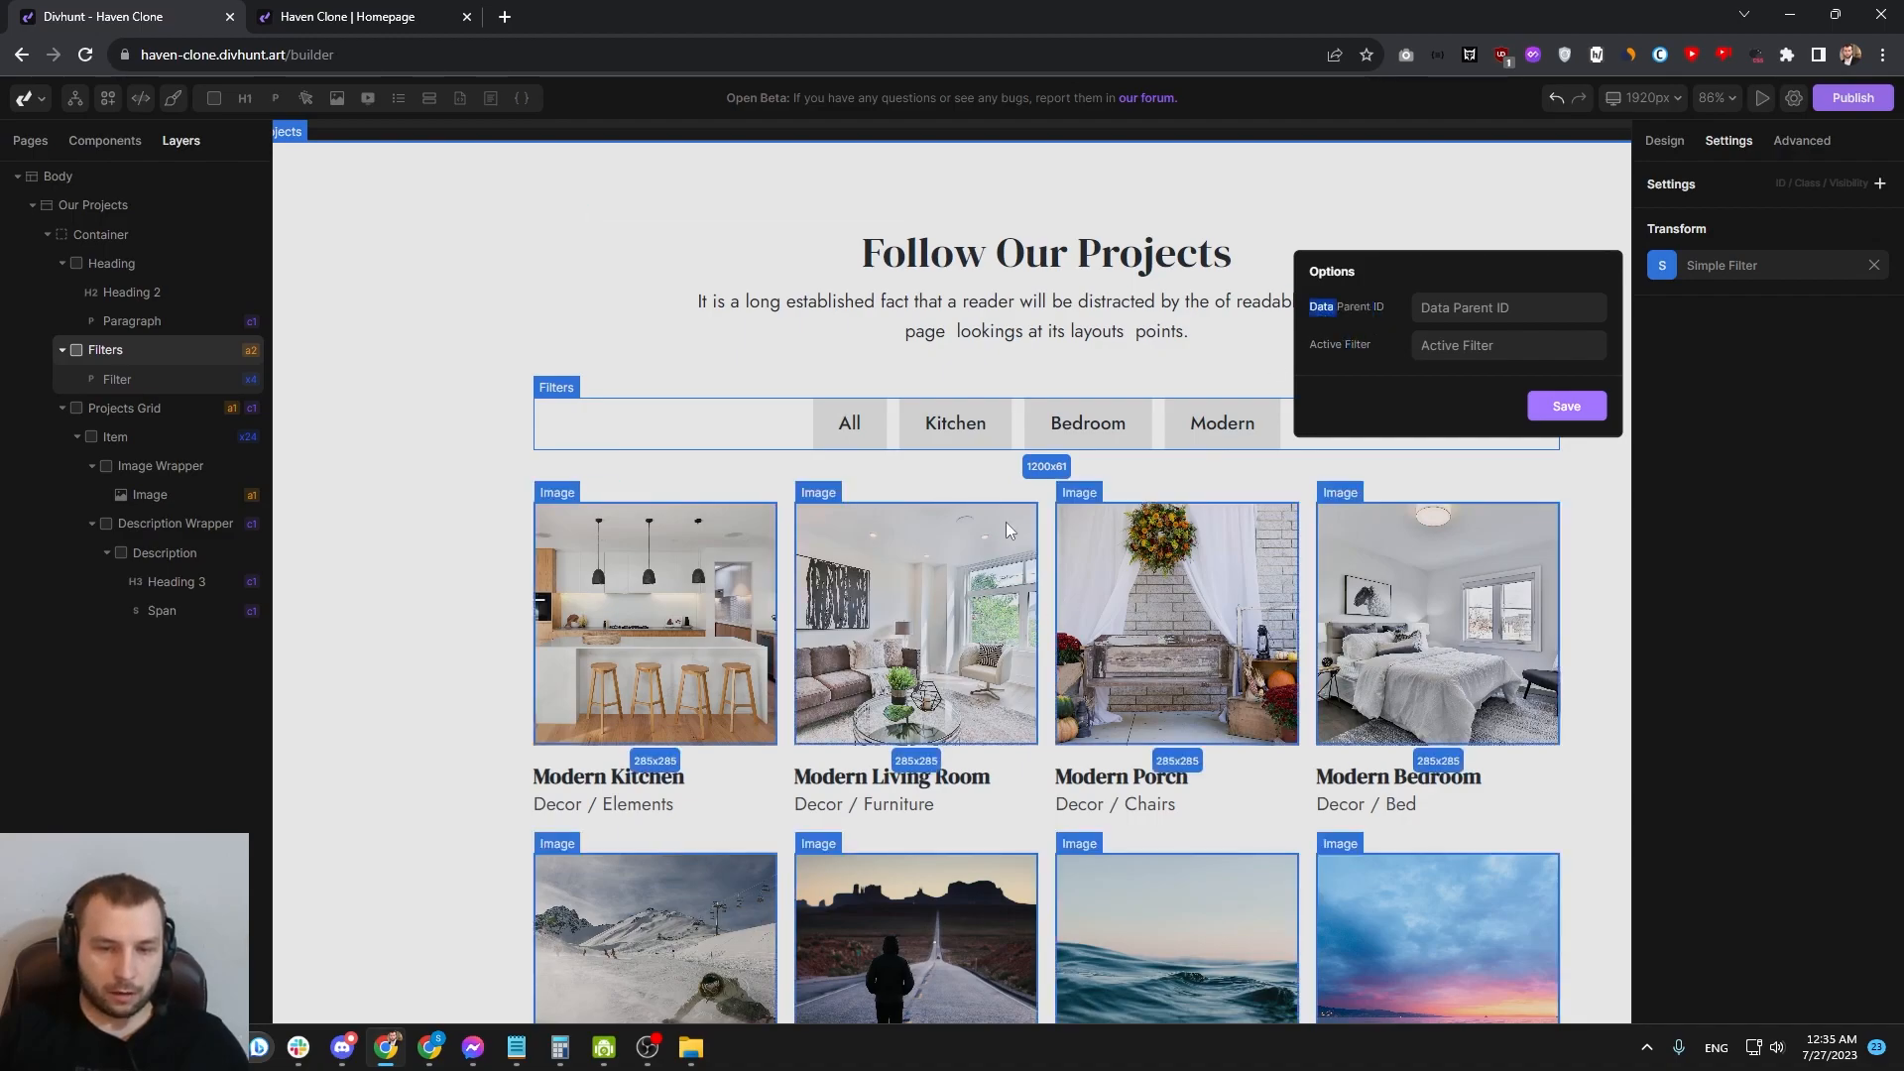
click(123, 407)
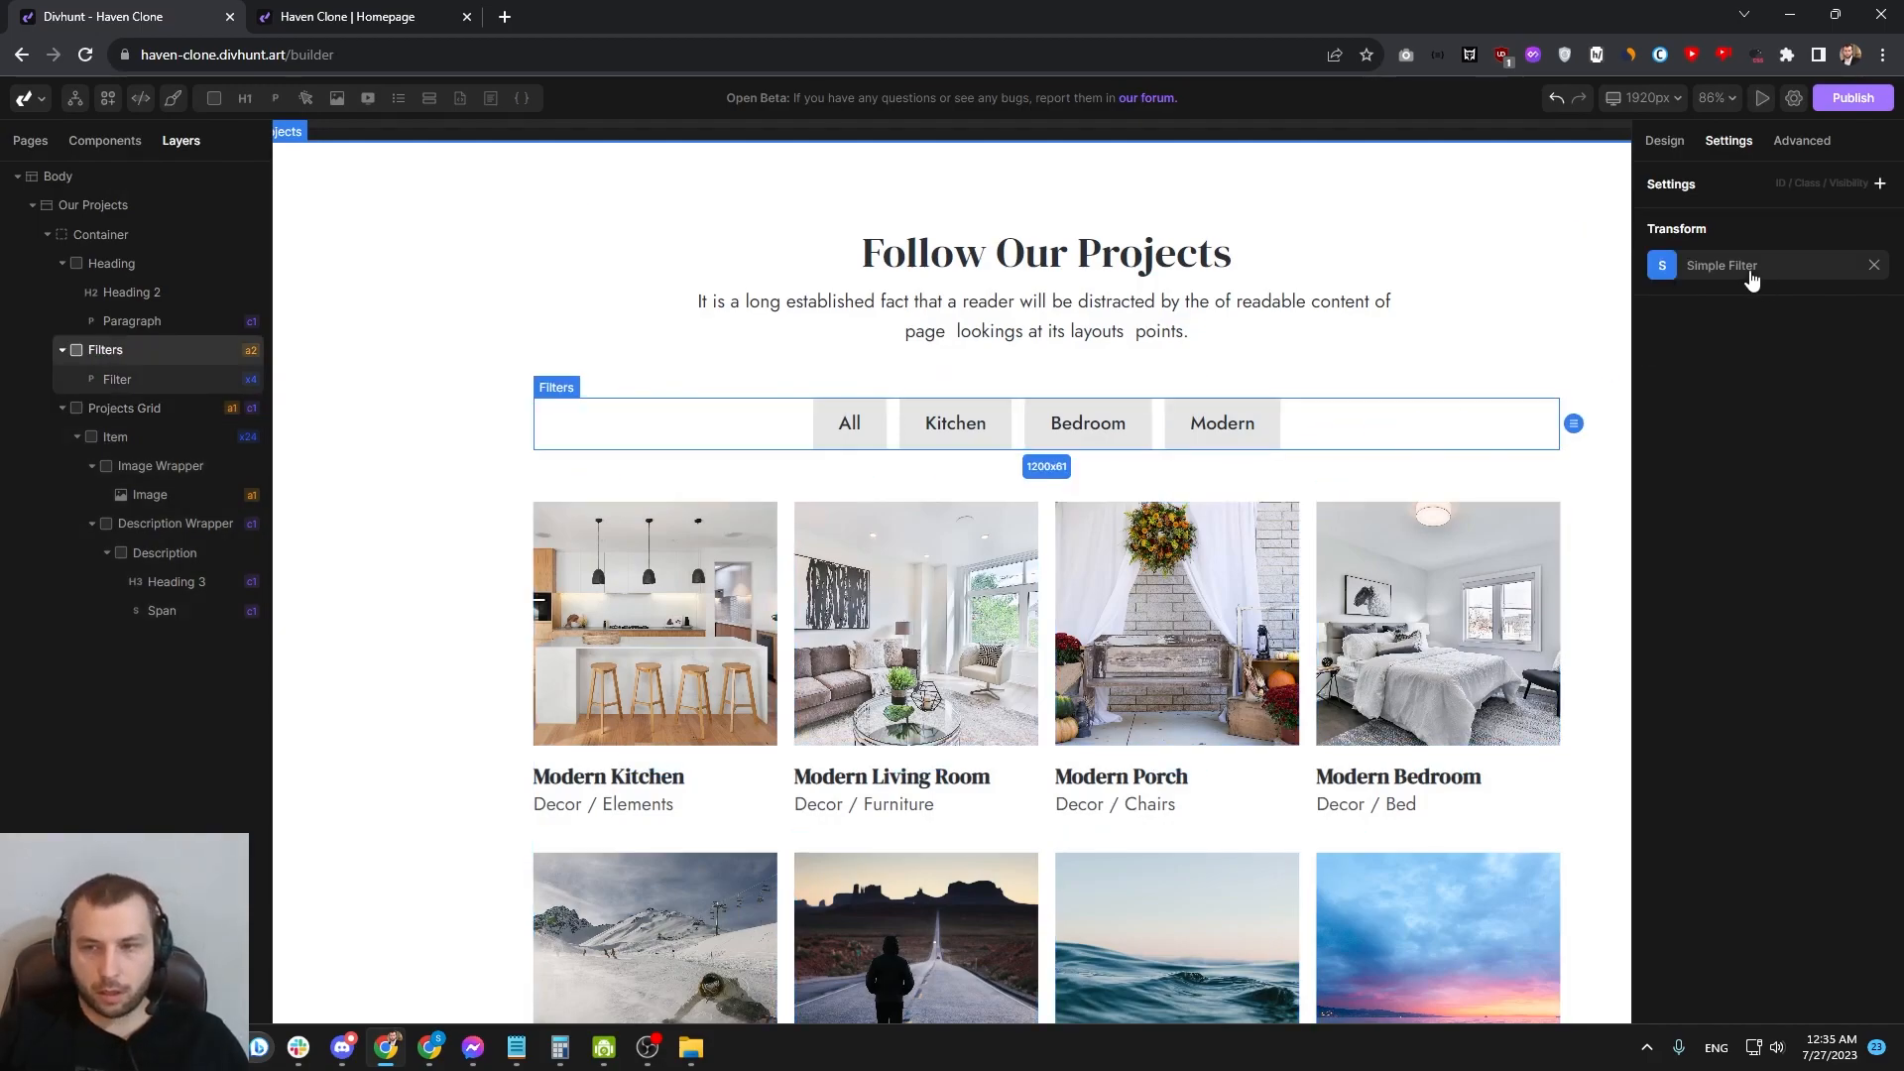
text(proje)
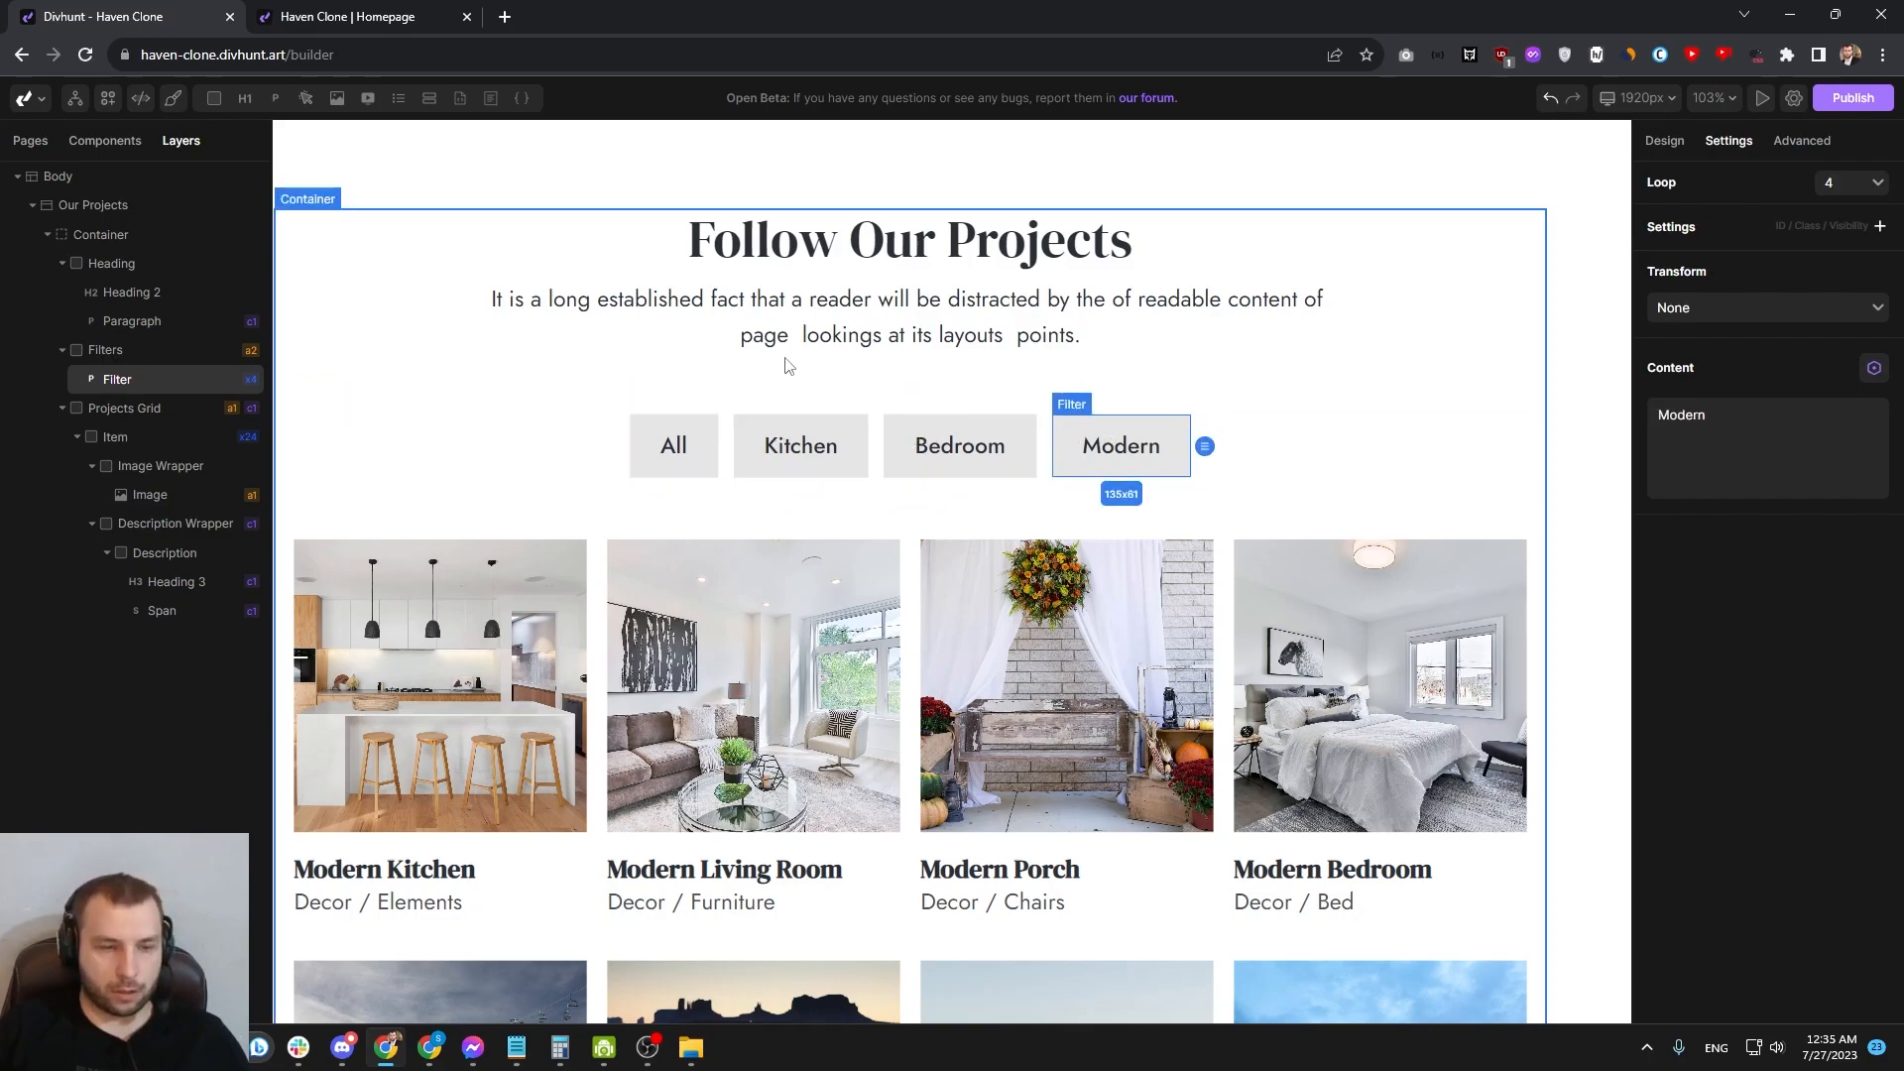
mouse_move(682, 411)
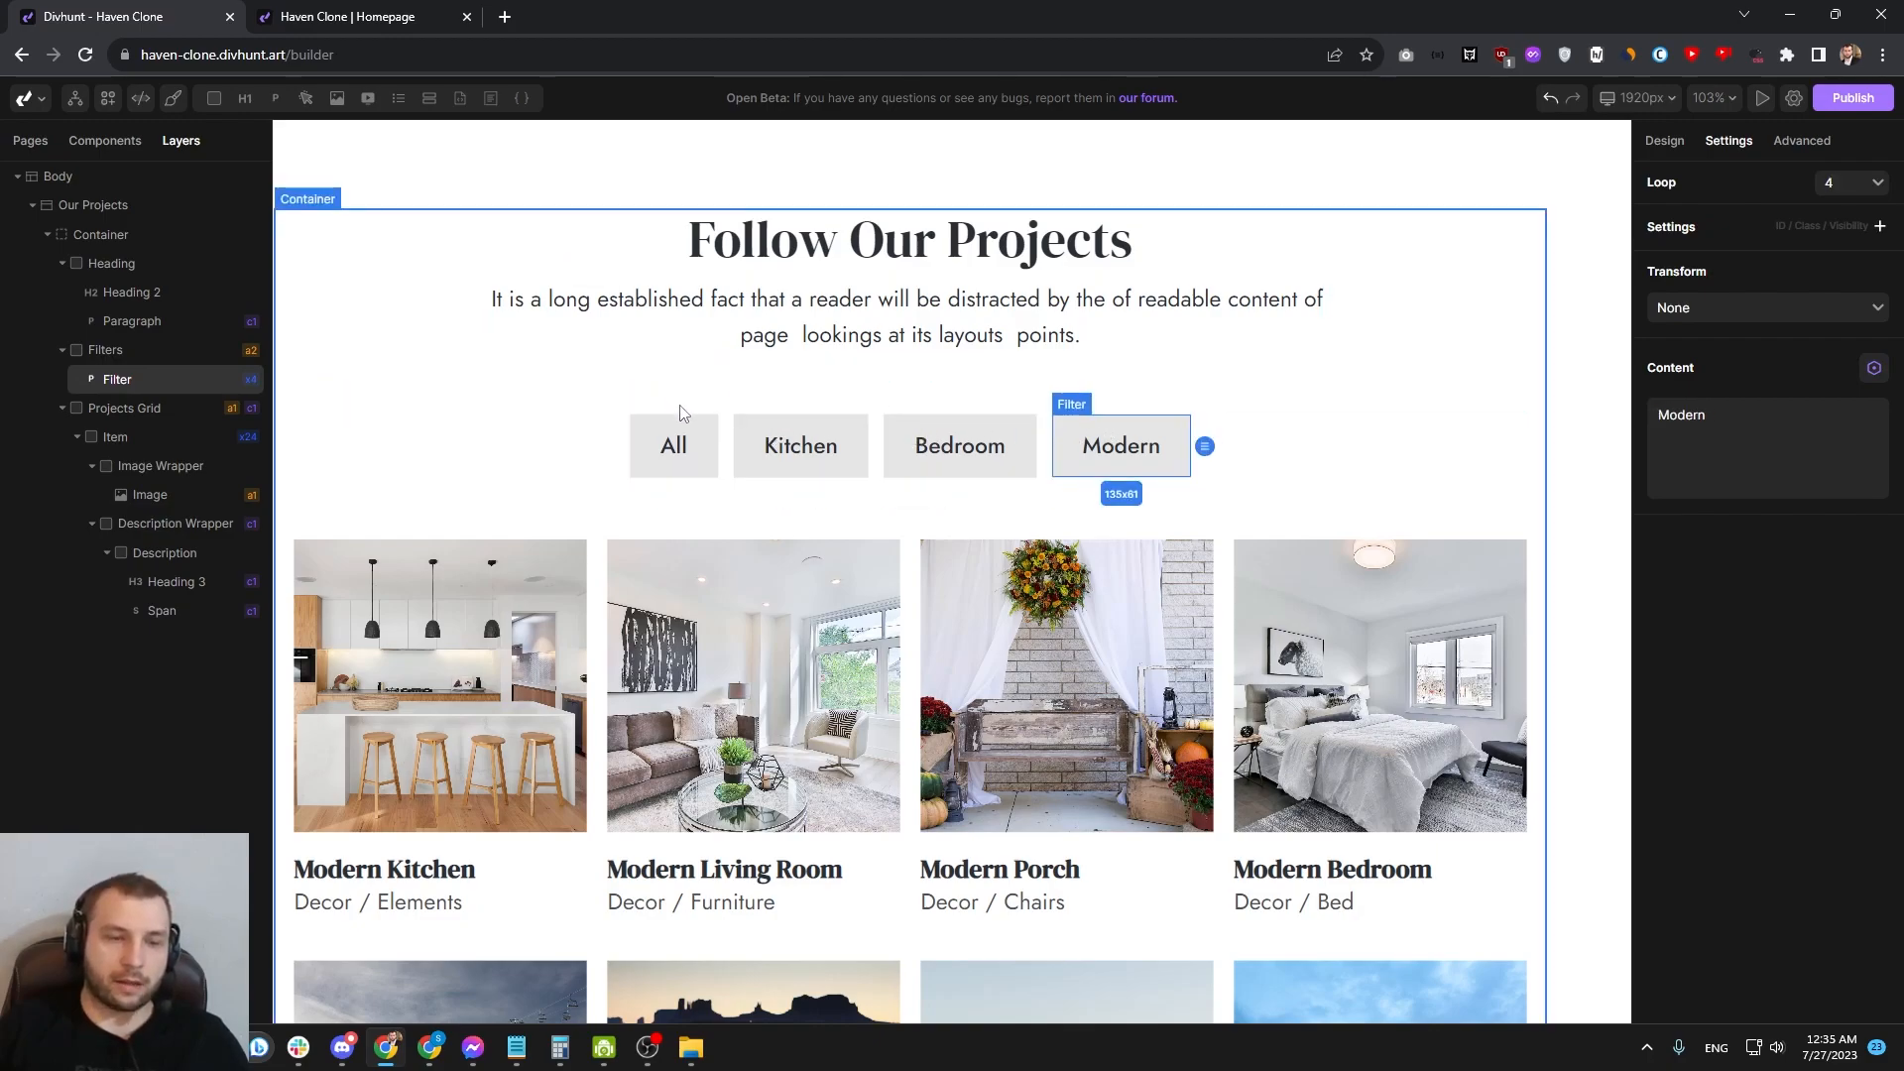
Step: Add a data-filter attribute to the All filter button under Advanced attributes
click(673, 444)
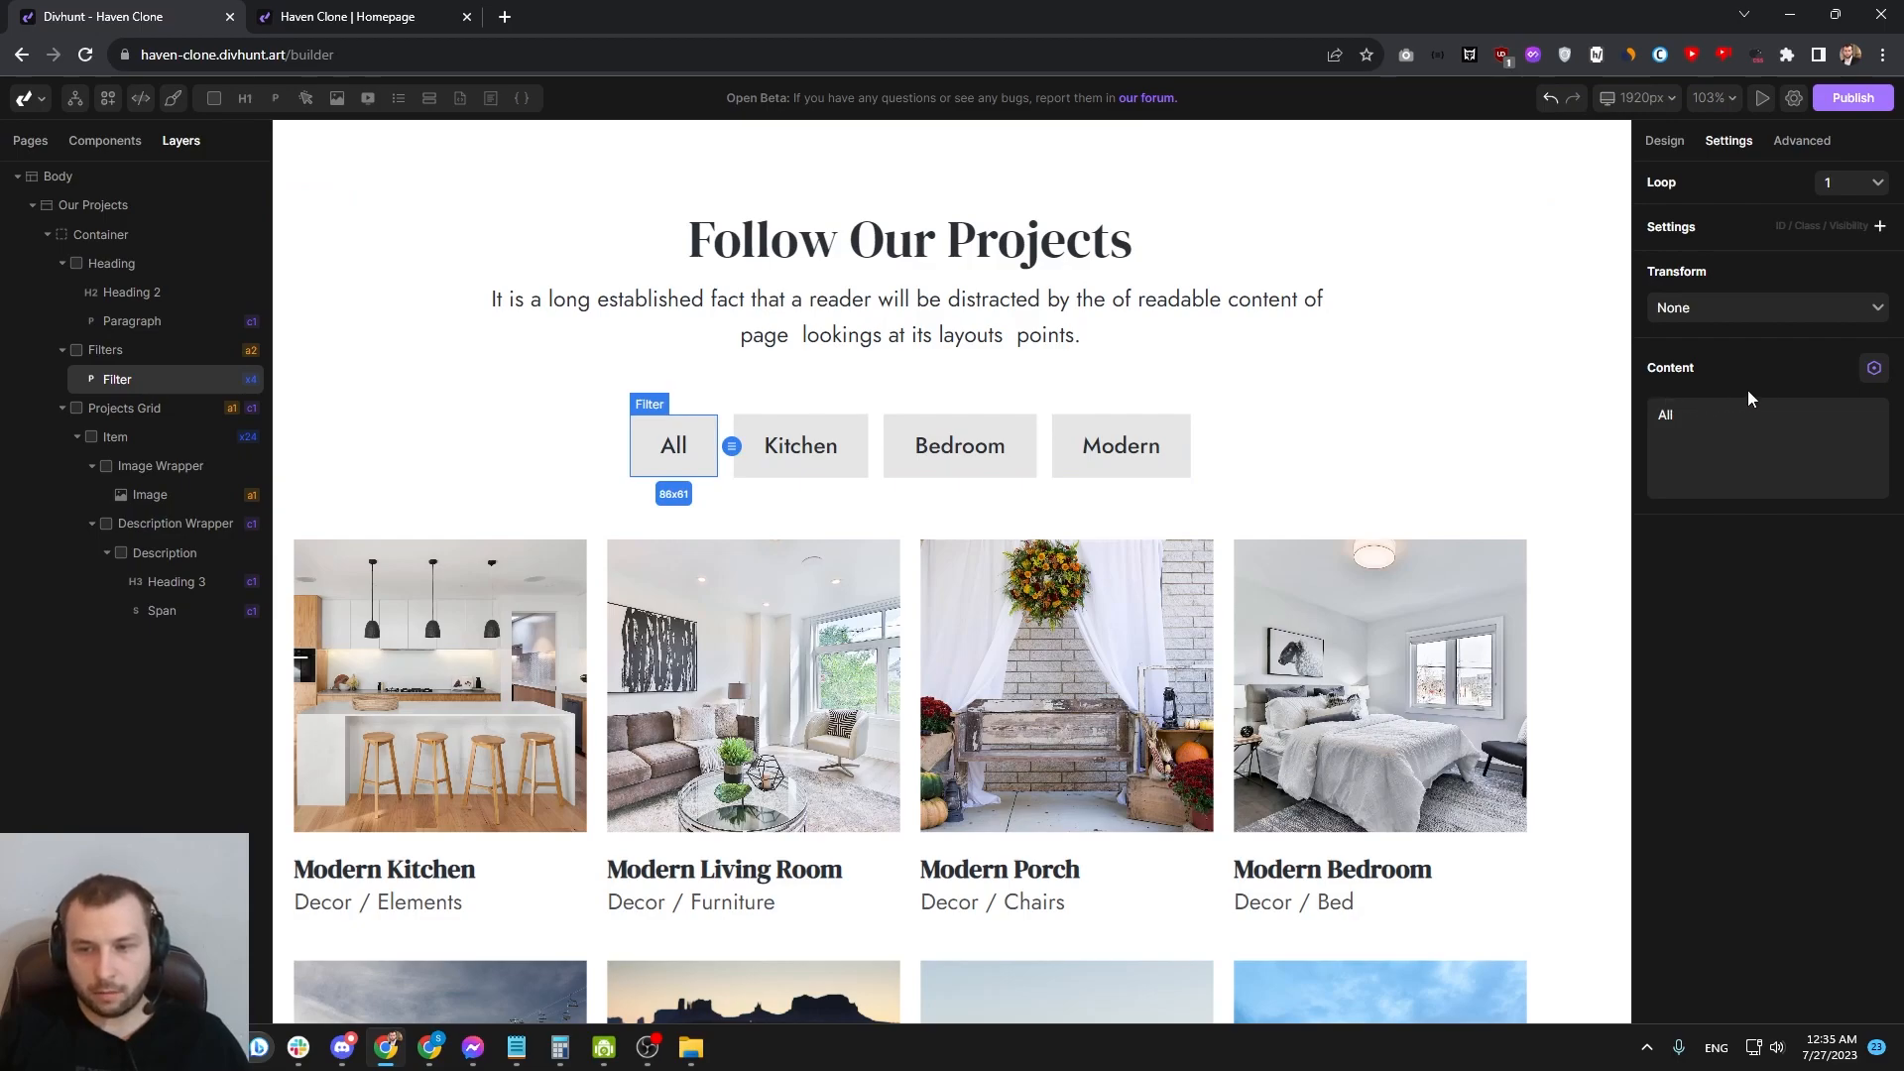
click(1801, 140)
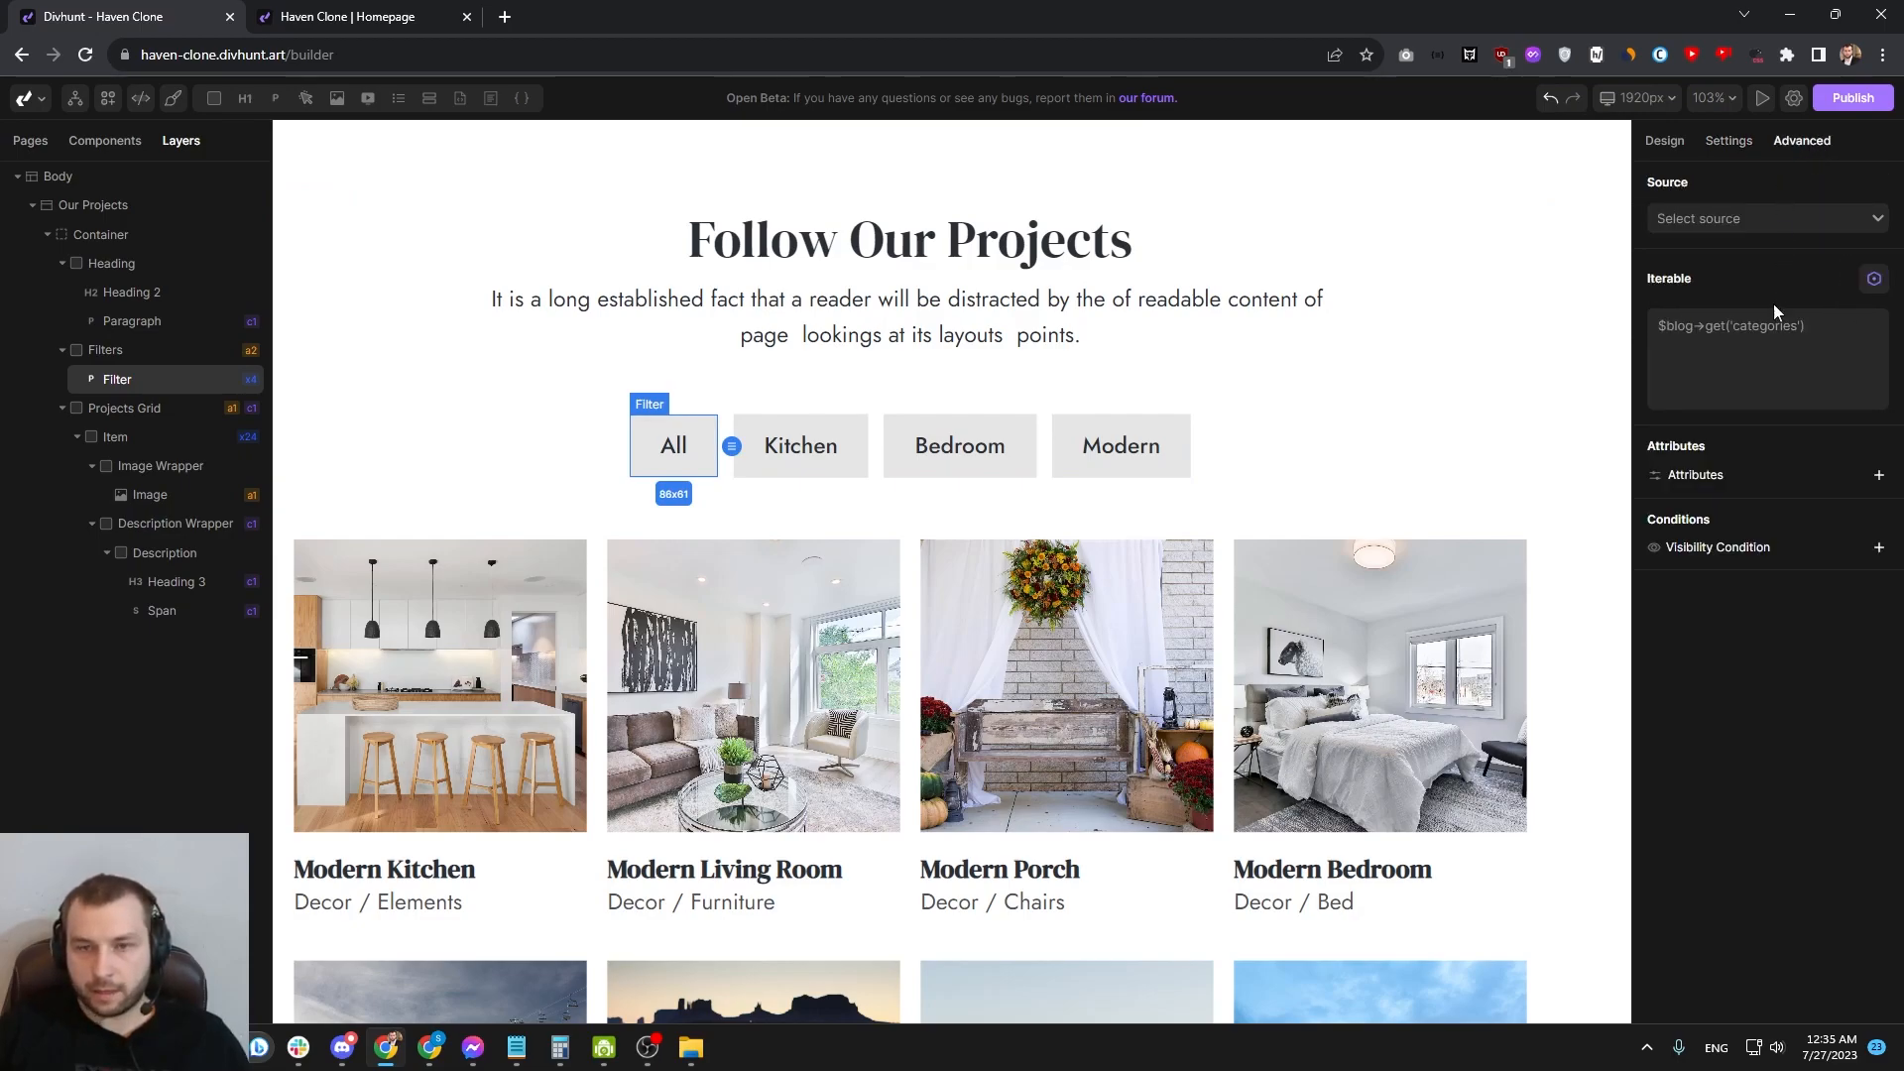
click(1877, 475)
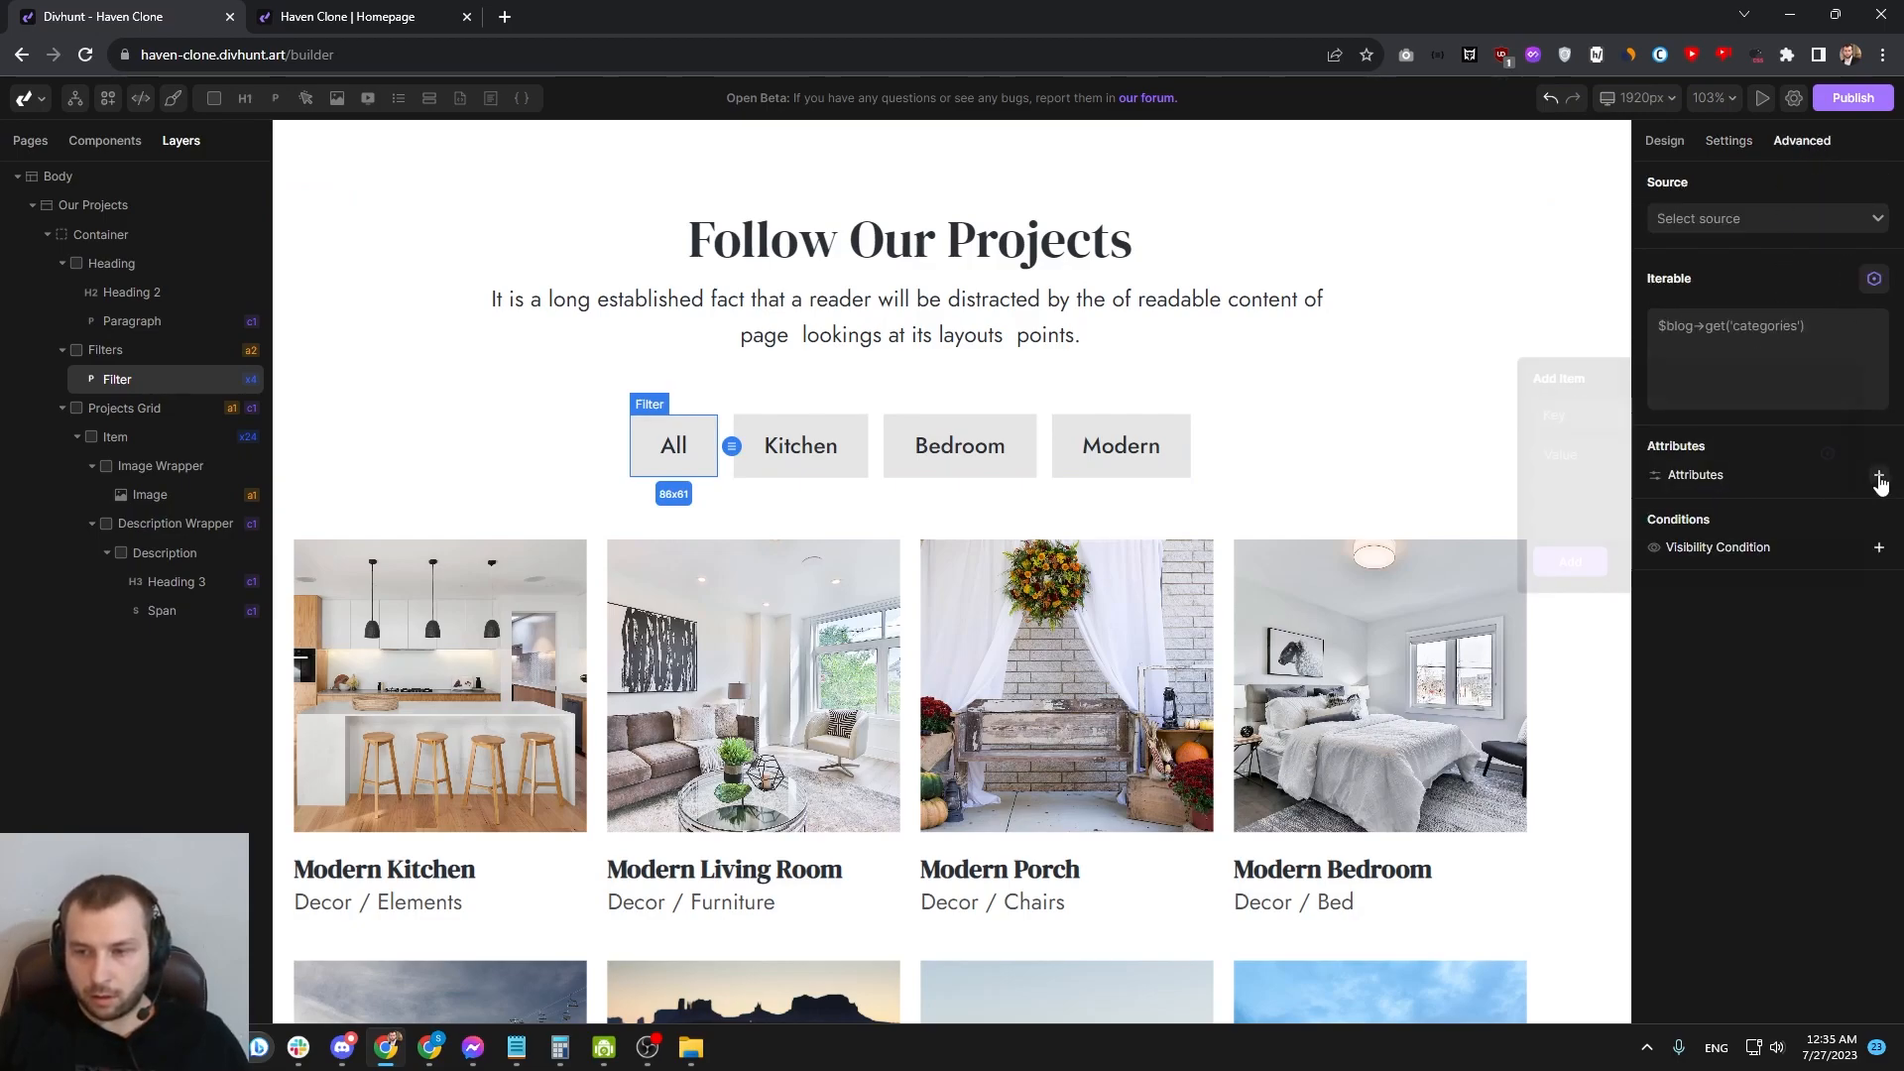
text(data-fil;ter)
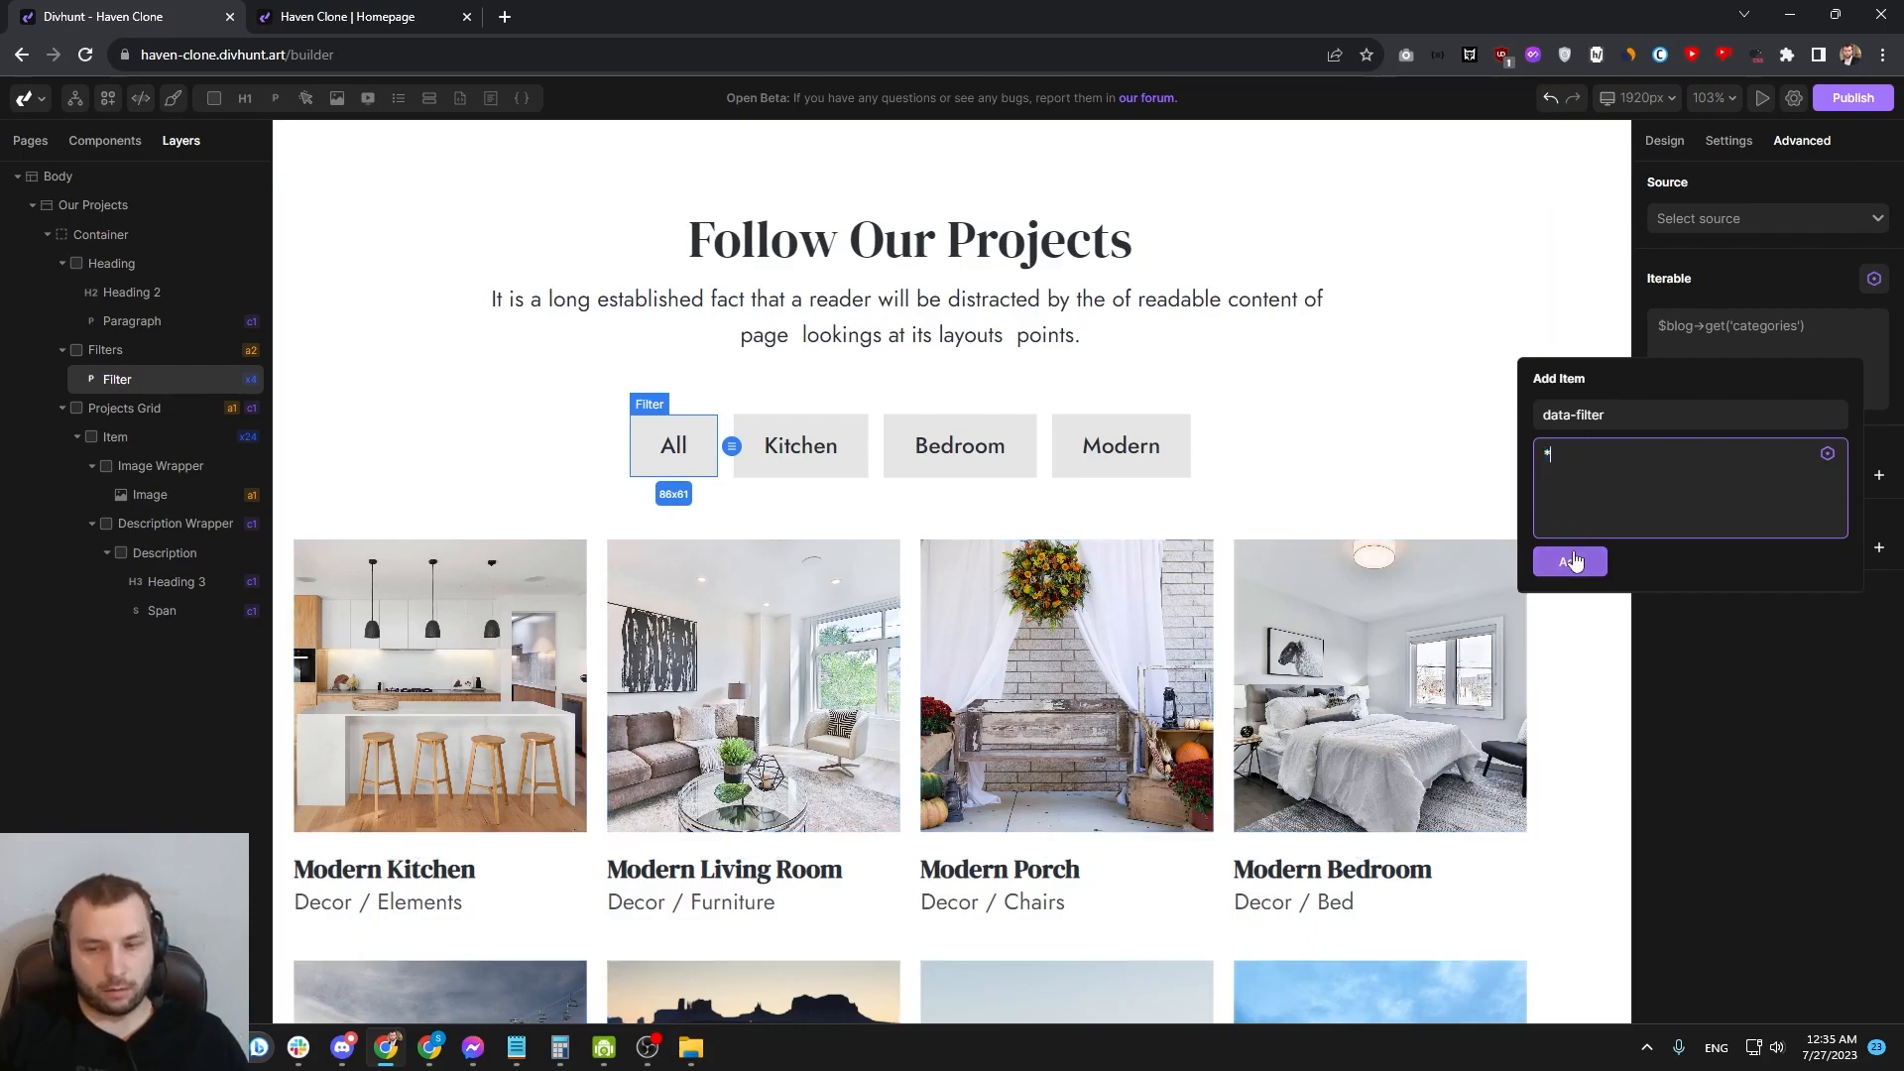
click(1569, 562)
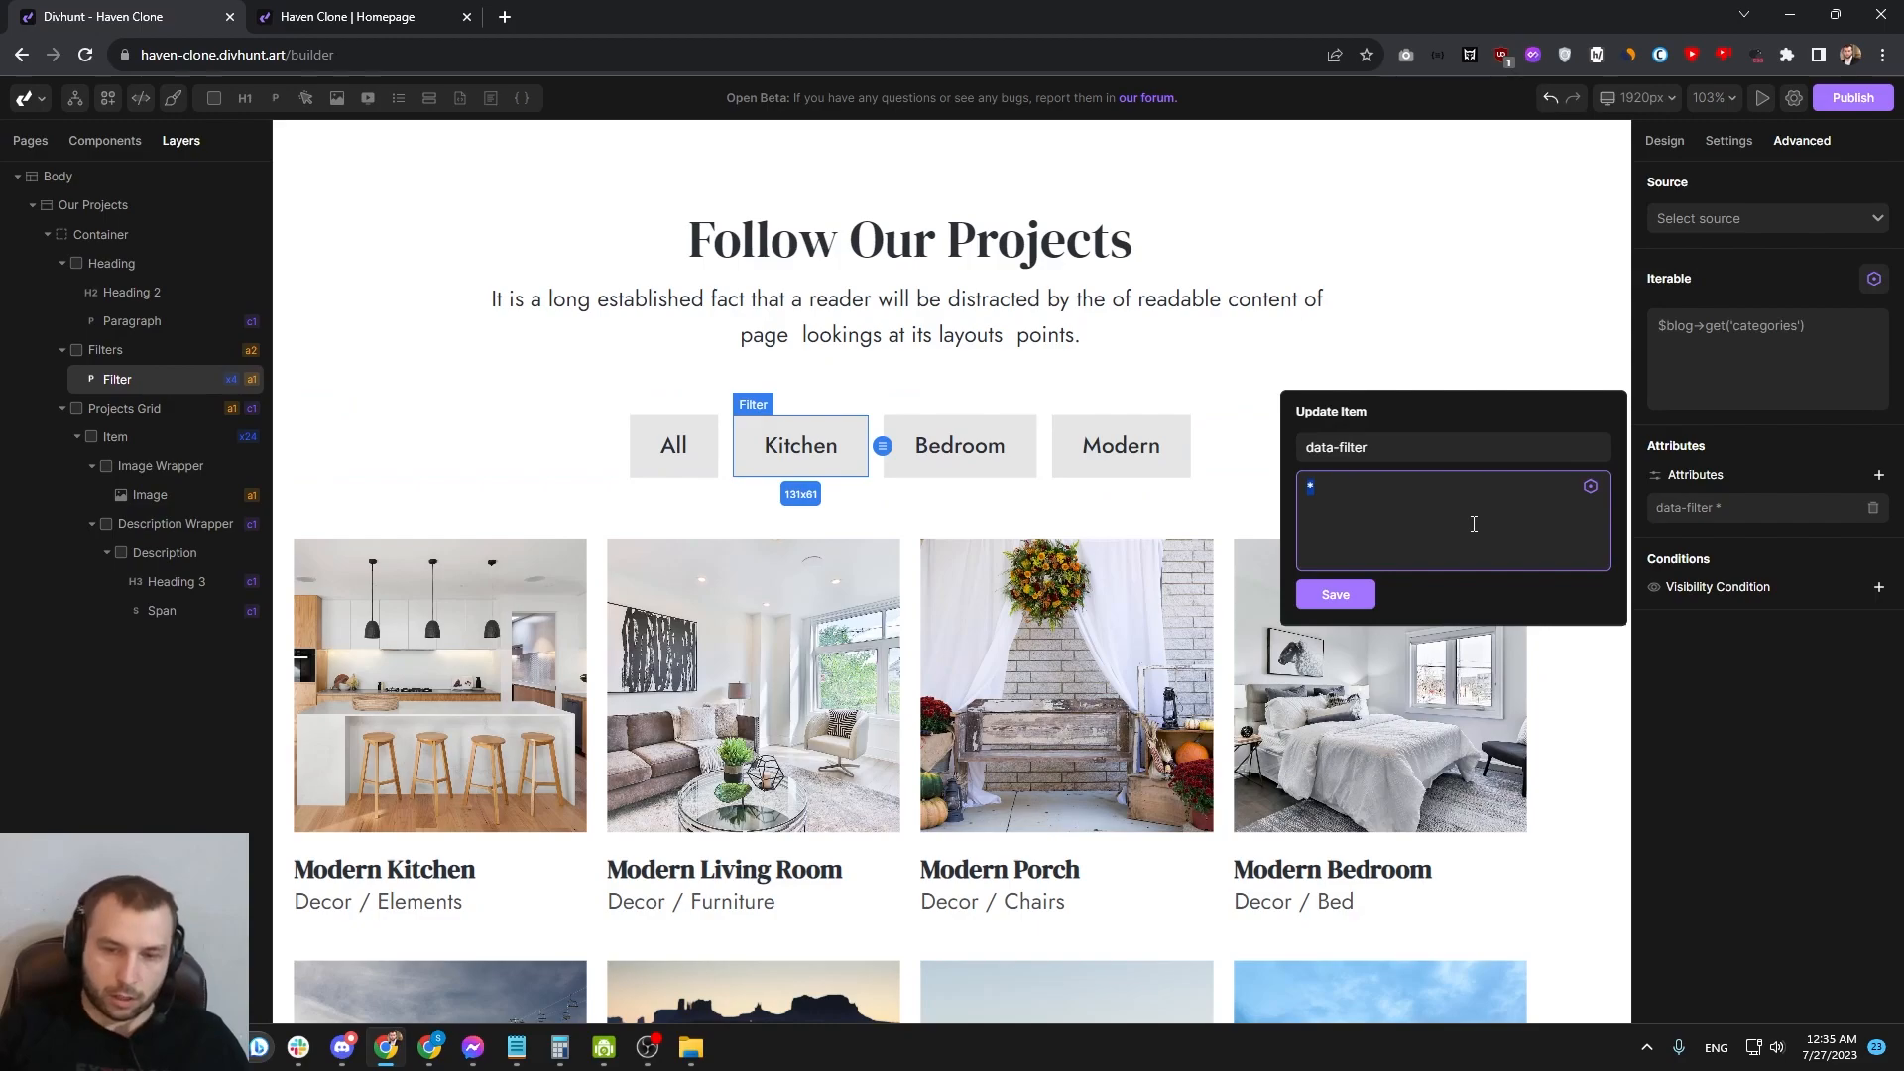
Step: Set the data-filter values kitchen, bedroom and modern on the other filter buttons
text(kitchen)
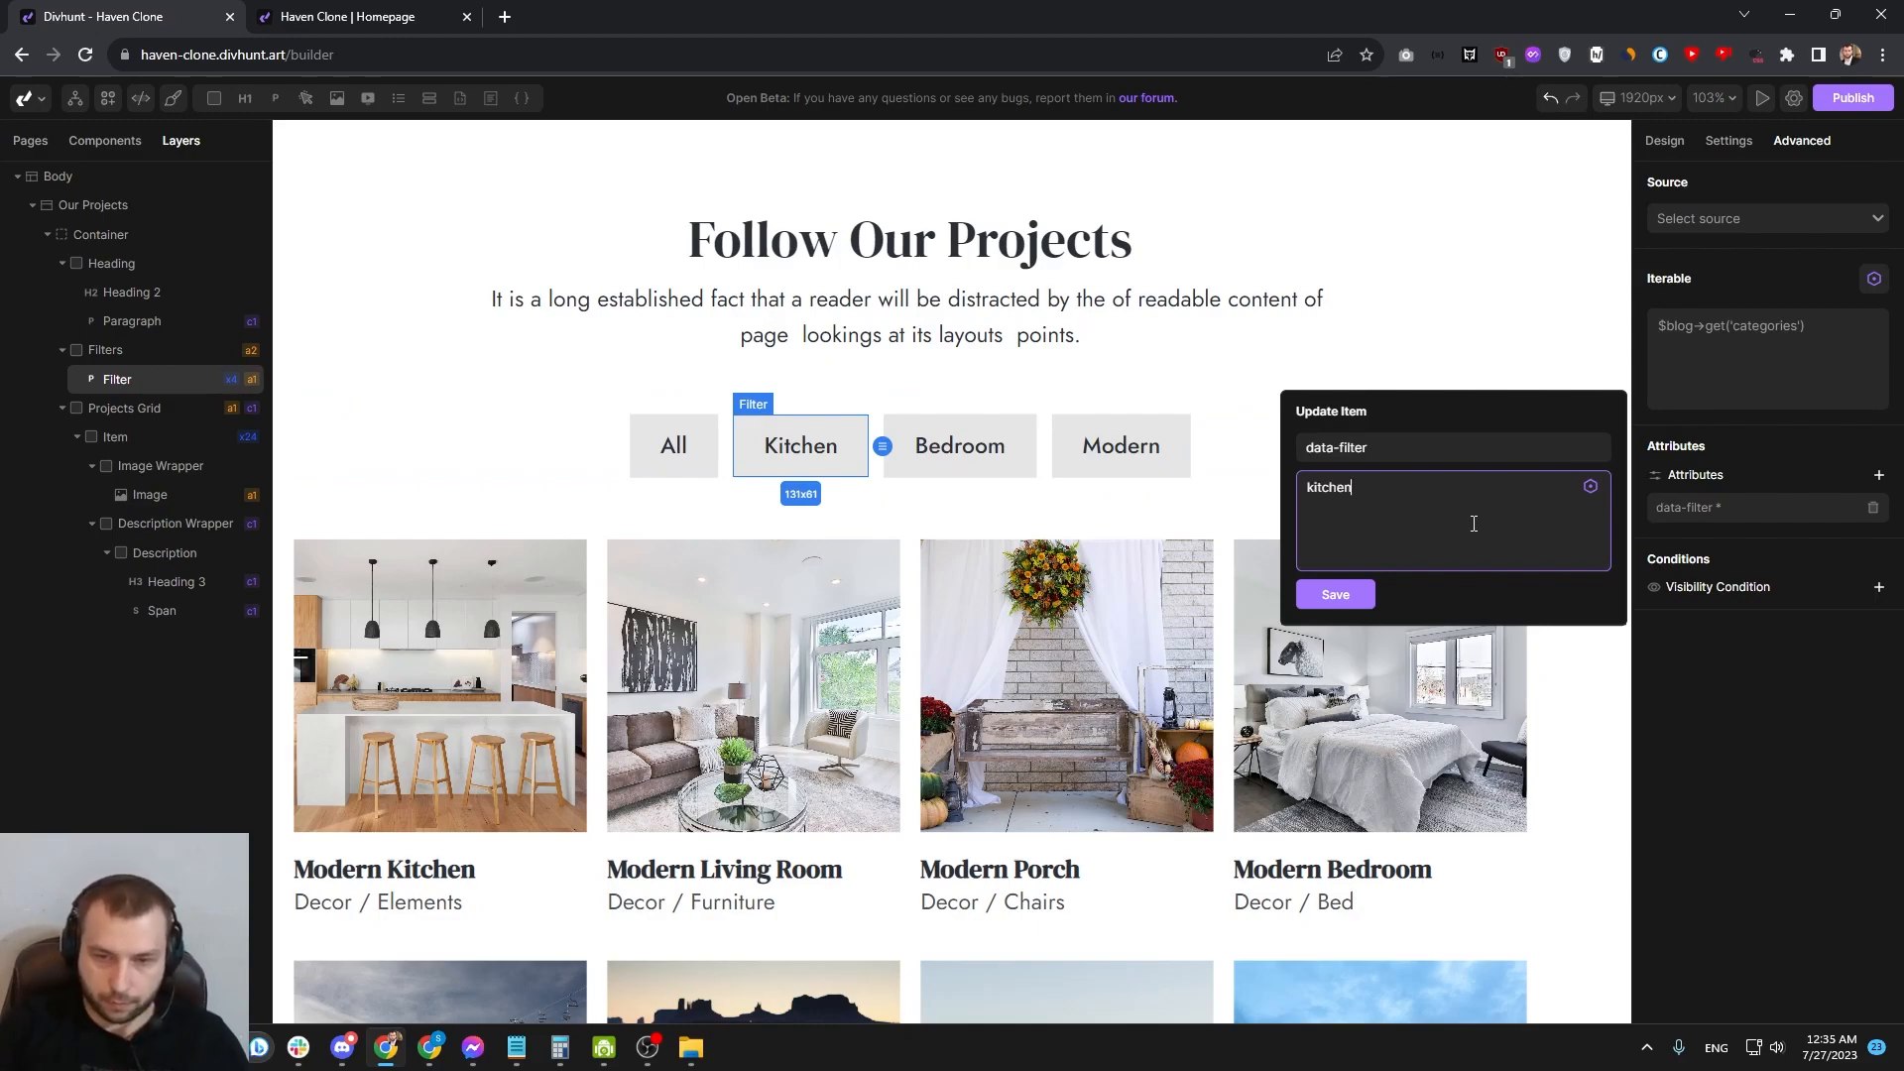
click(958, 444)
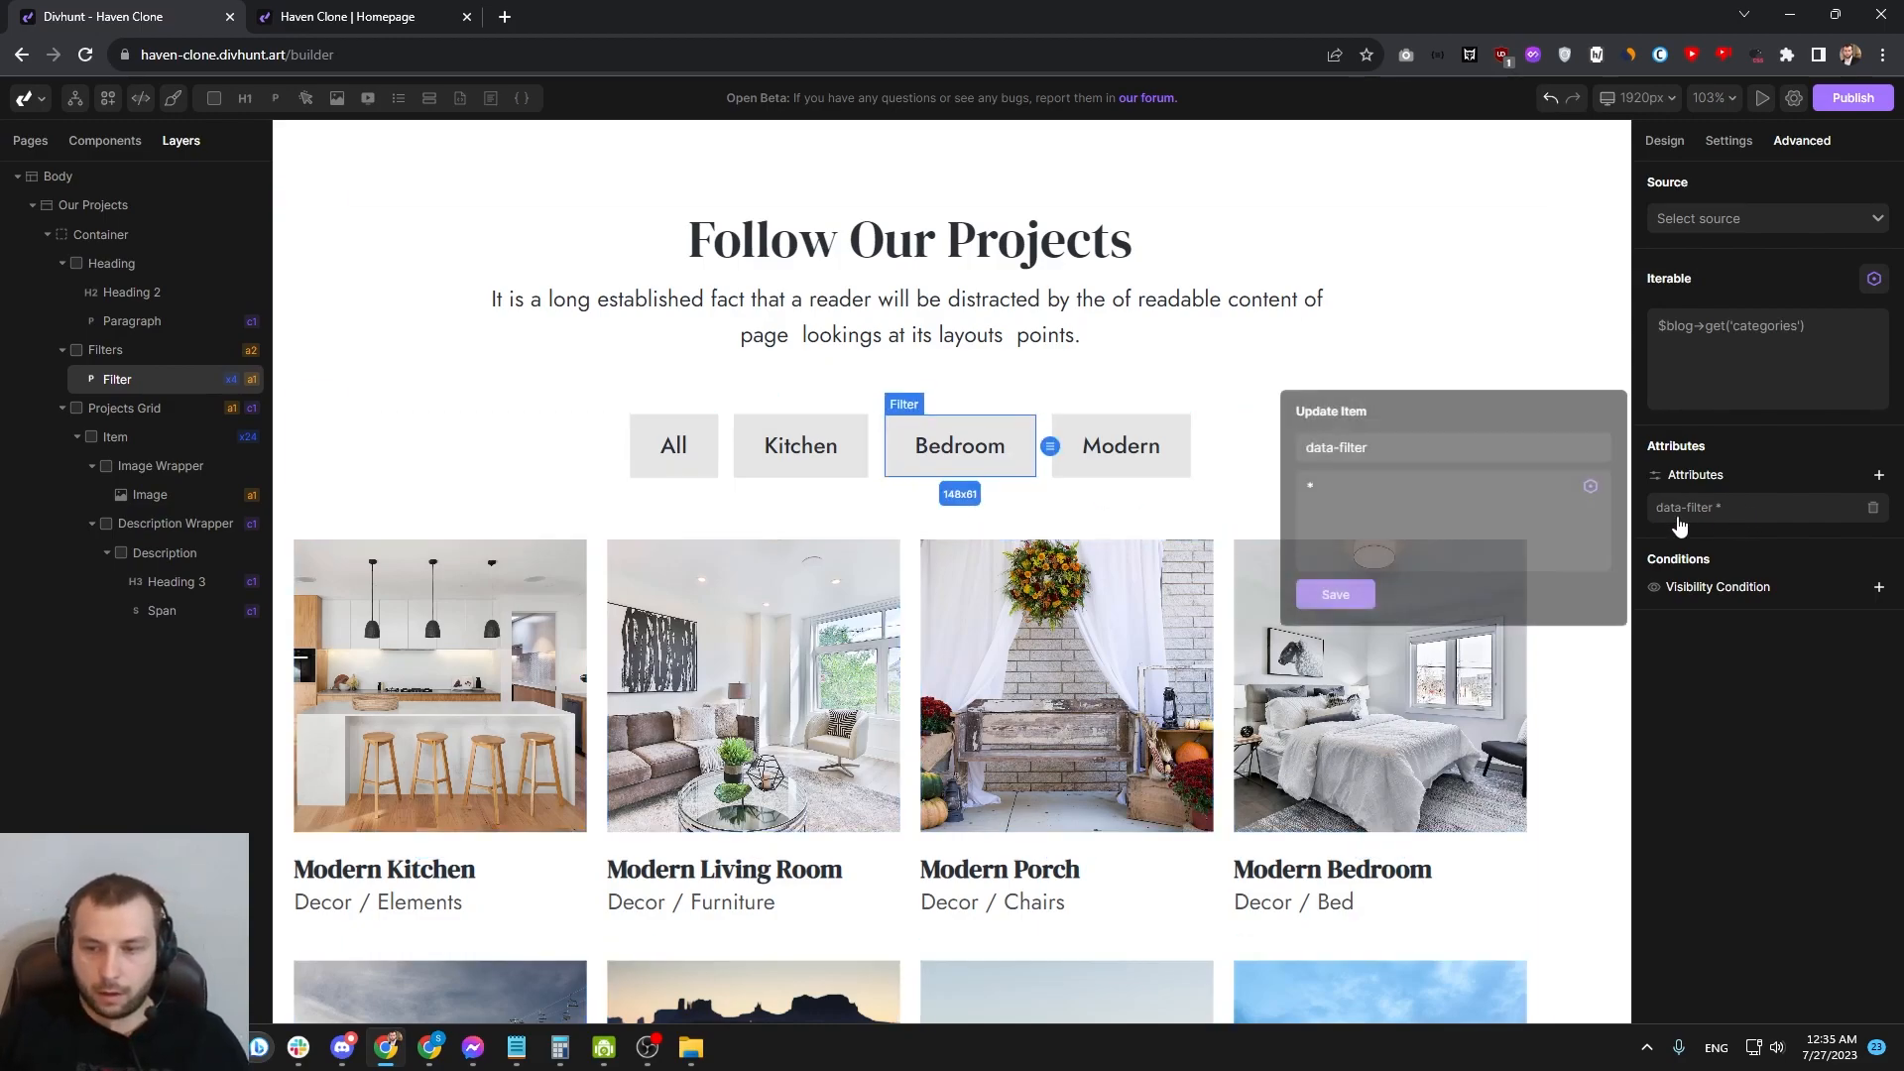
text(bedroom)
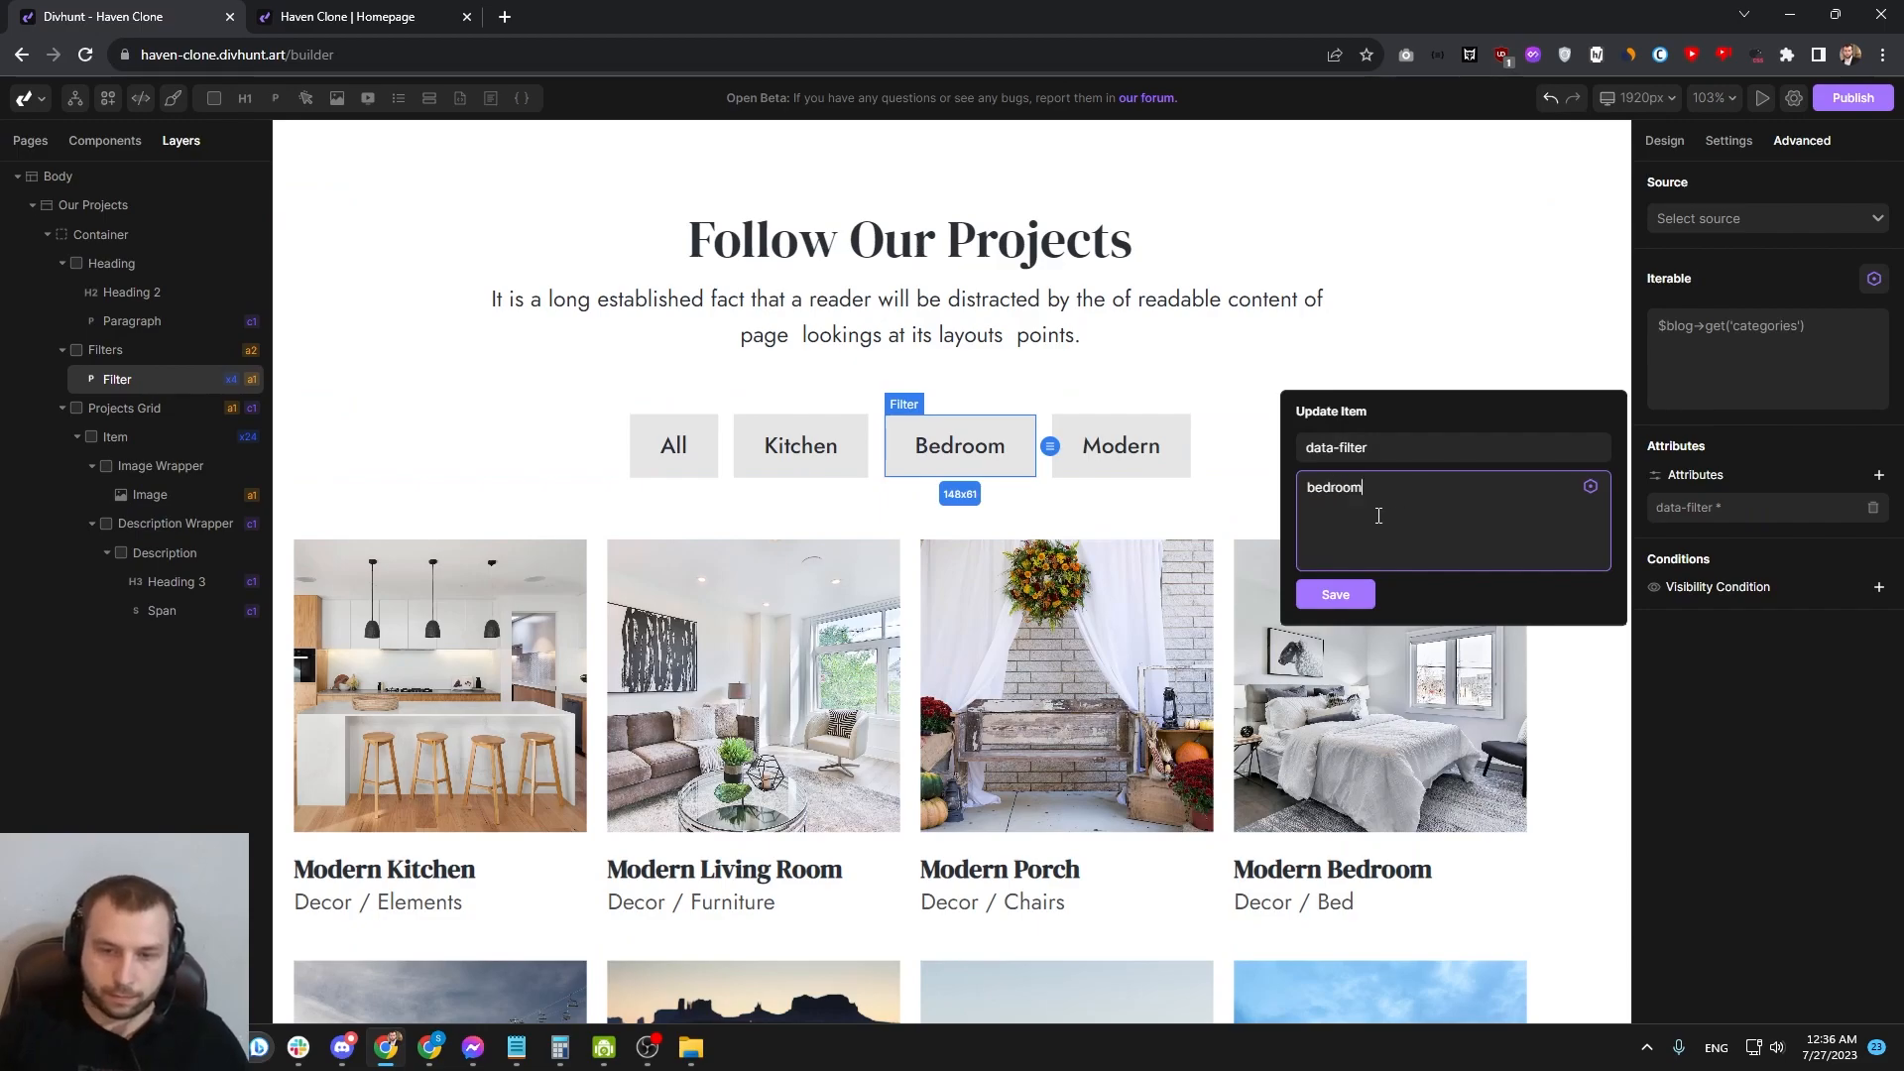
click(1120, 445)
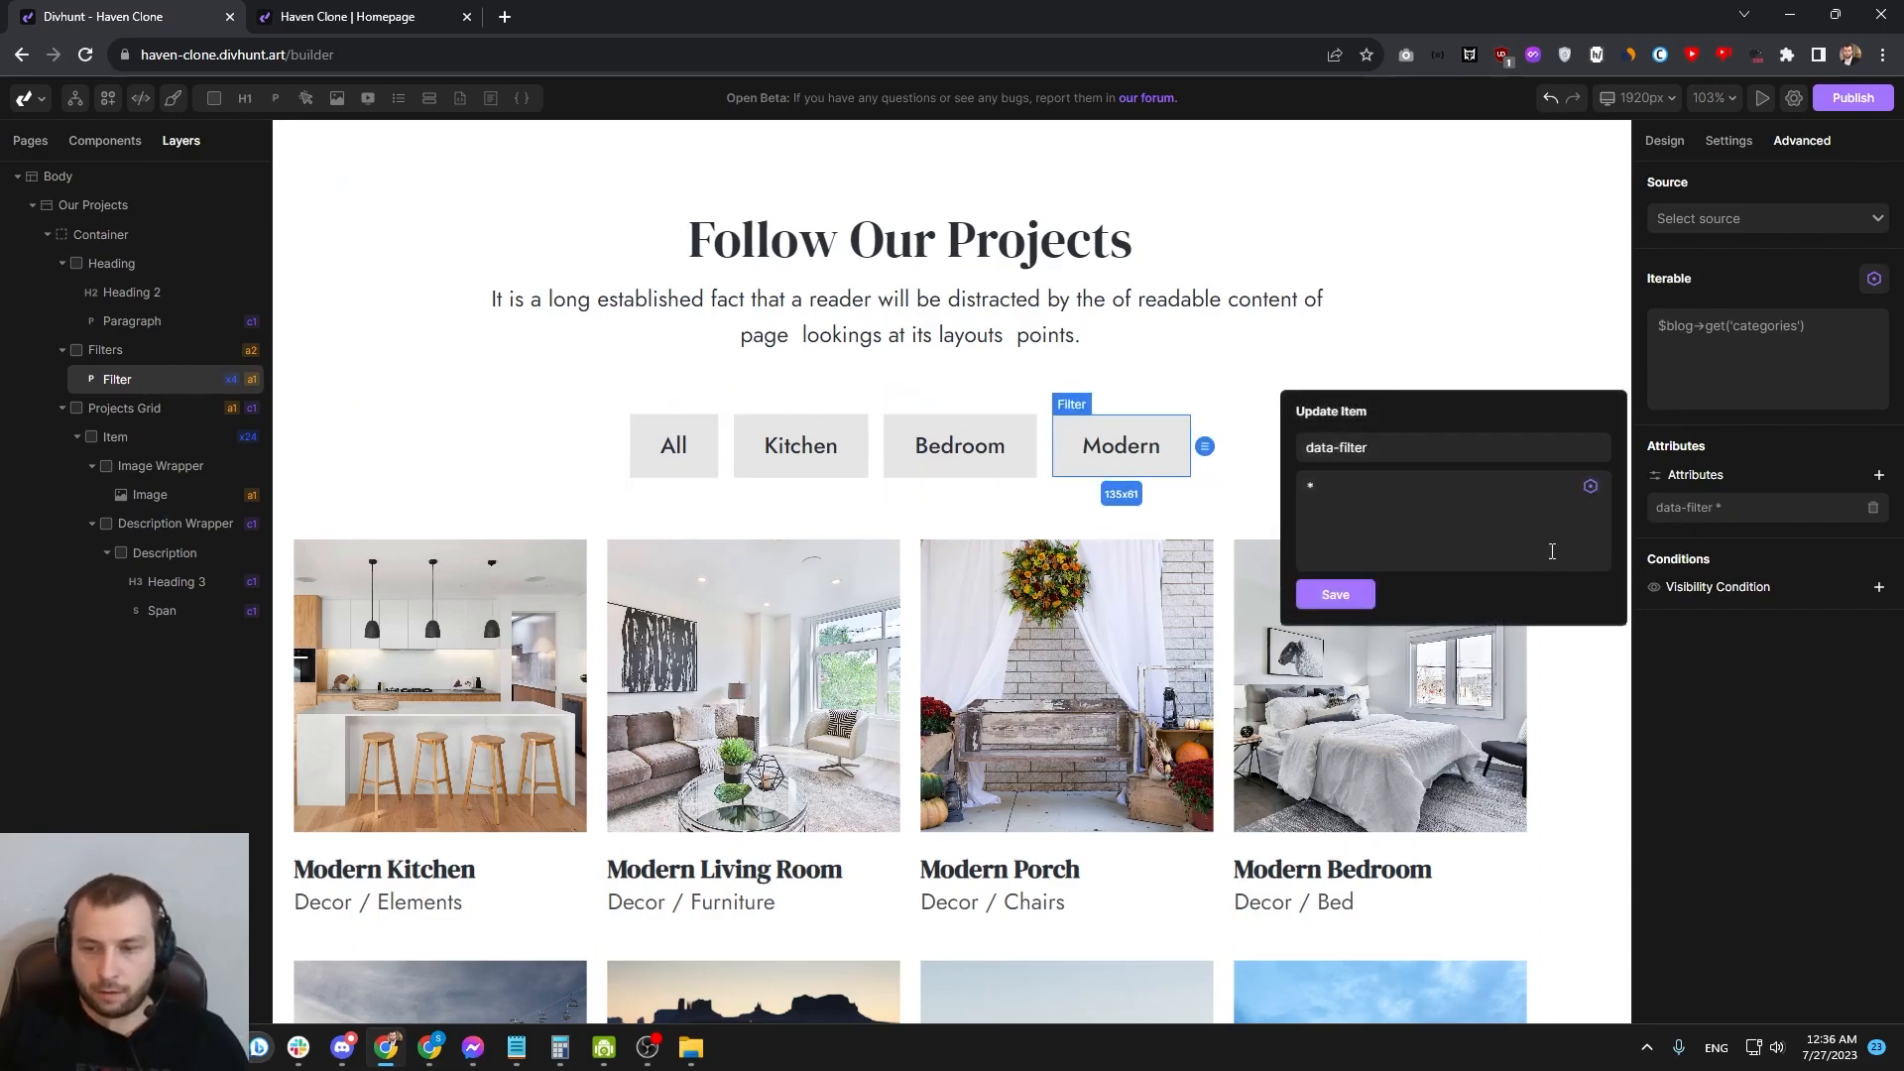
text(modern)
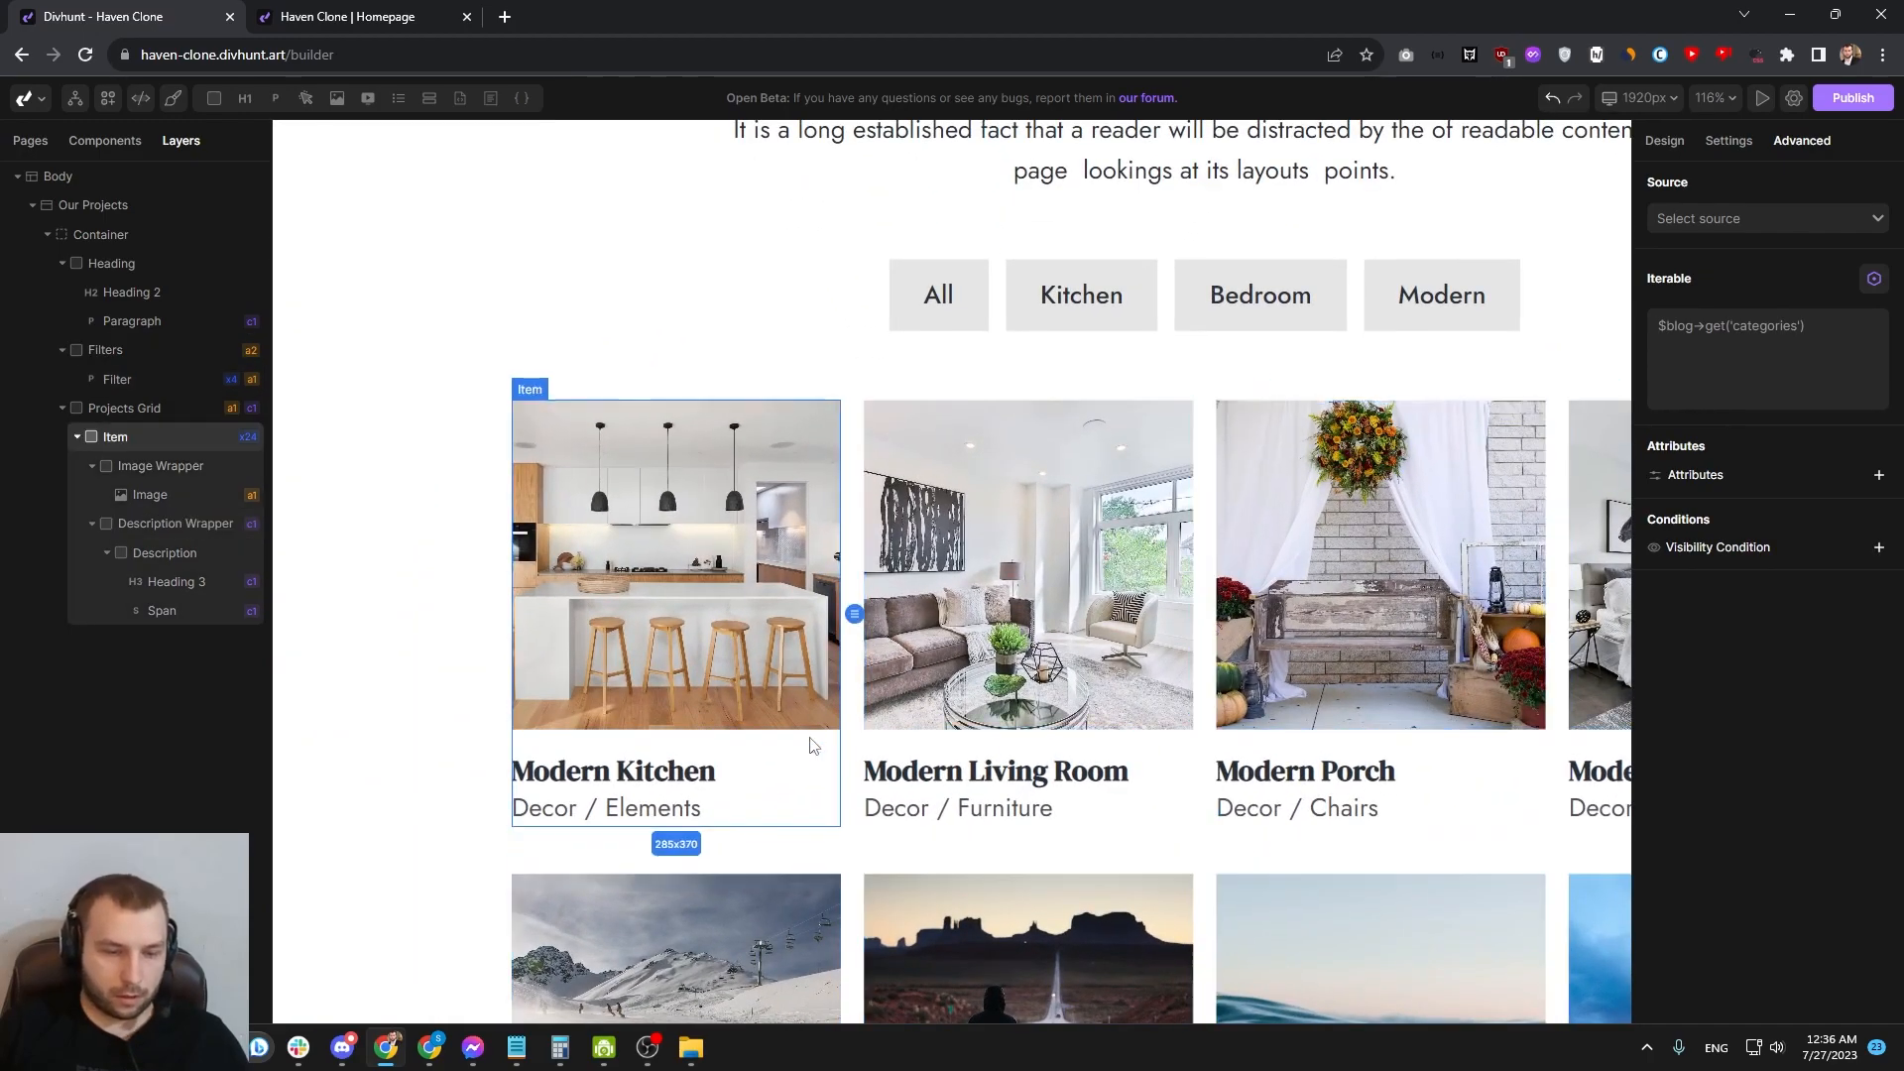
Step: Insert a placeholder Paragraph after the Span in a project card's Description
scroll(down, 3)
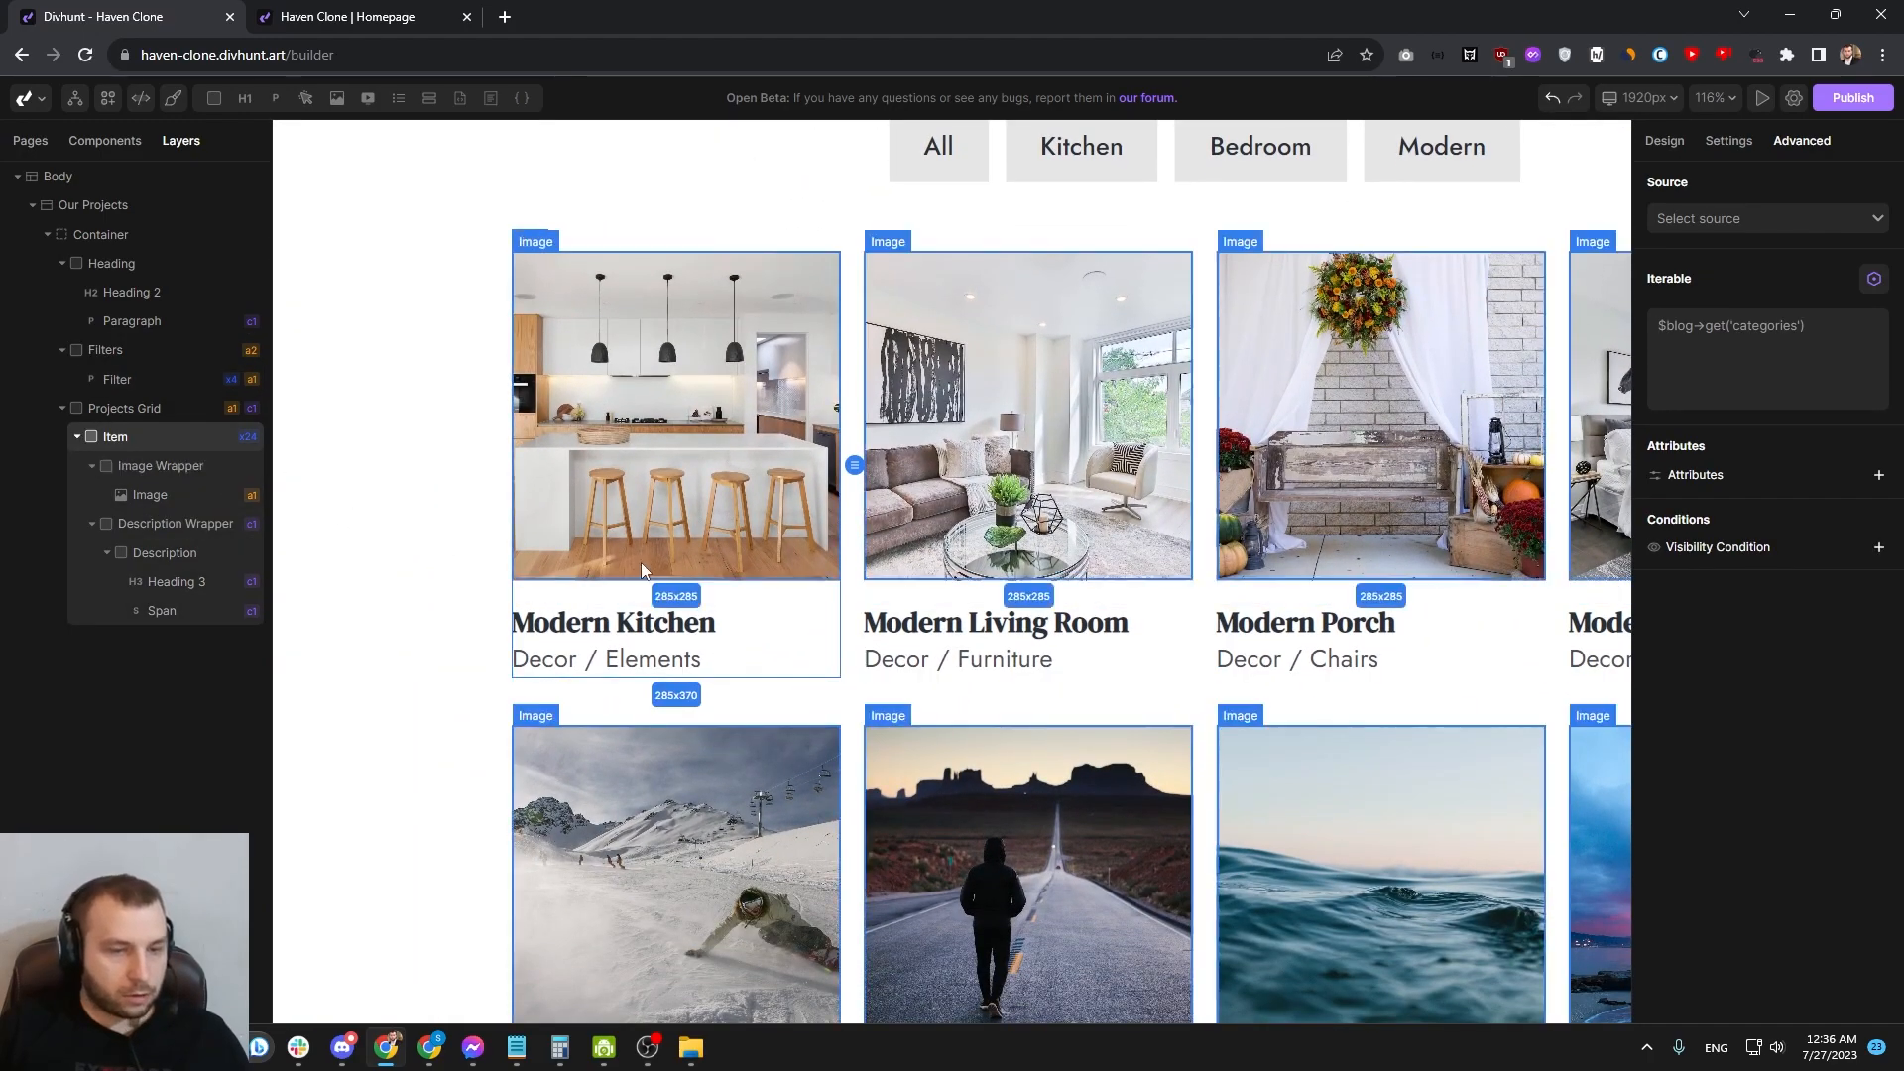
click(605, 658)
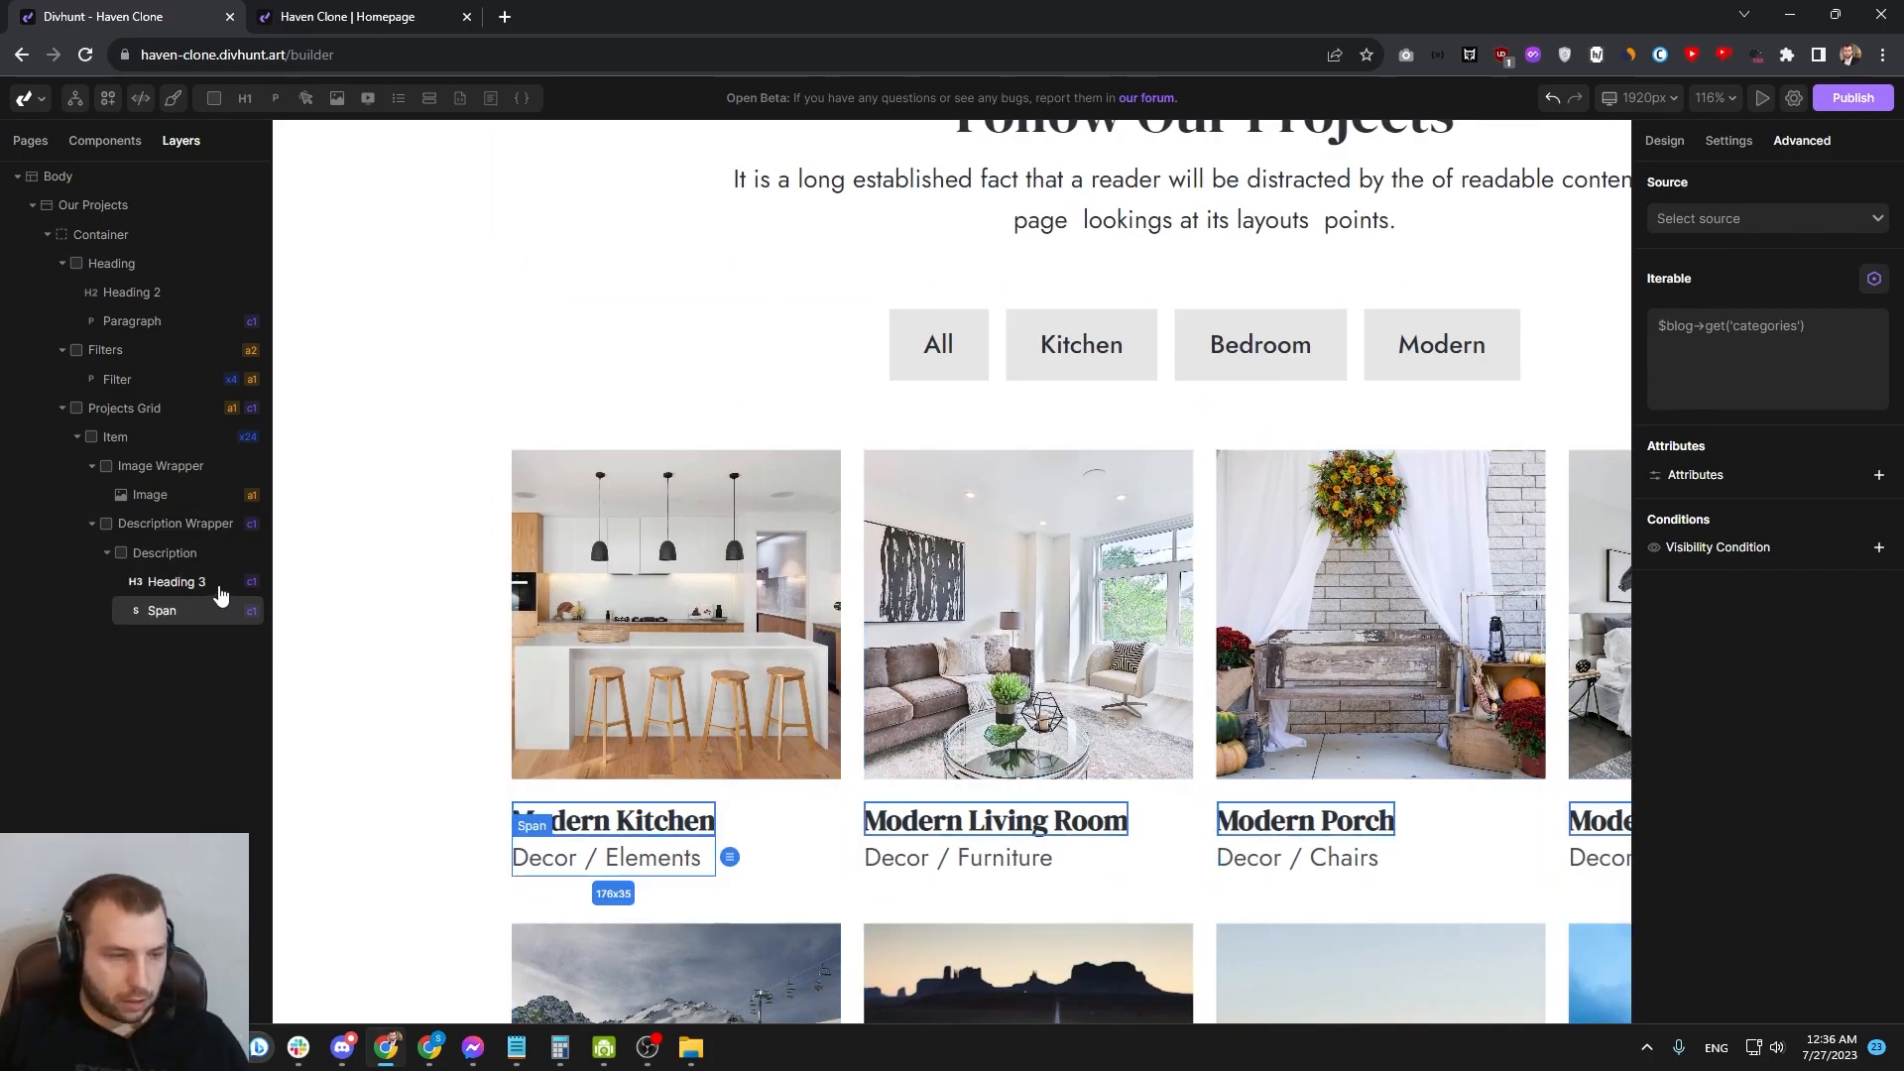
click(177, 639)
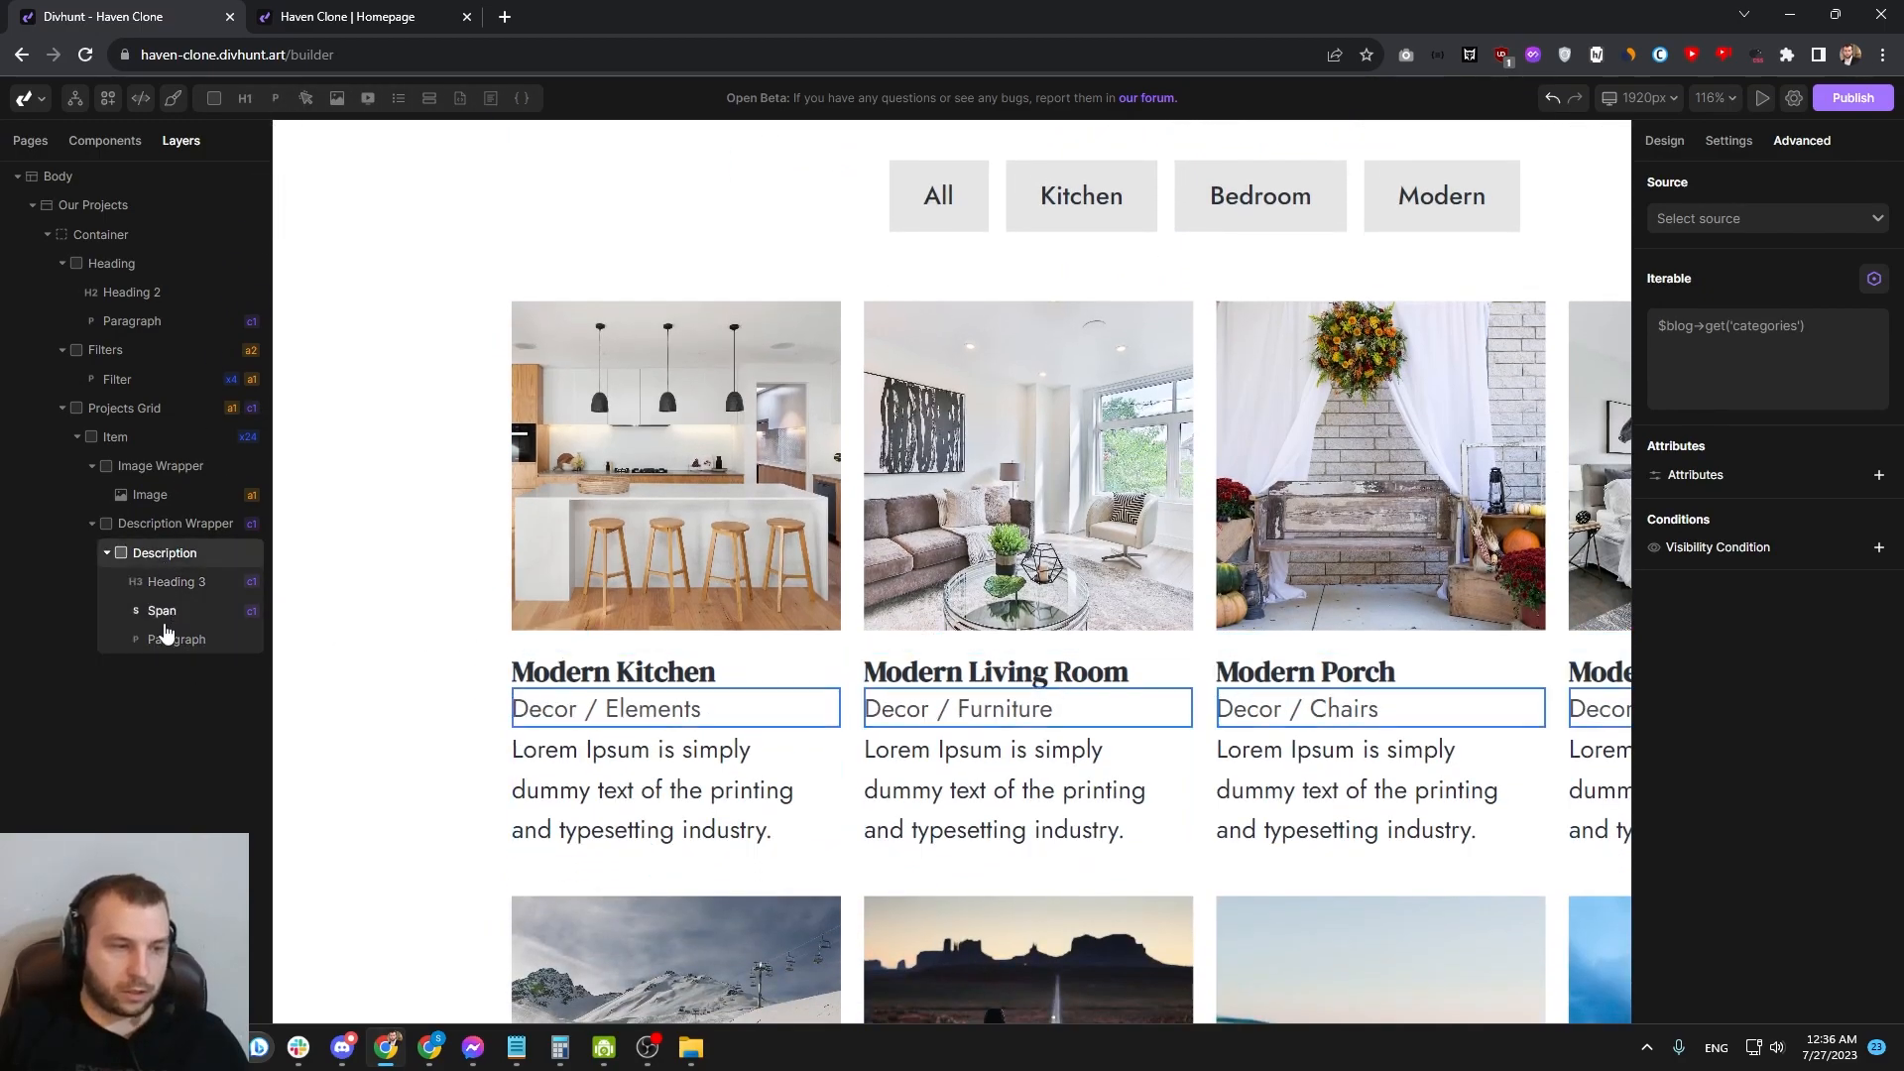
Step: Set the paragraph content to kitchen or bedroom on each project's loop item
click(177, 638)
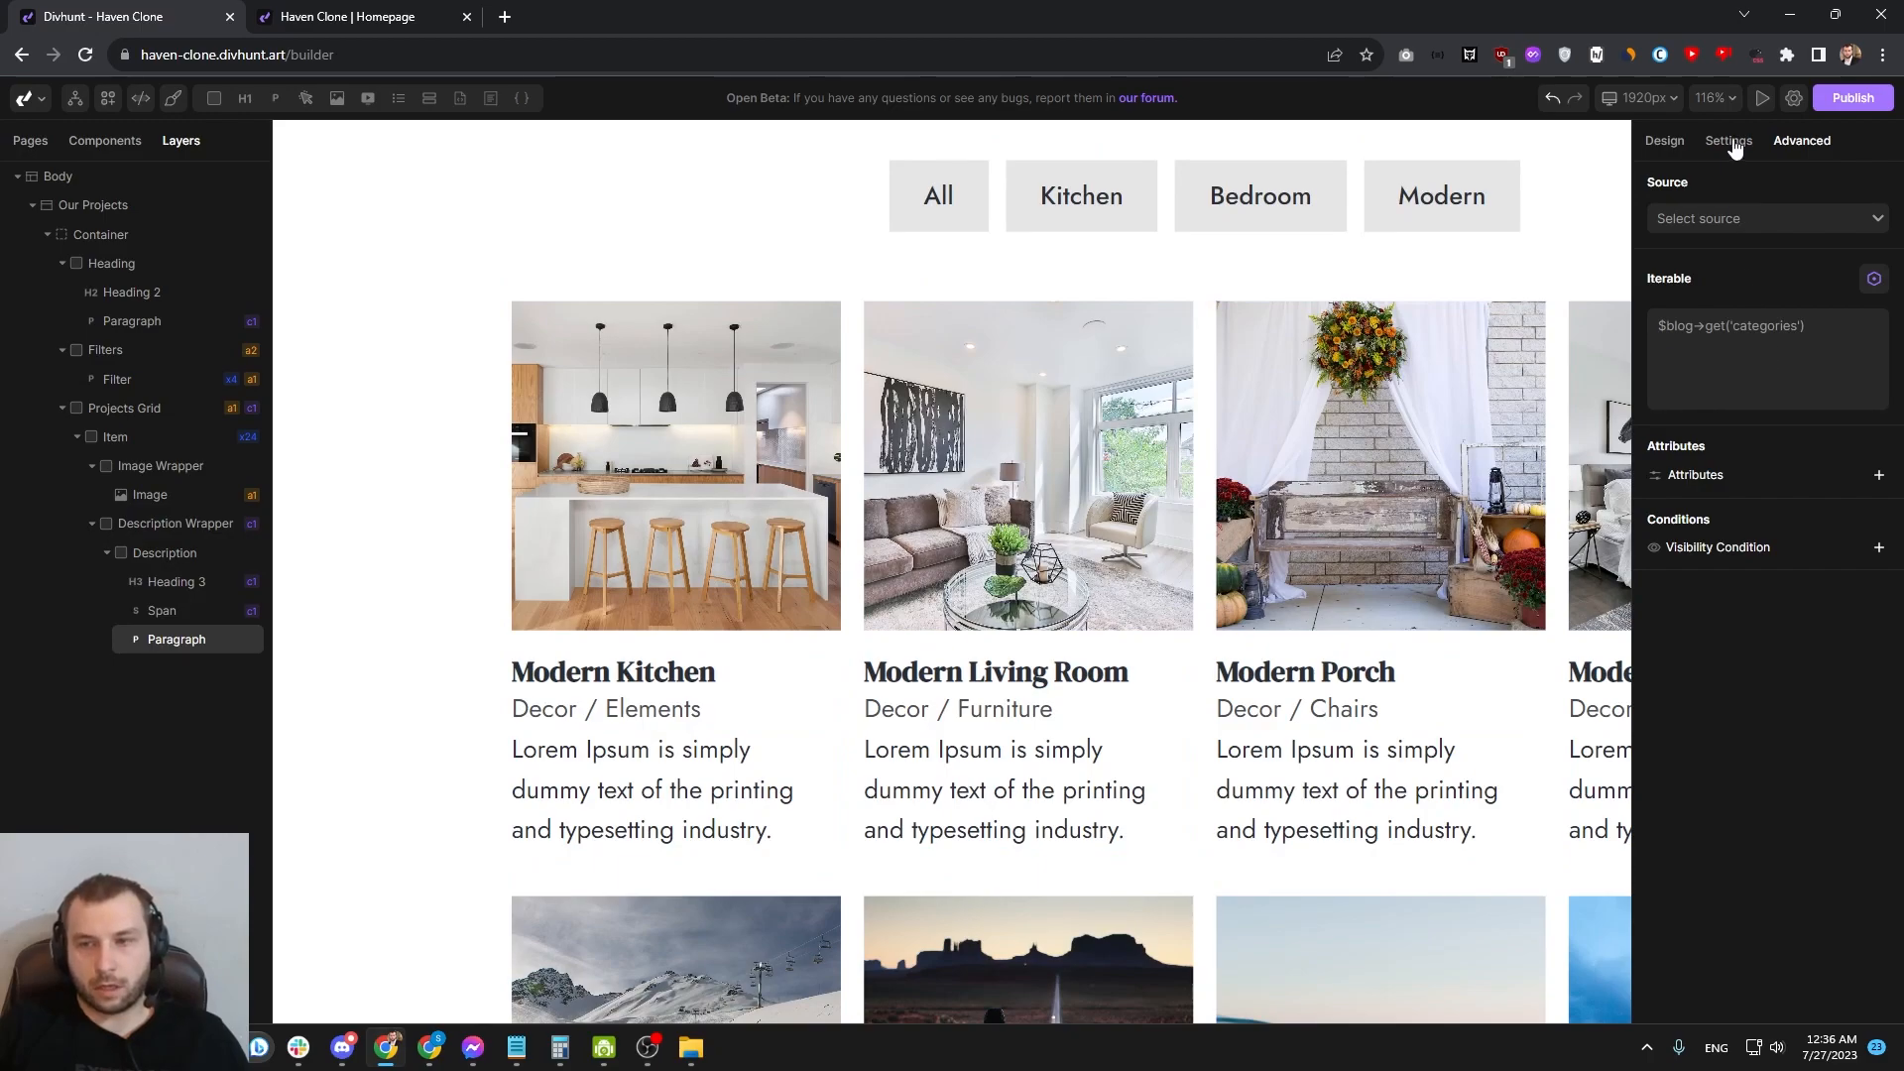
text(kitchen)
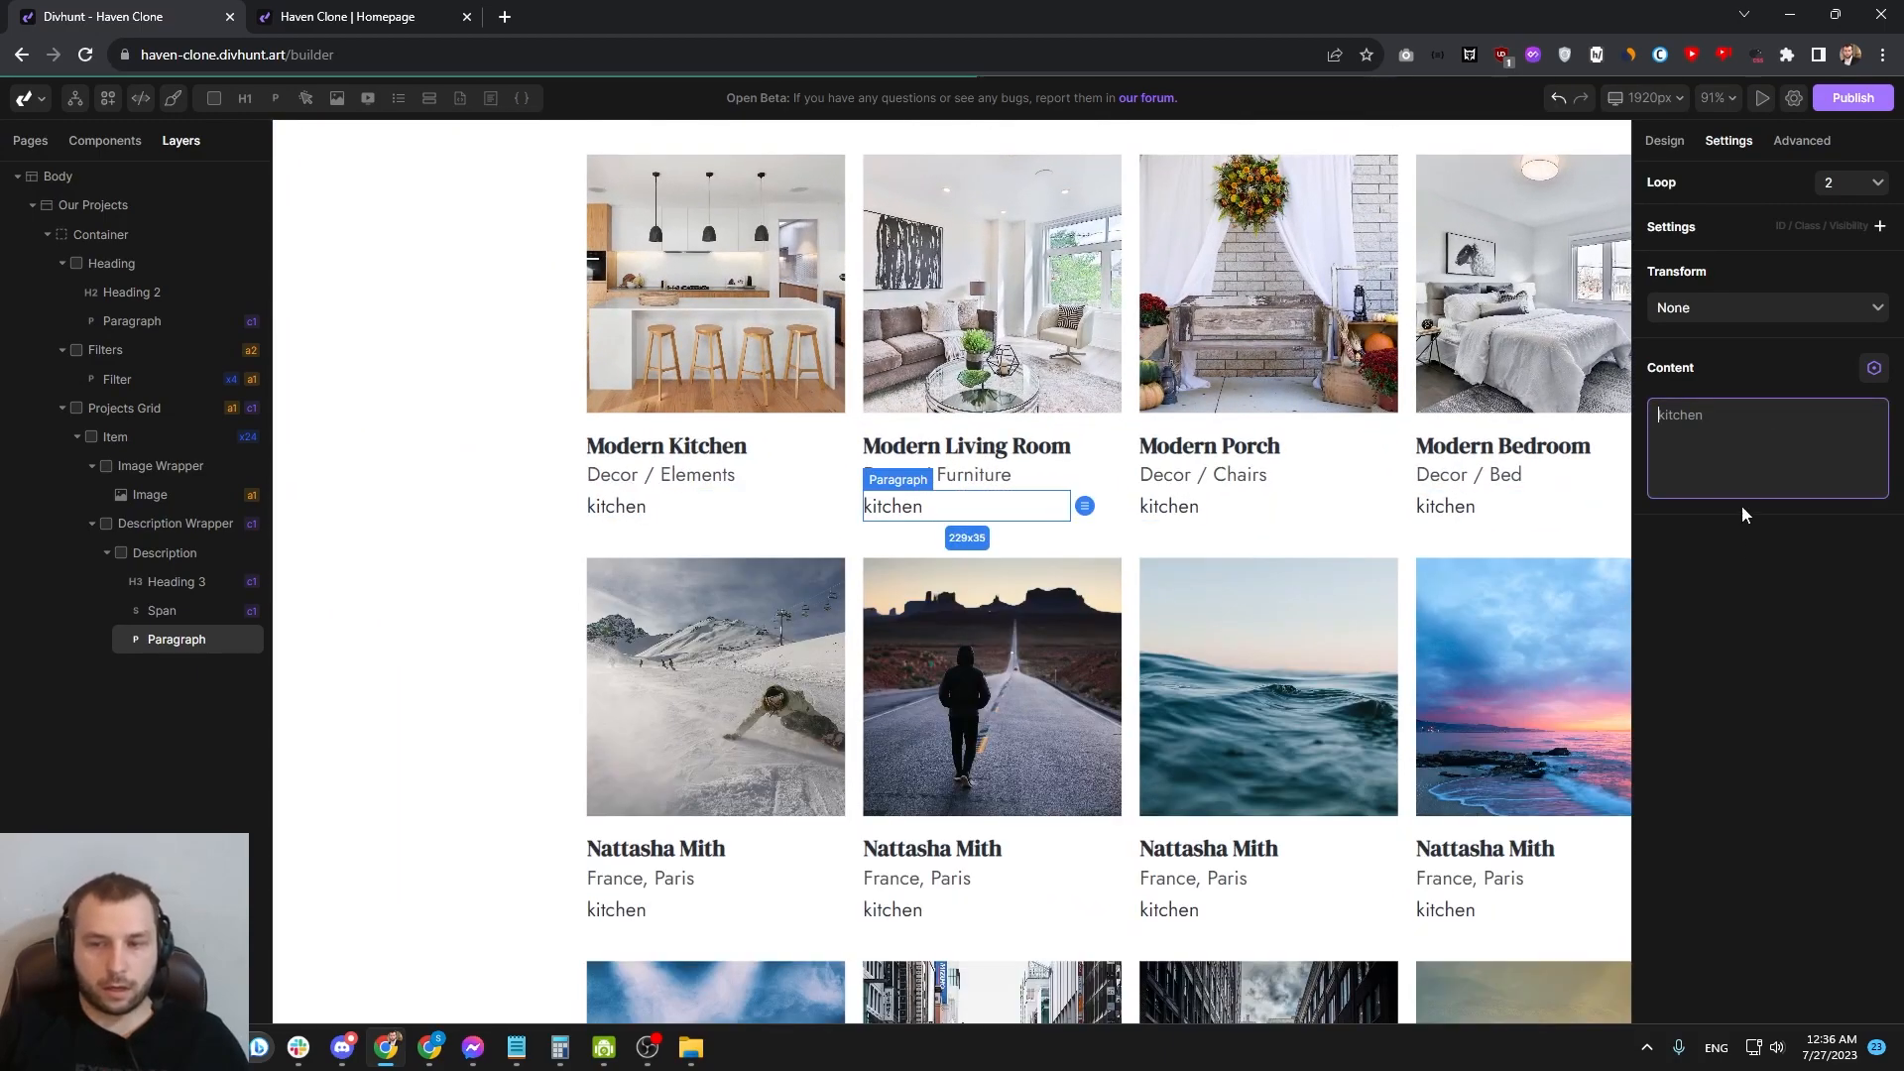
text(berdro)
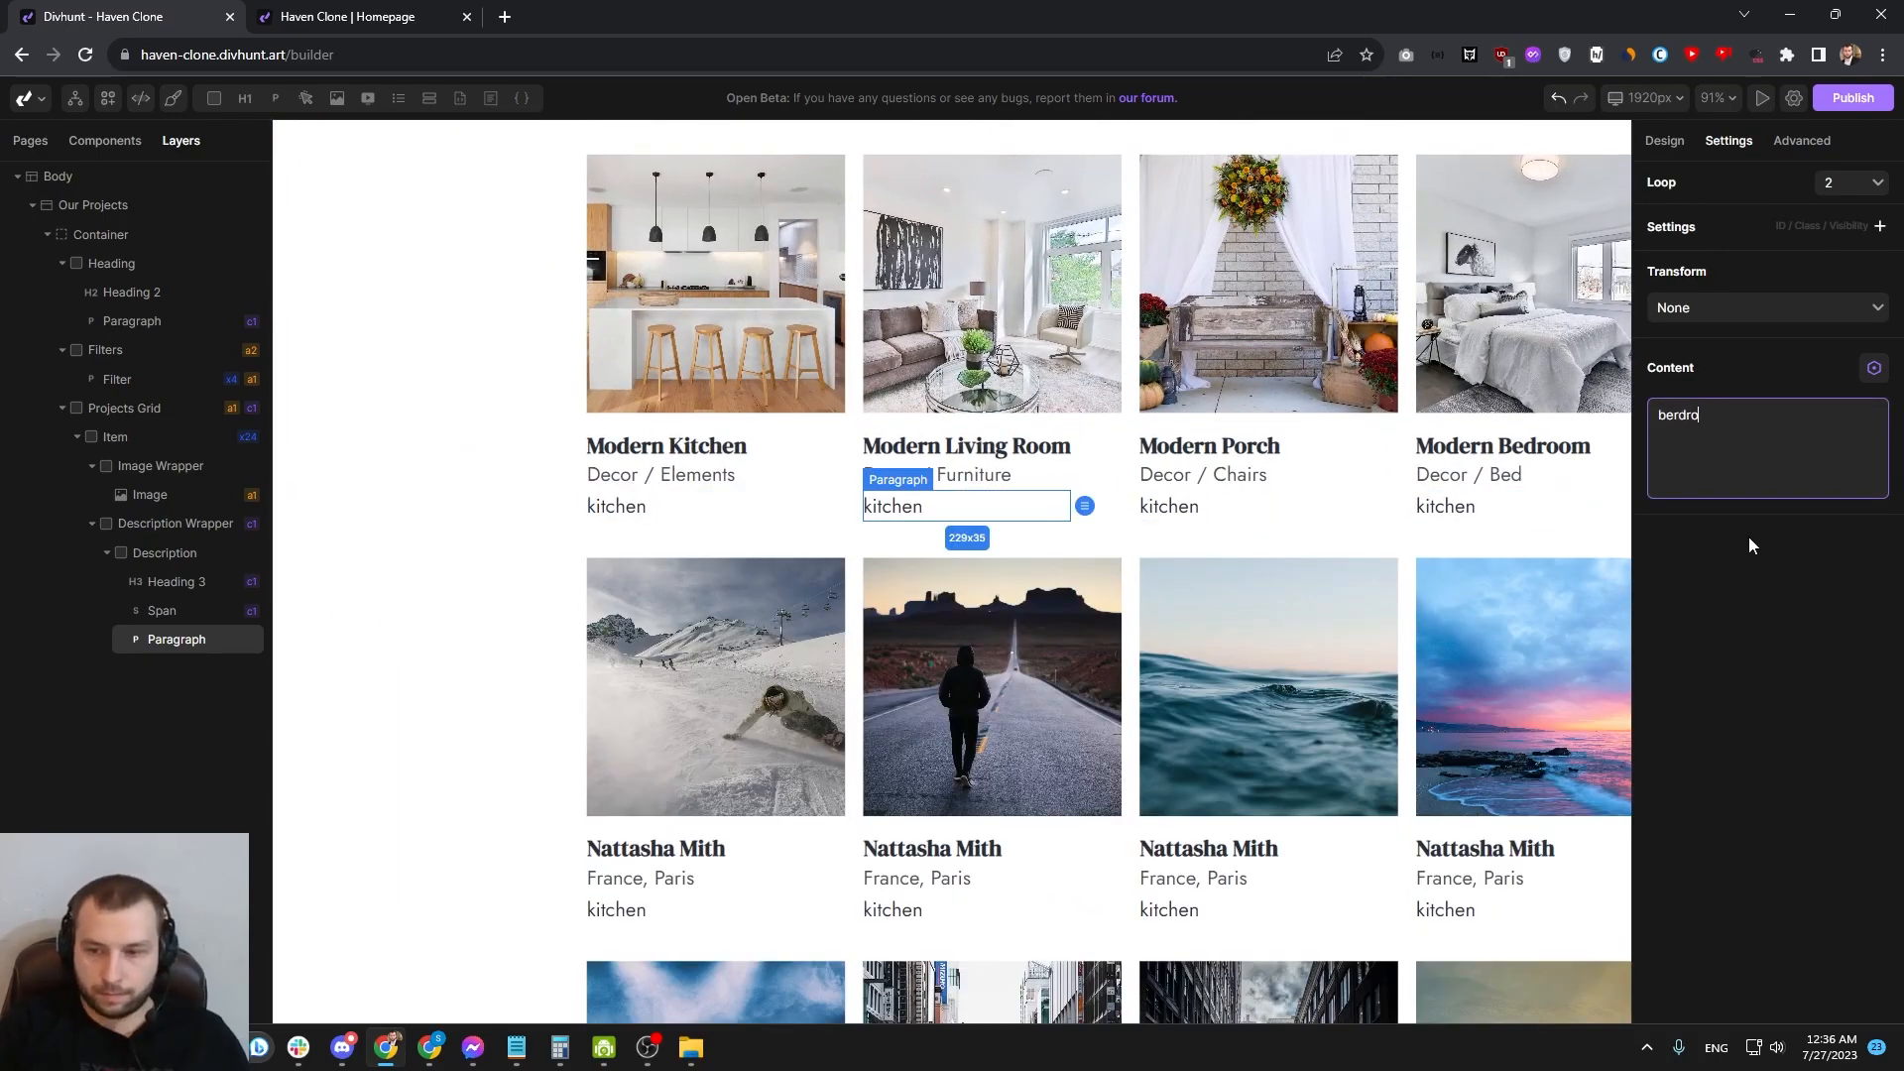
text(bedroom)
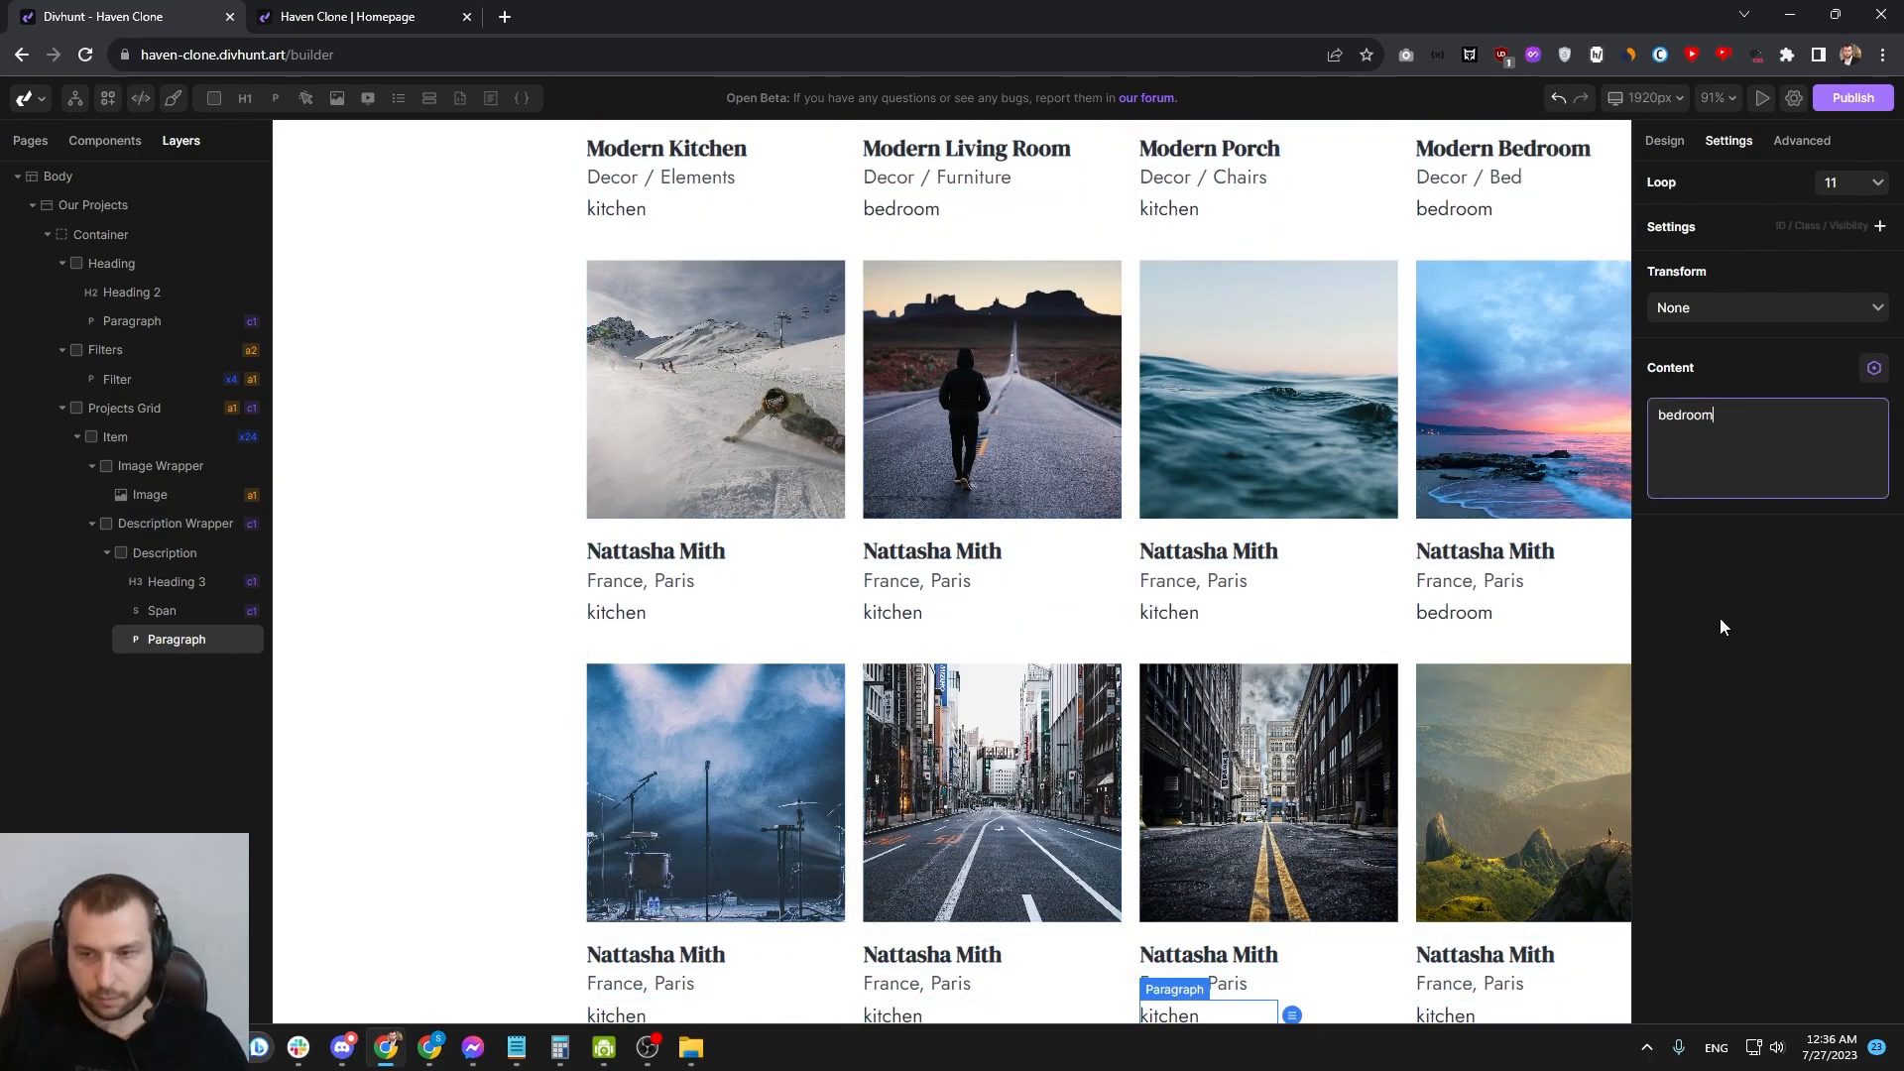
scroll(down, 3)
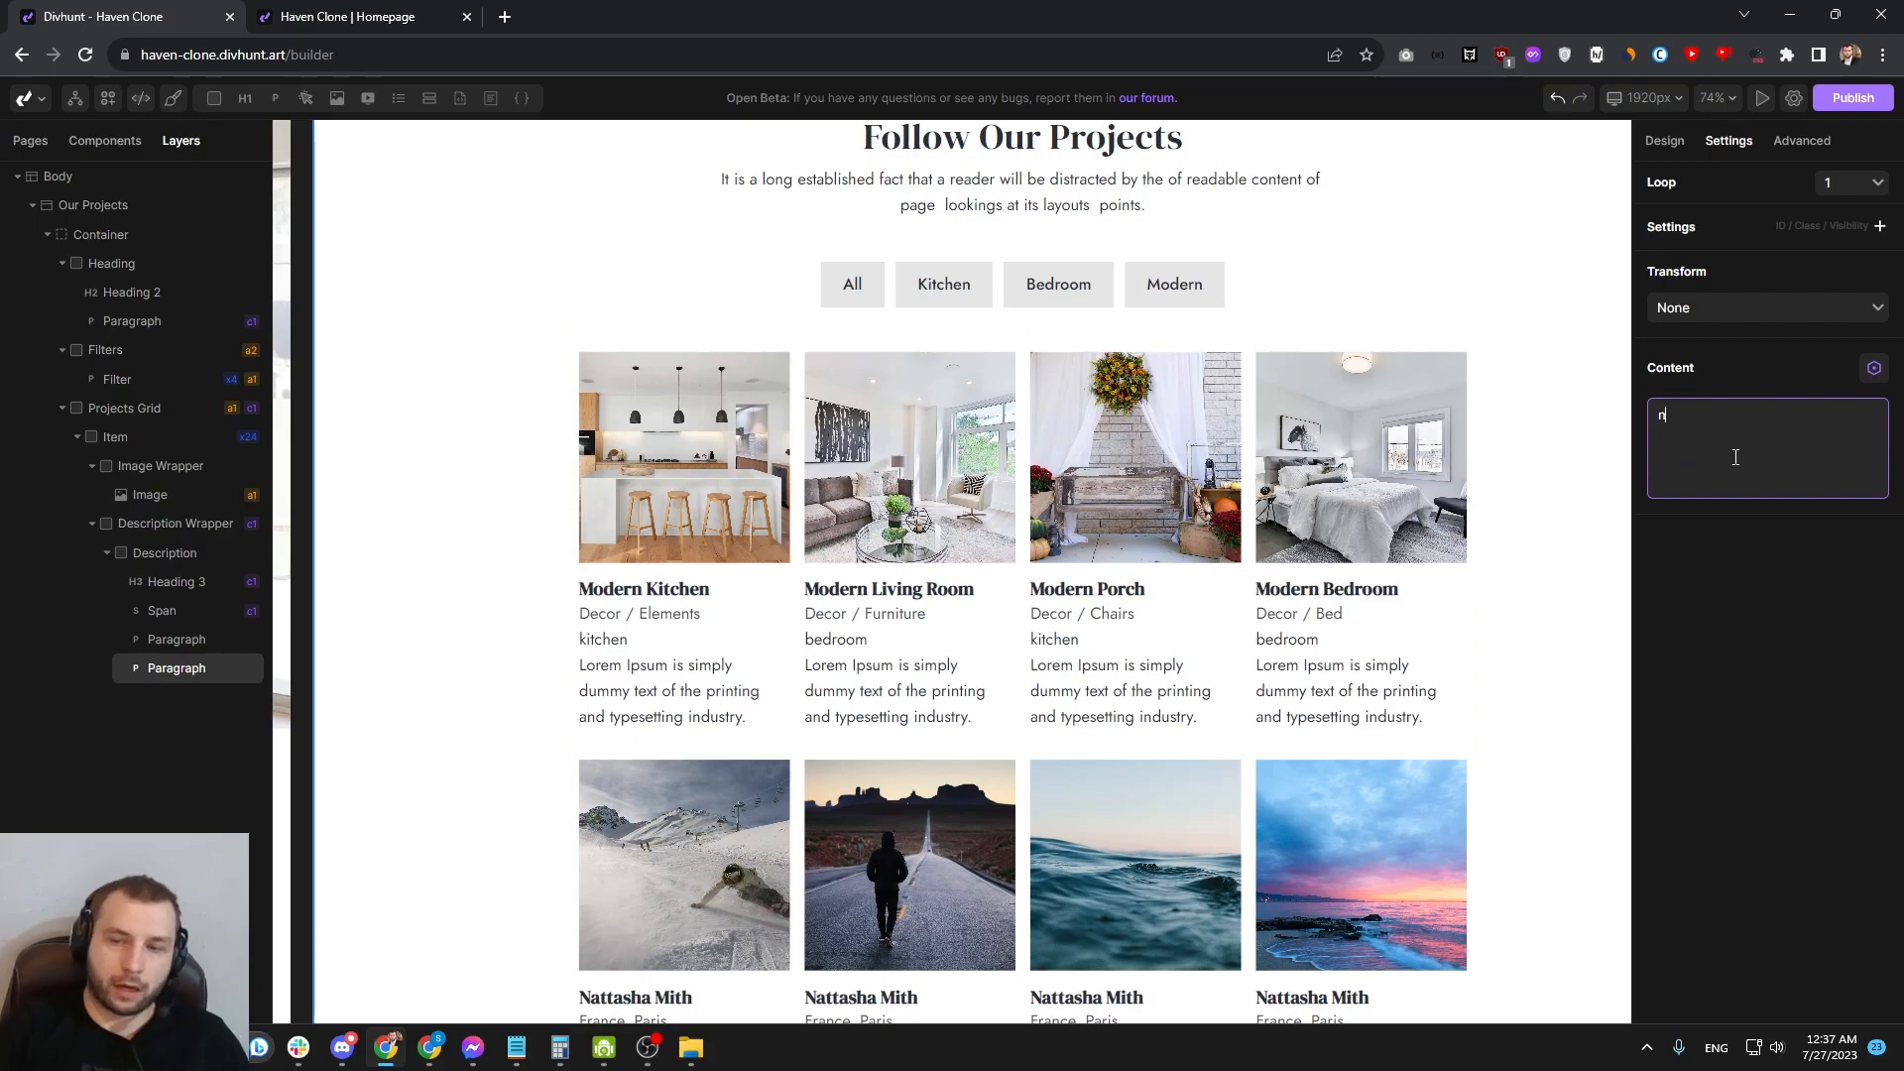
Step: Set the second paragraph to 'none', changing it to 'modern' on selected project items
text(one)
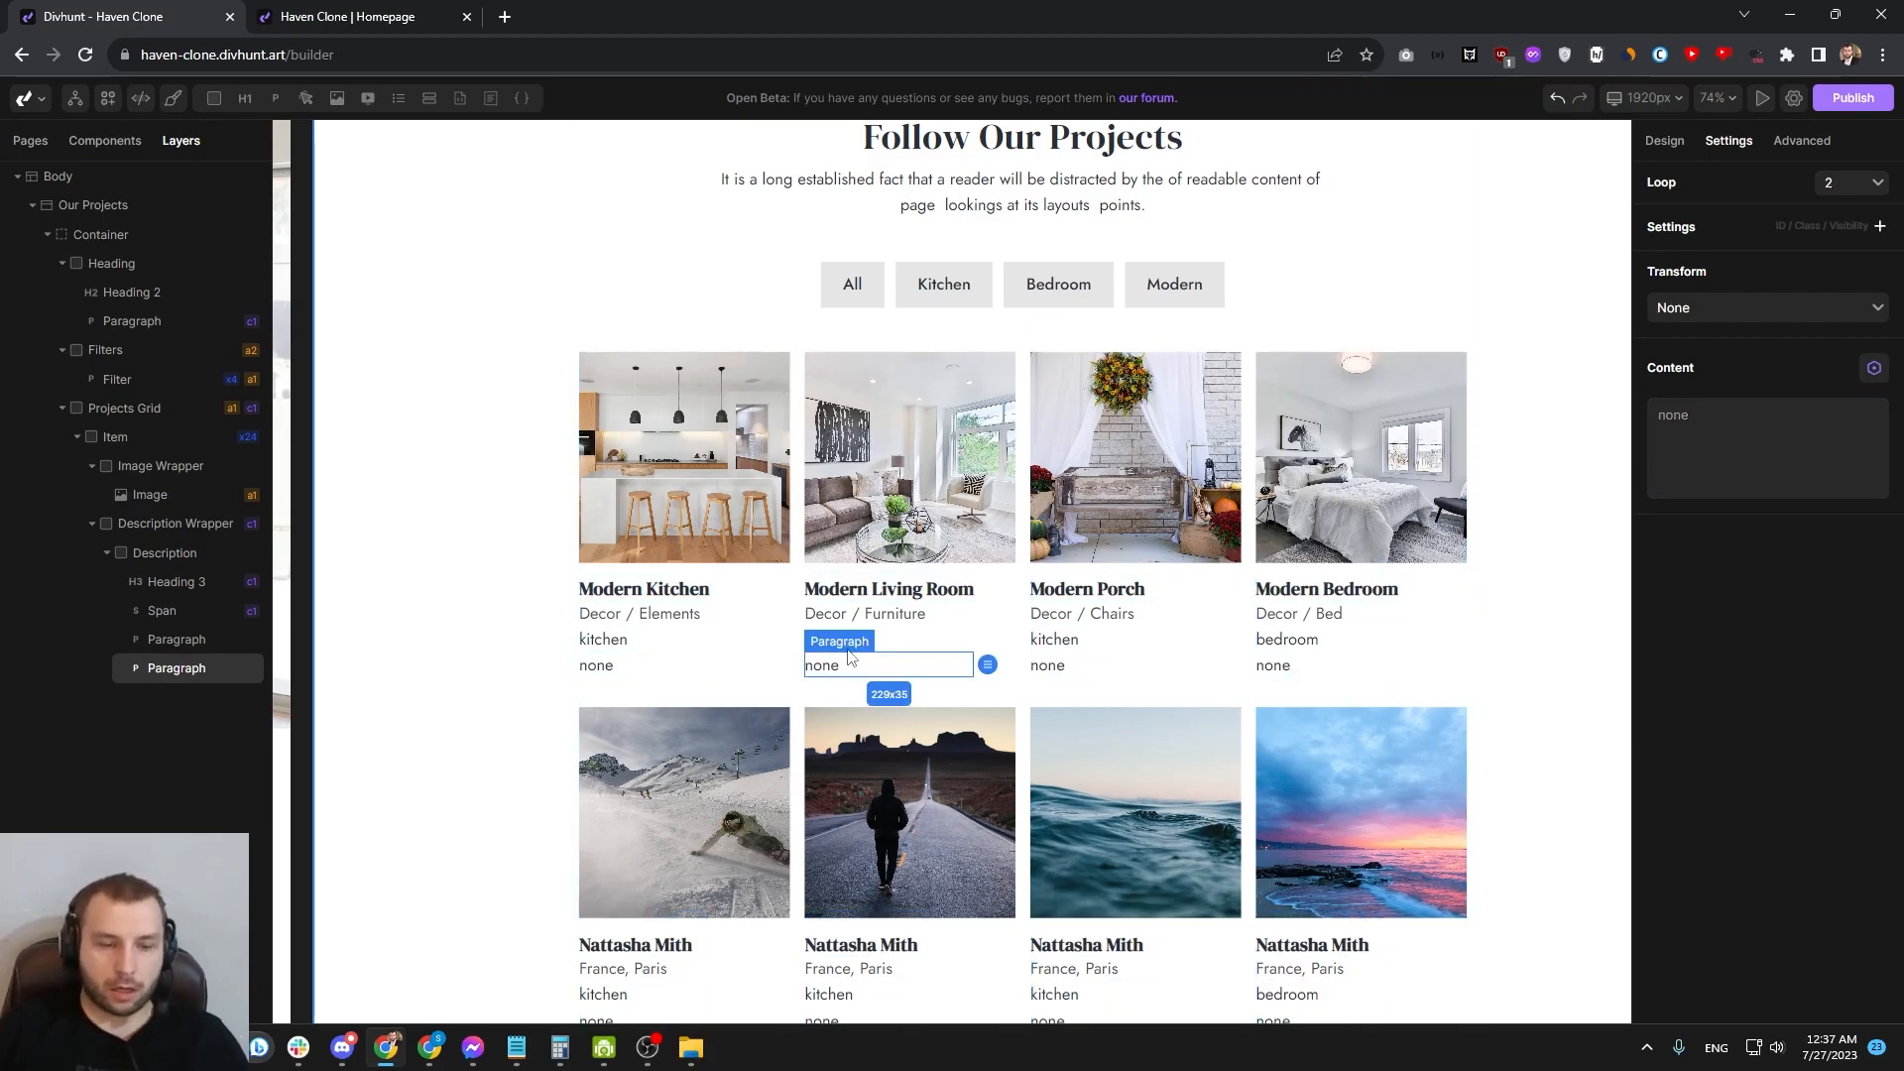
scroll(down, 3)
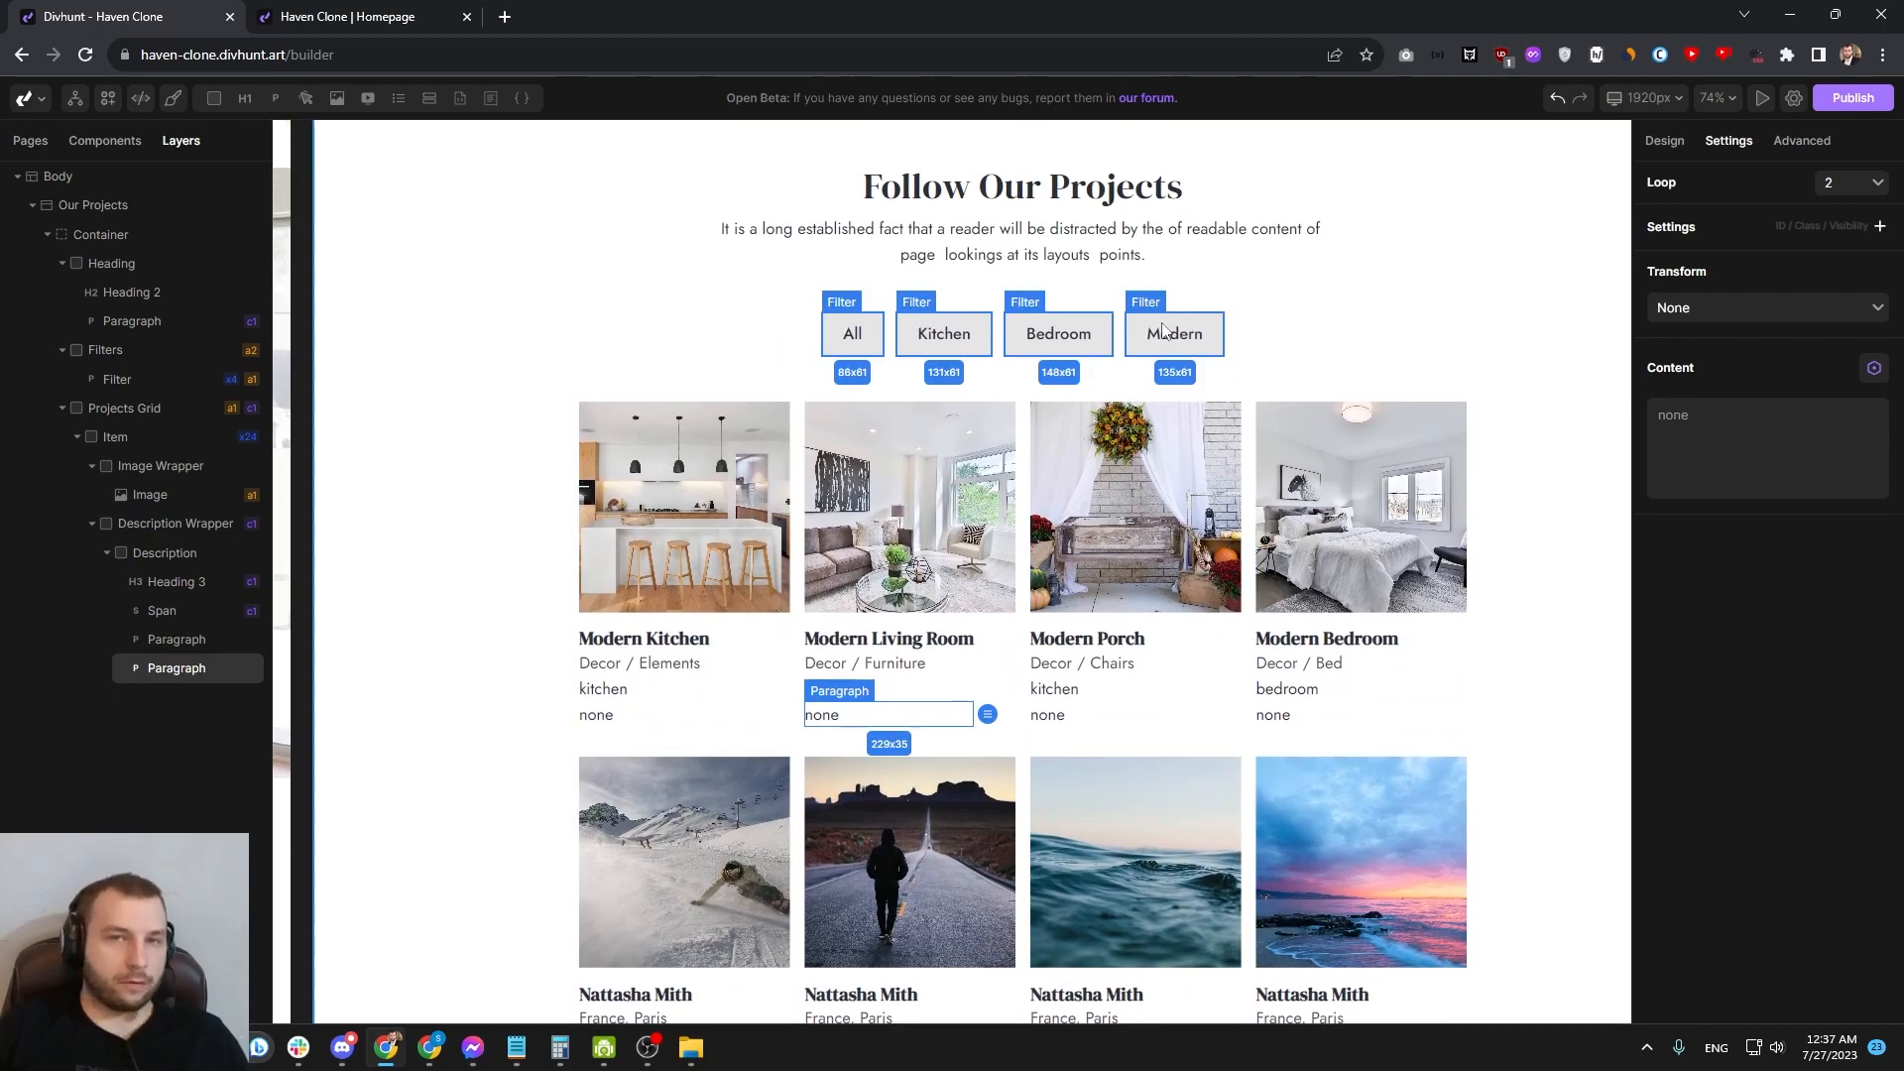
scroll(down, 3)
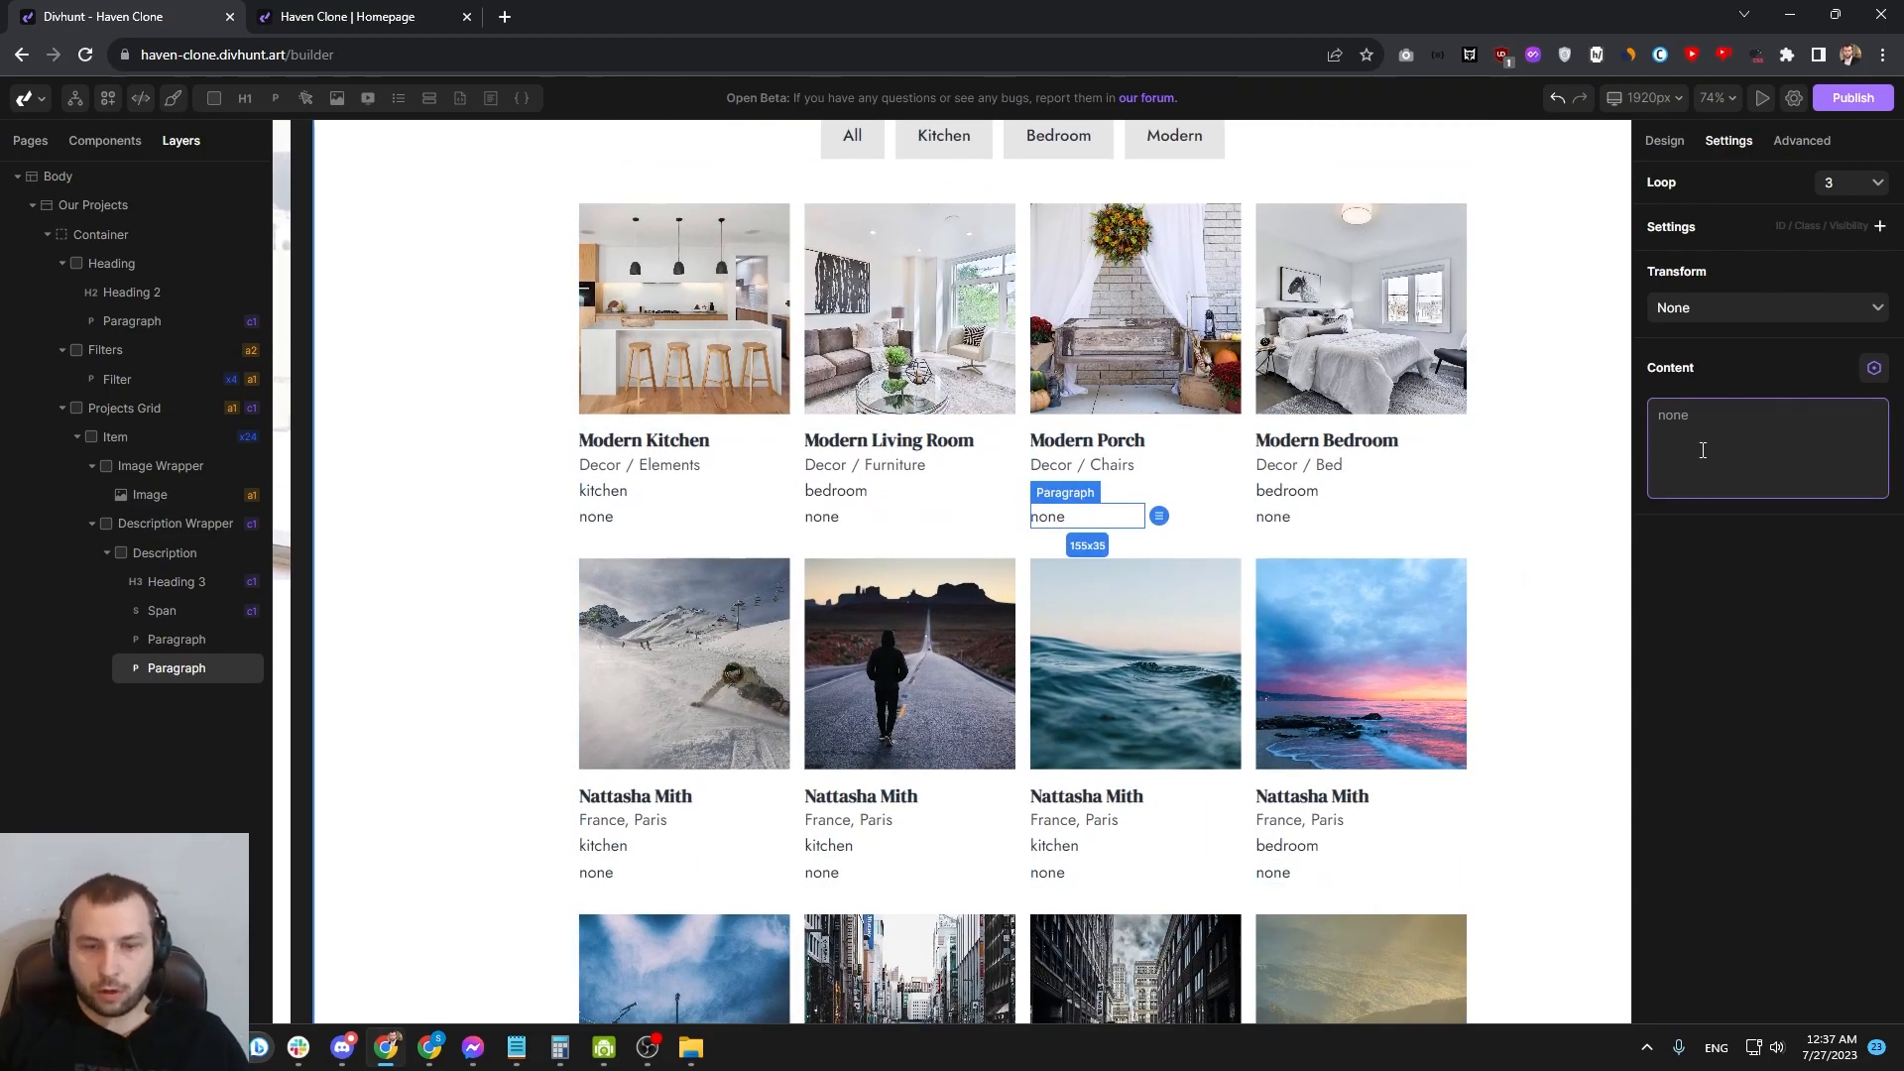
text(modern)
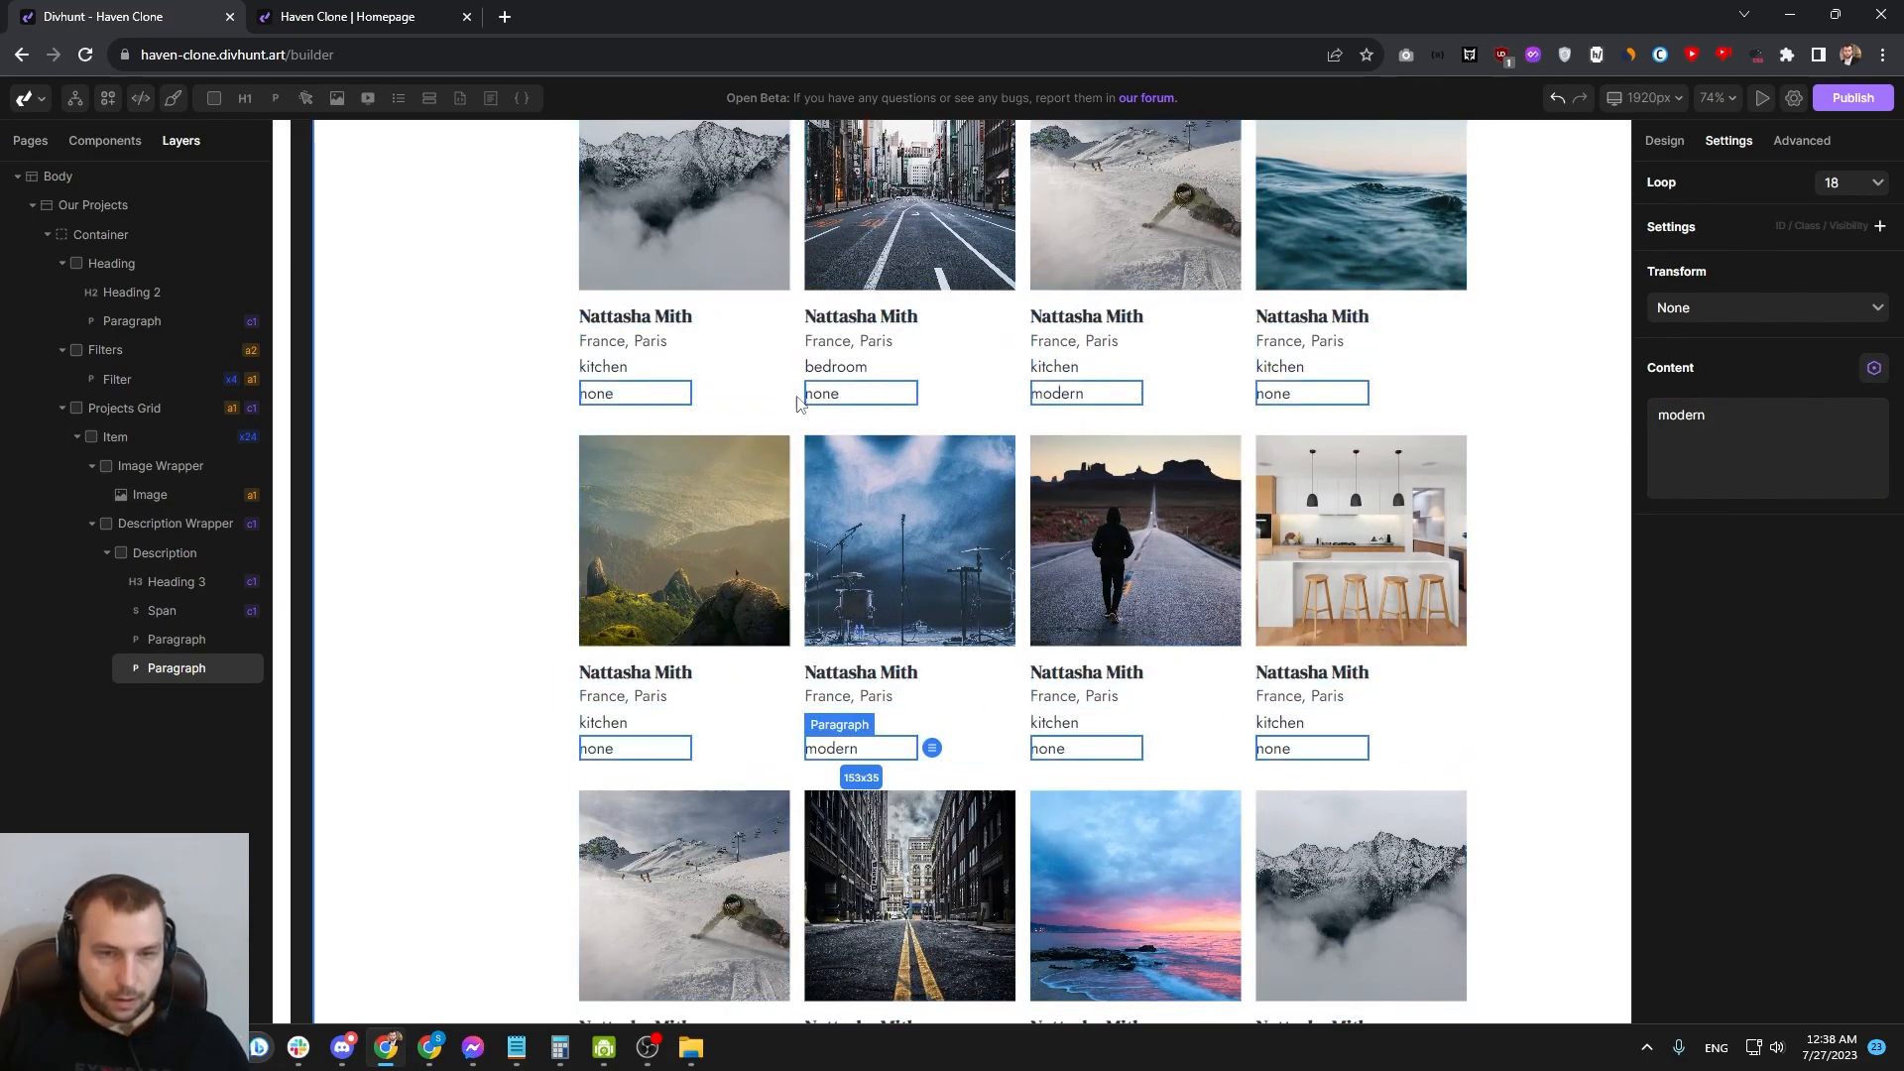
scroll(down, 3)
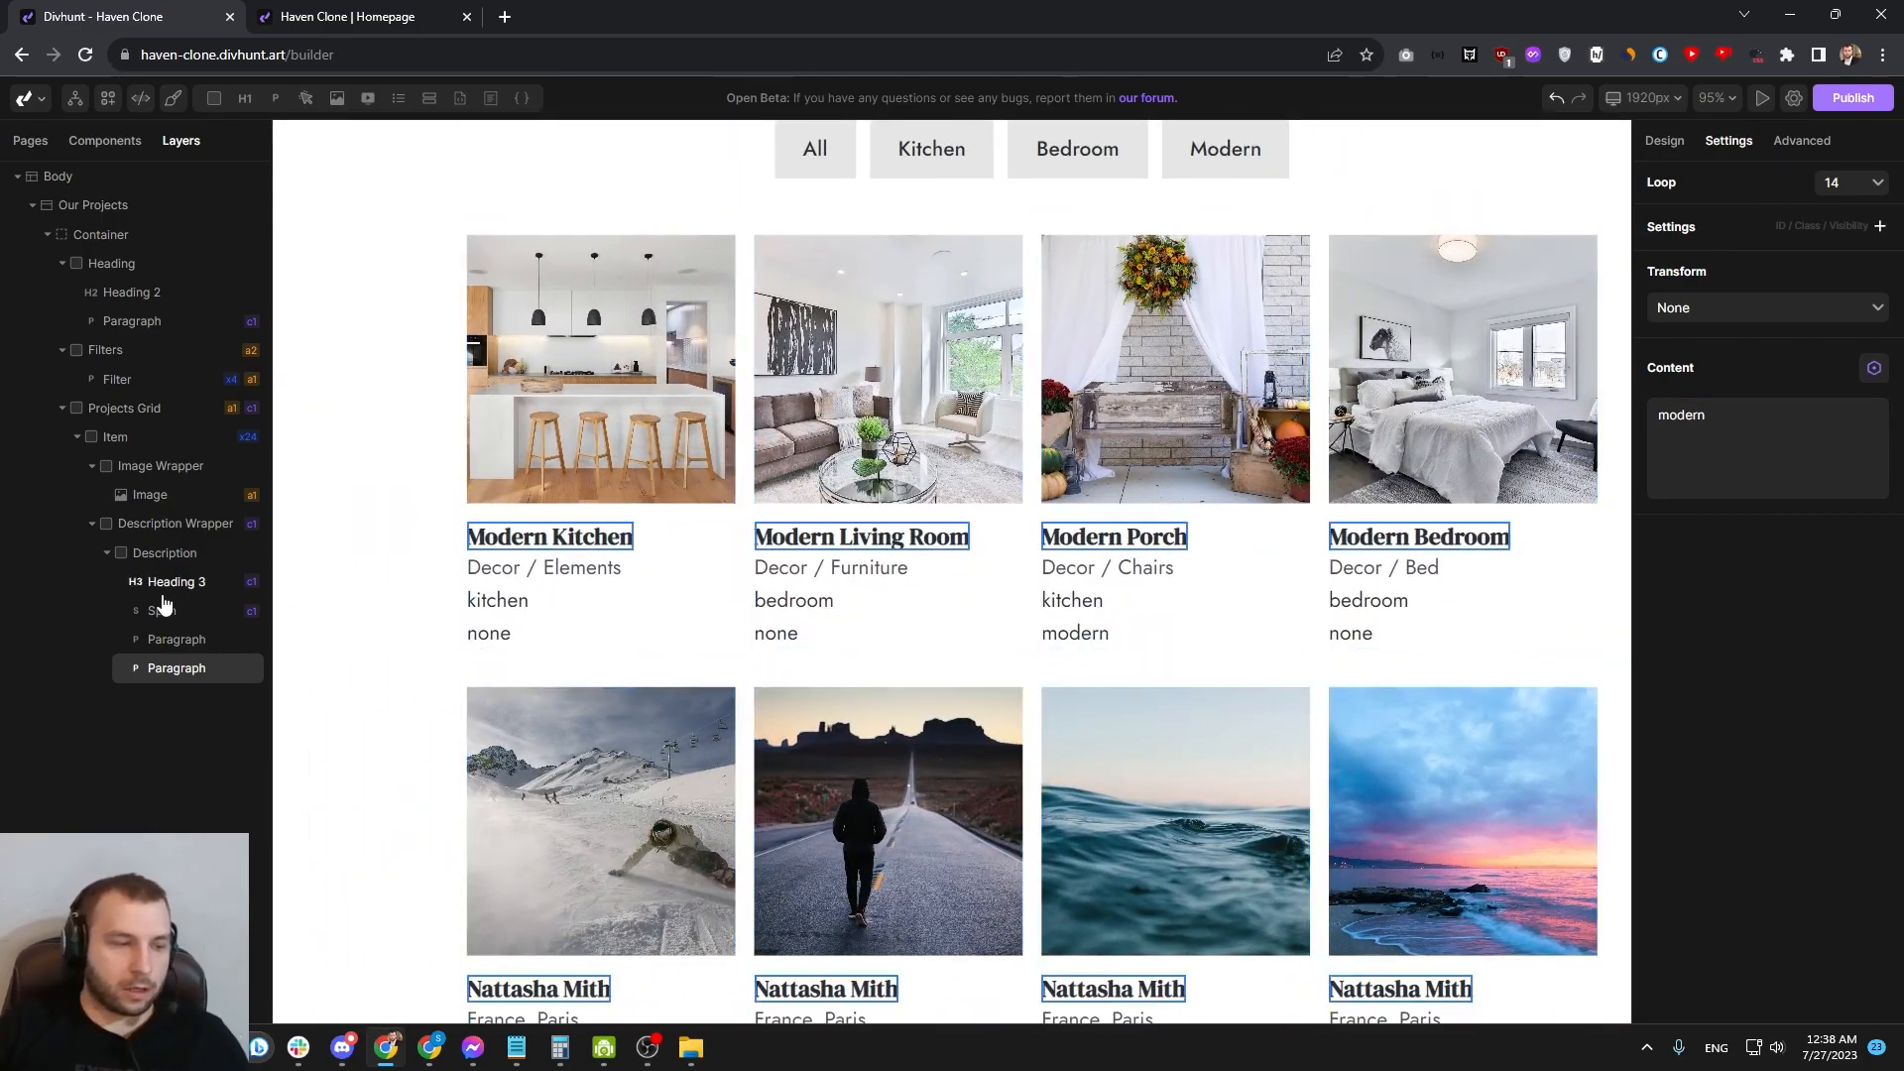
Step: Give the category-name paragraph a data-filter attribute through its Selector field
click(177, 639)
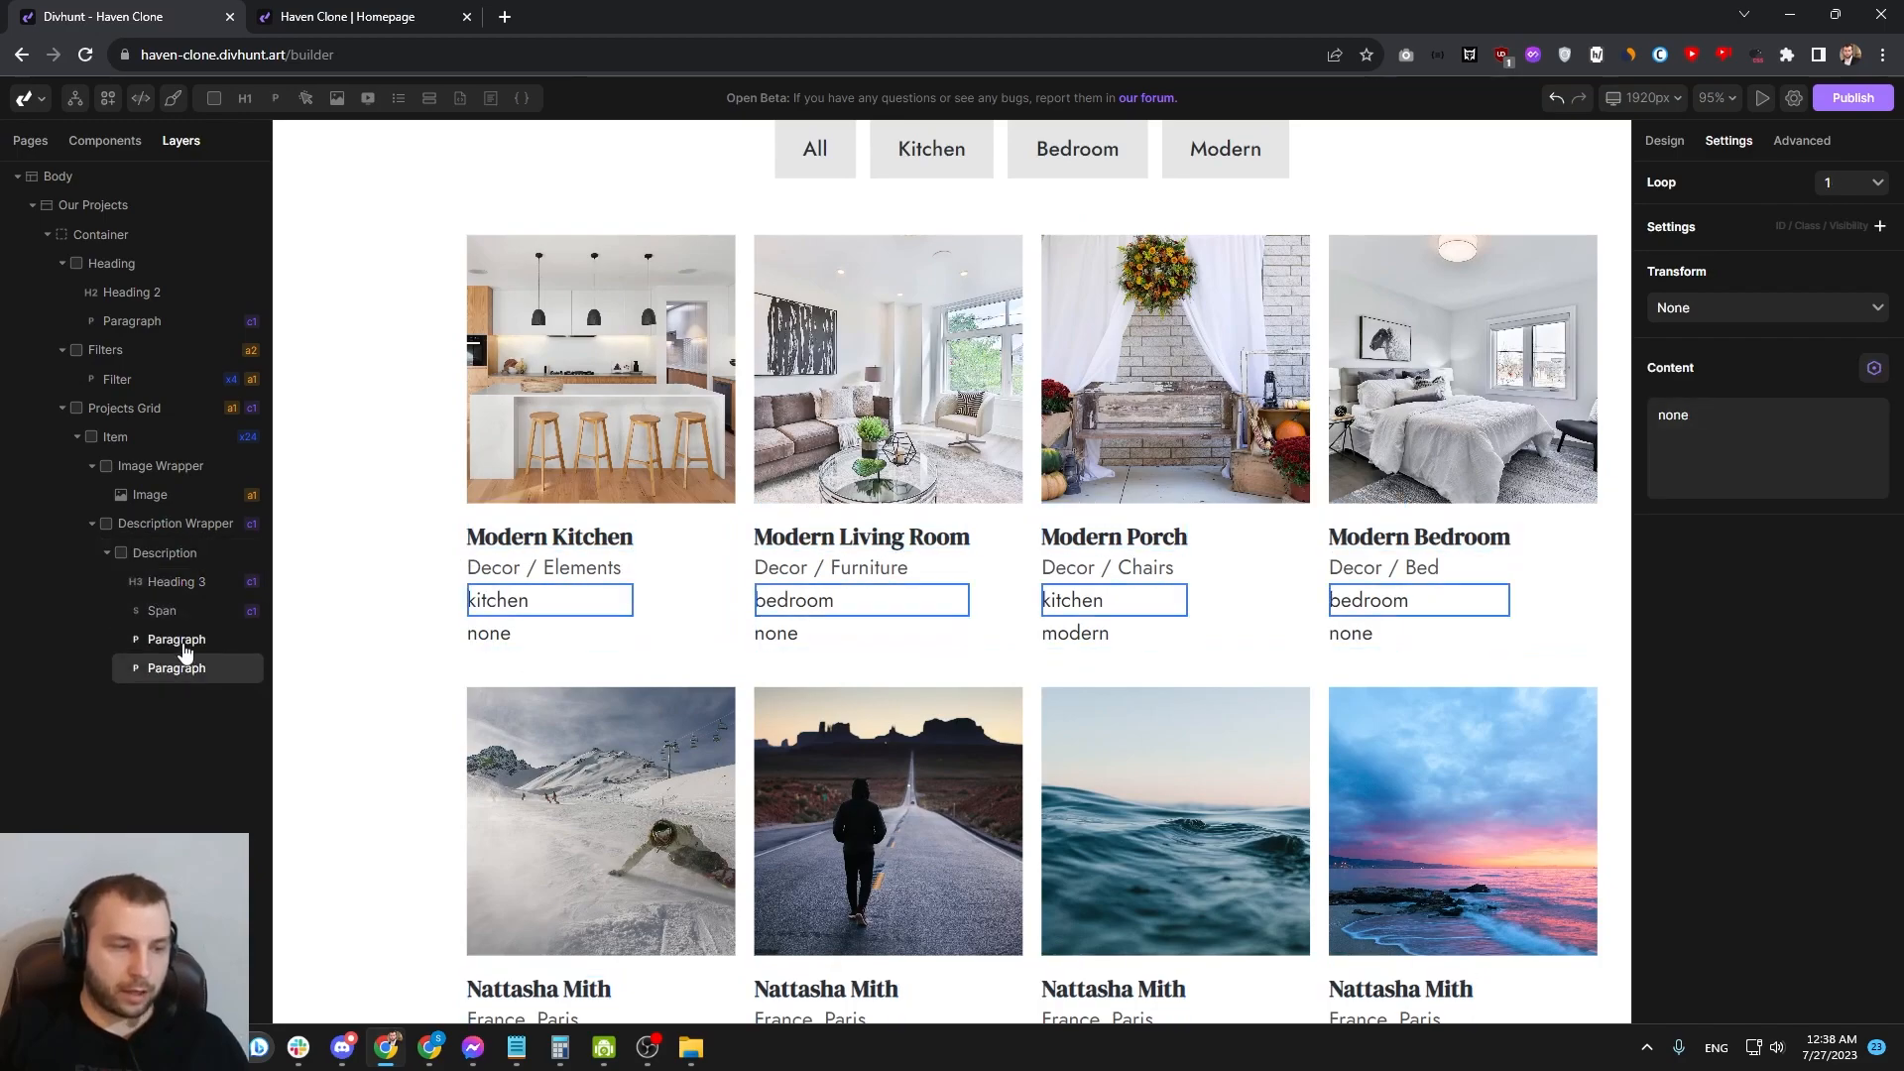
click(175, 639)
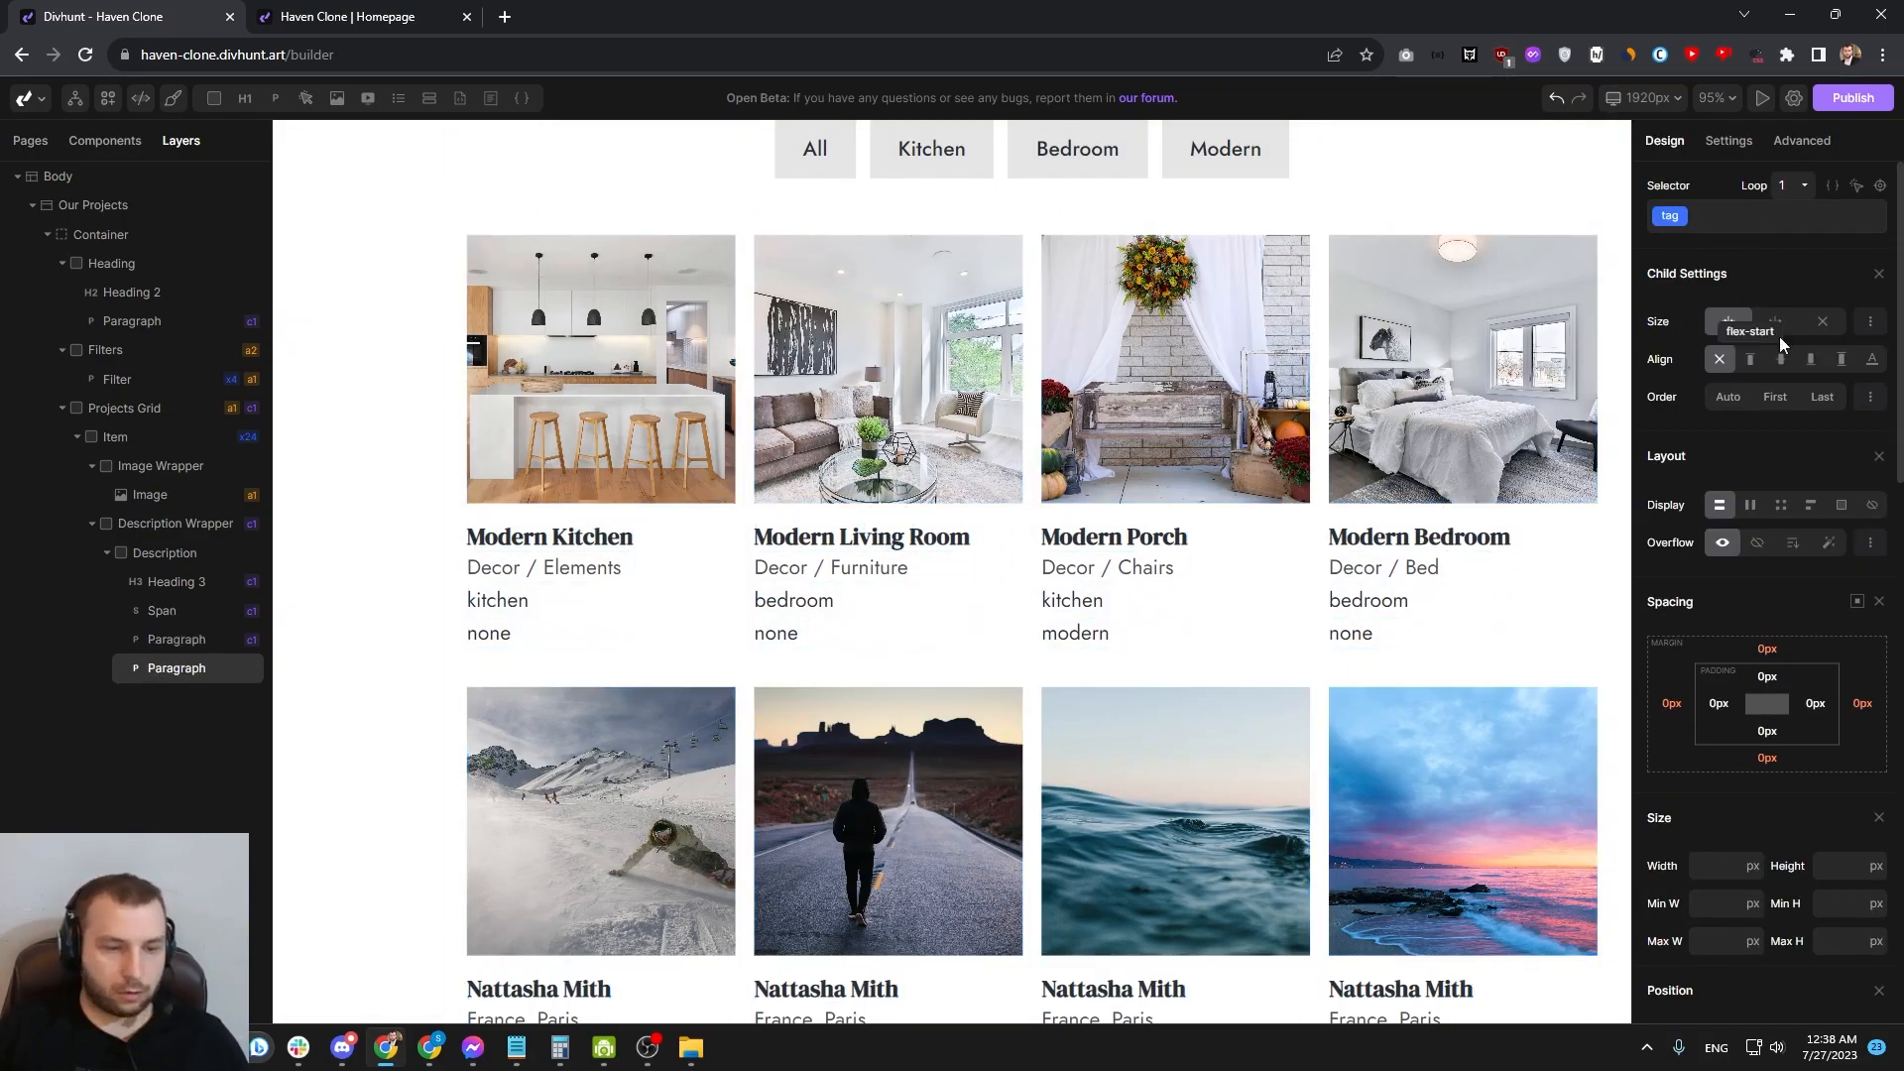
text(data-filter)
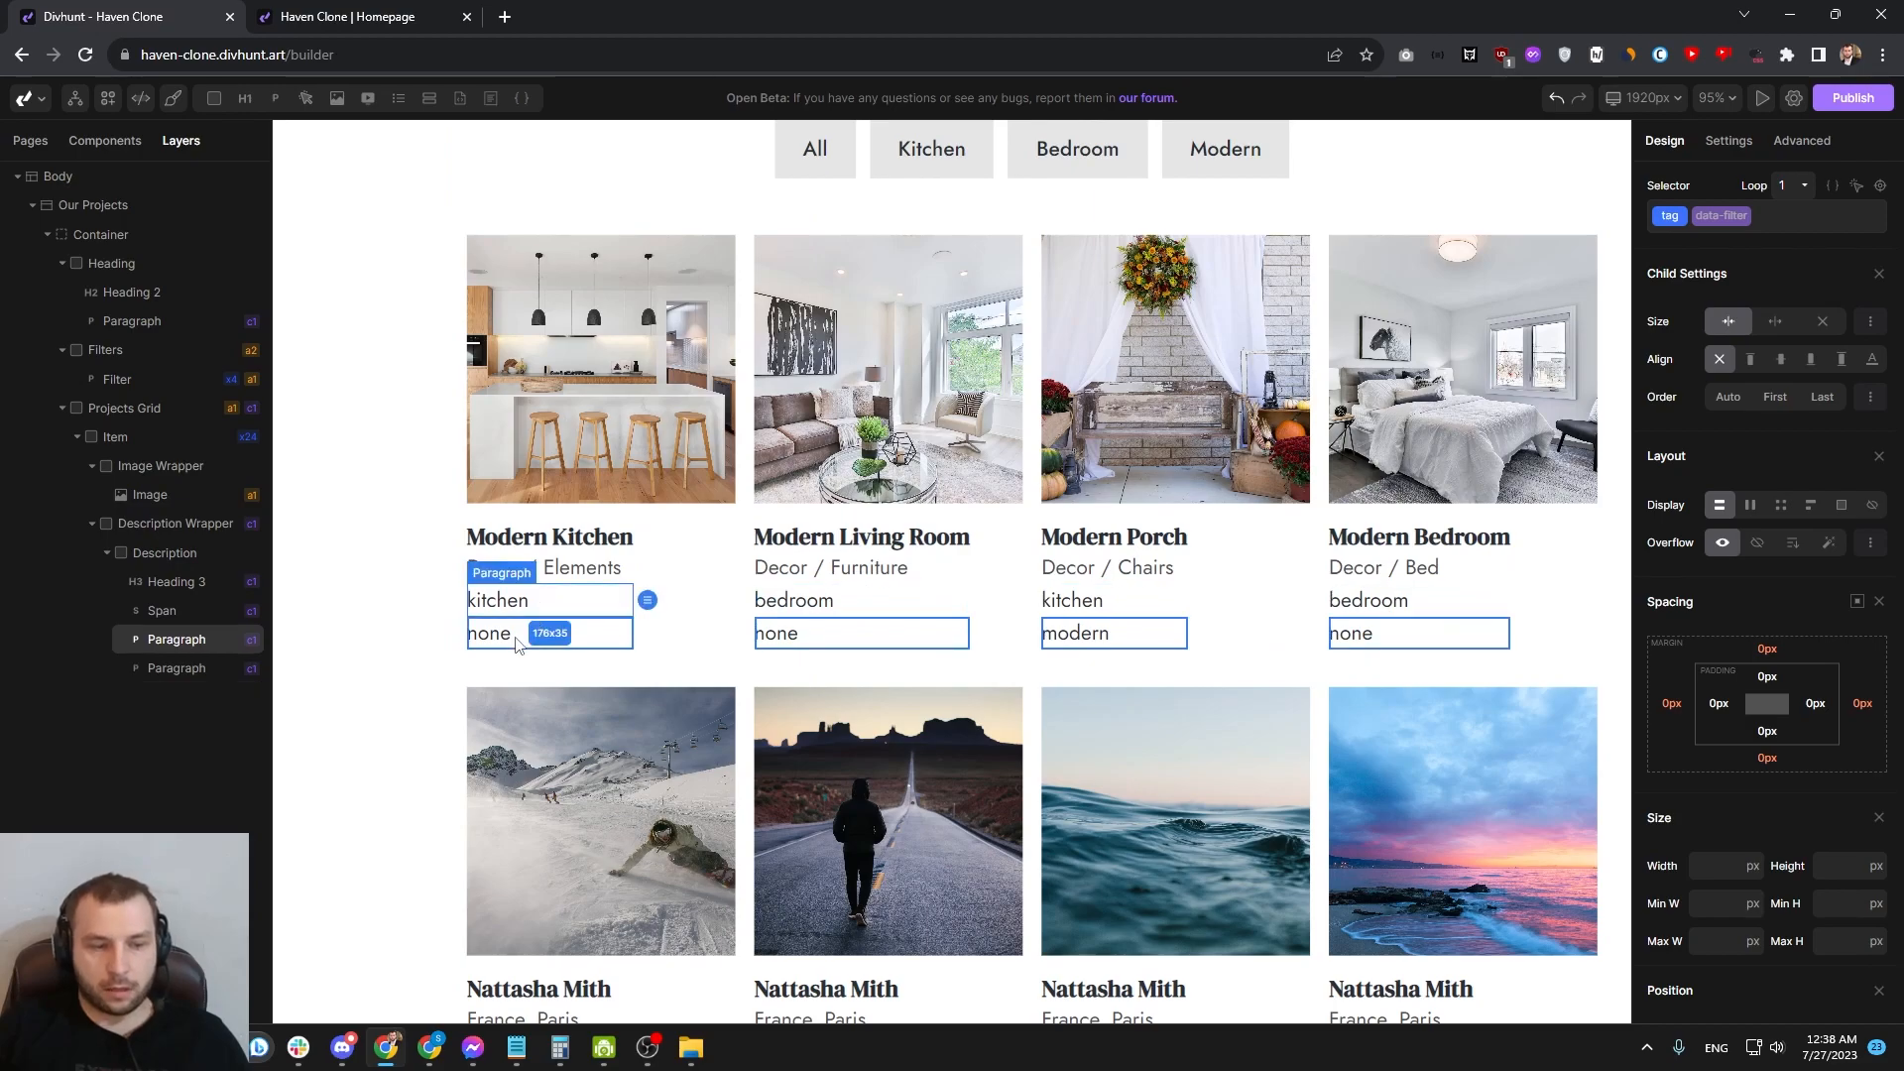
click(1738, 98)
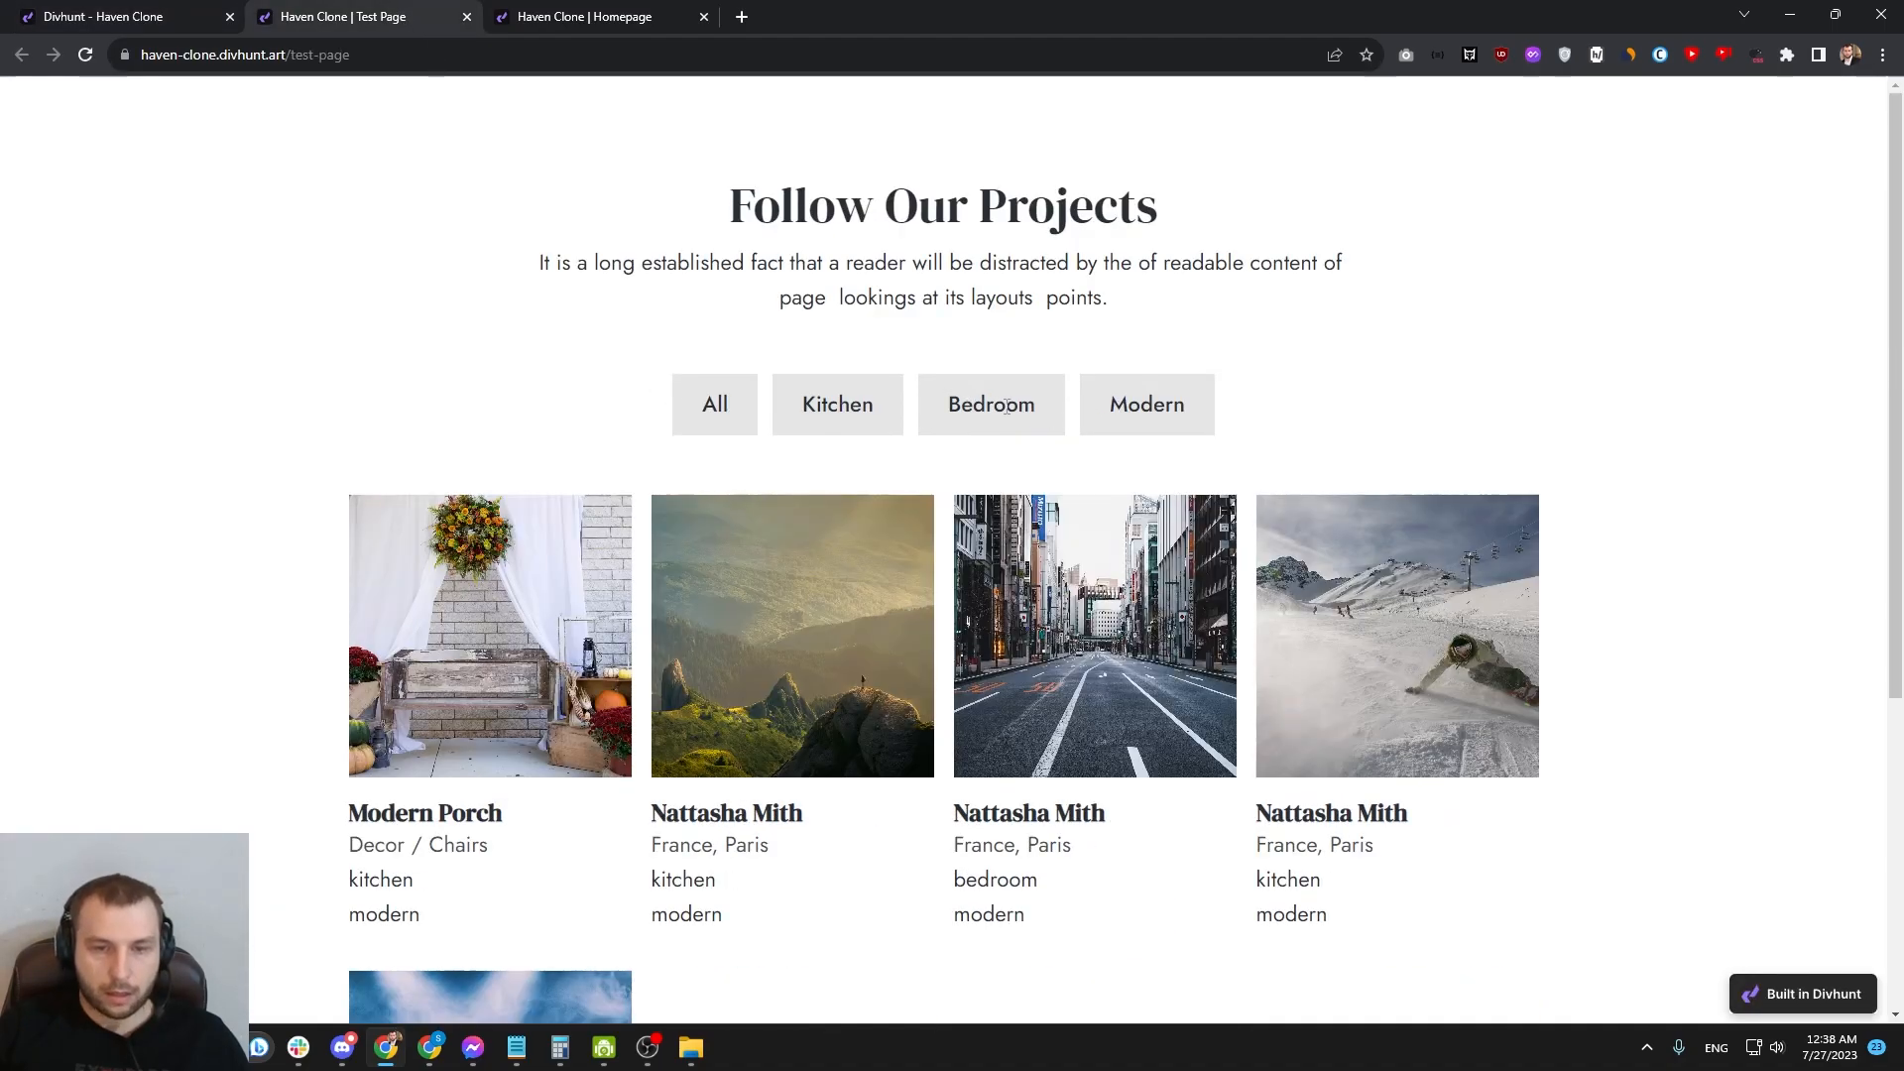
click(714, 404)
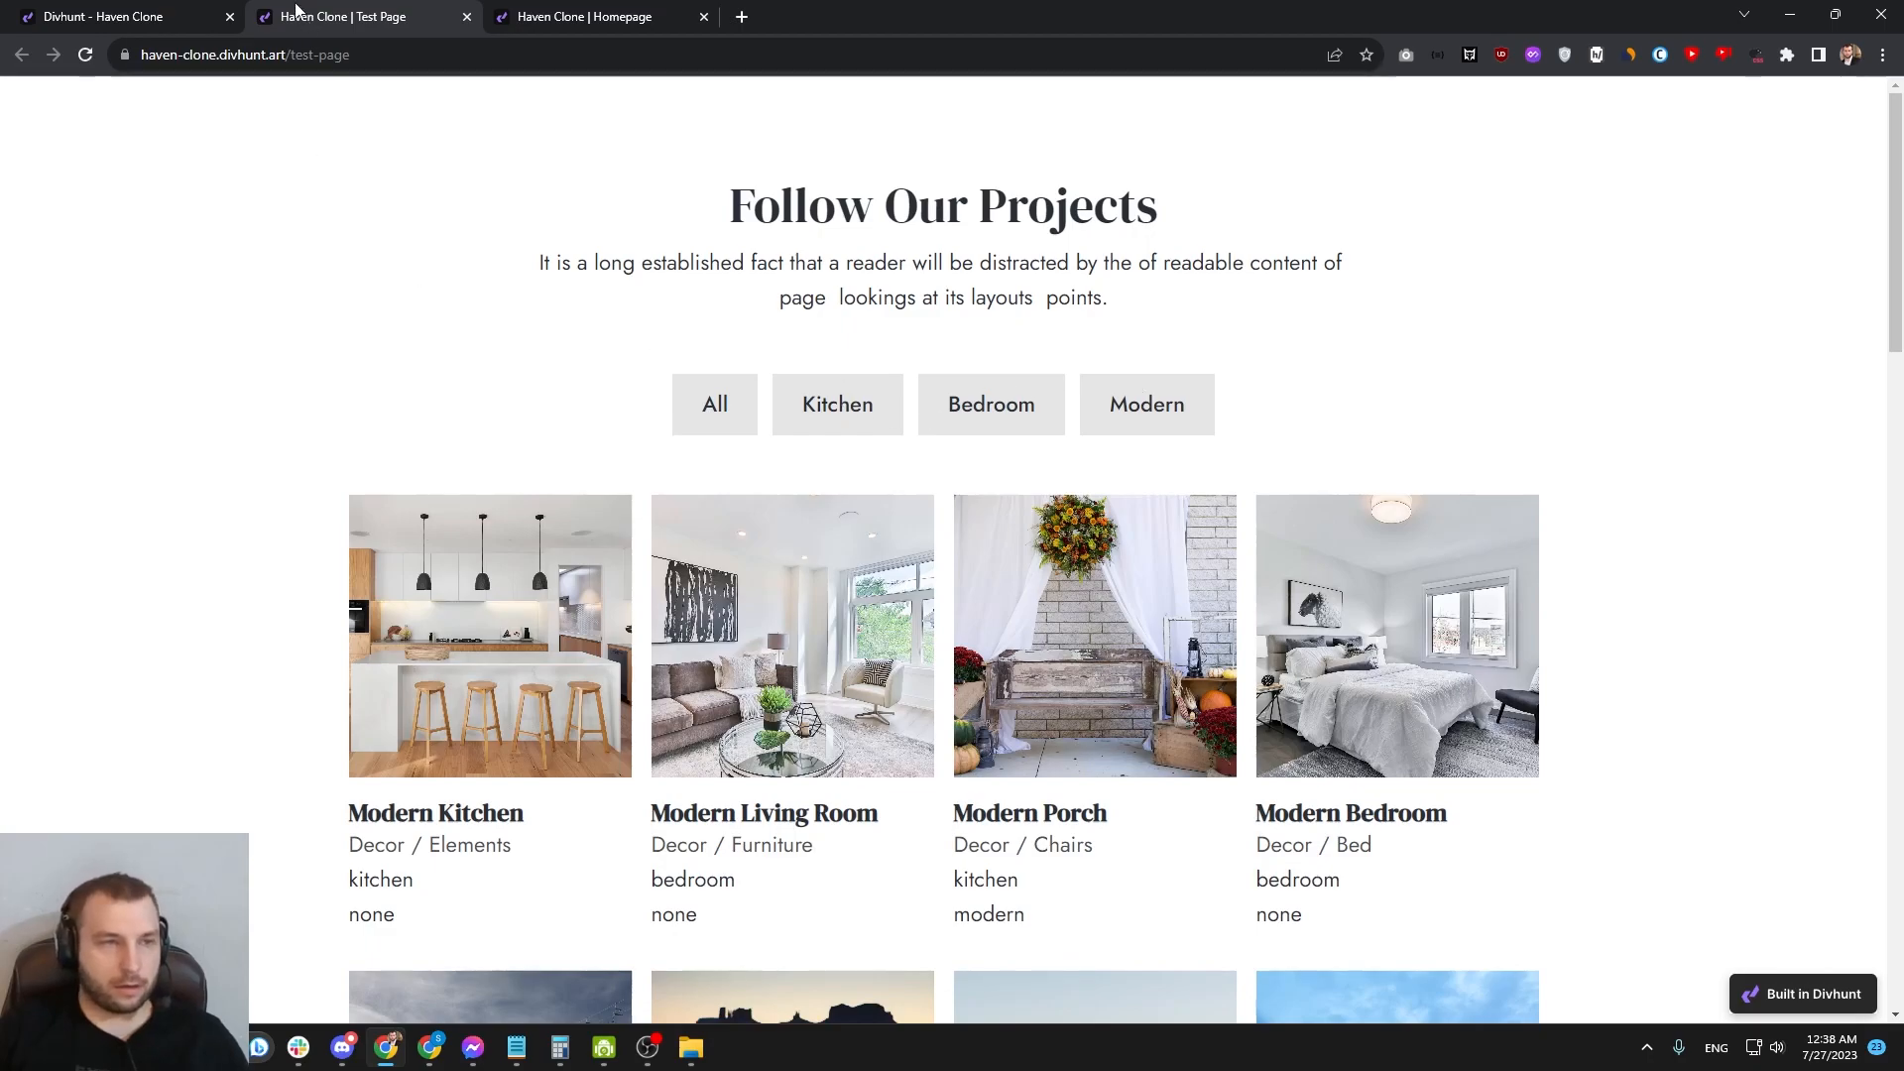
click(109, 15)
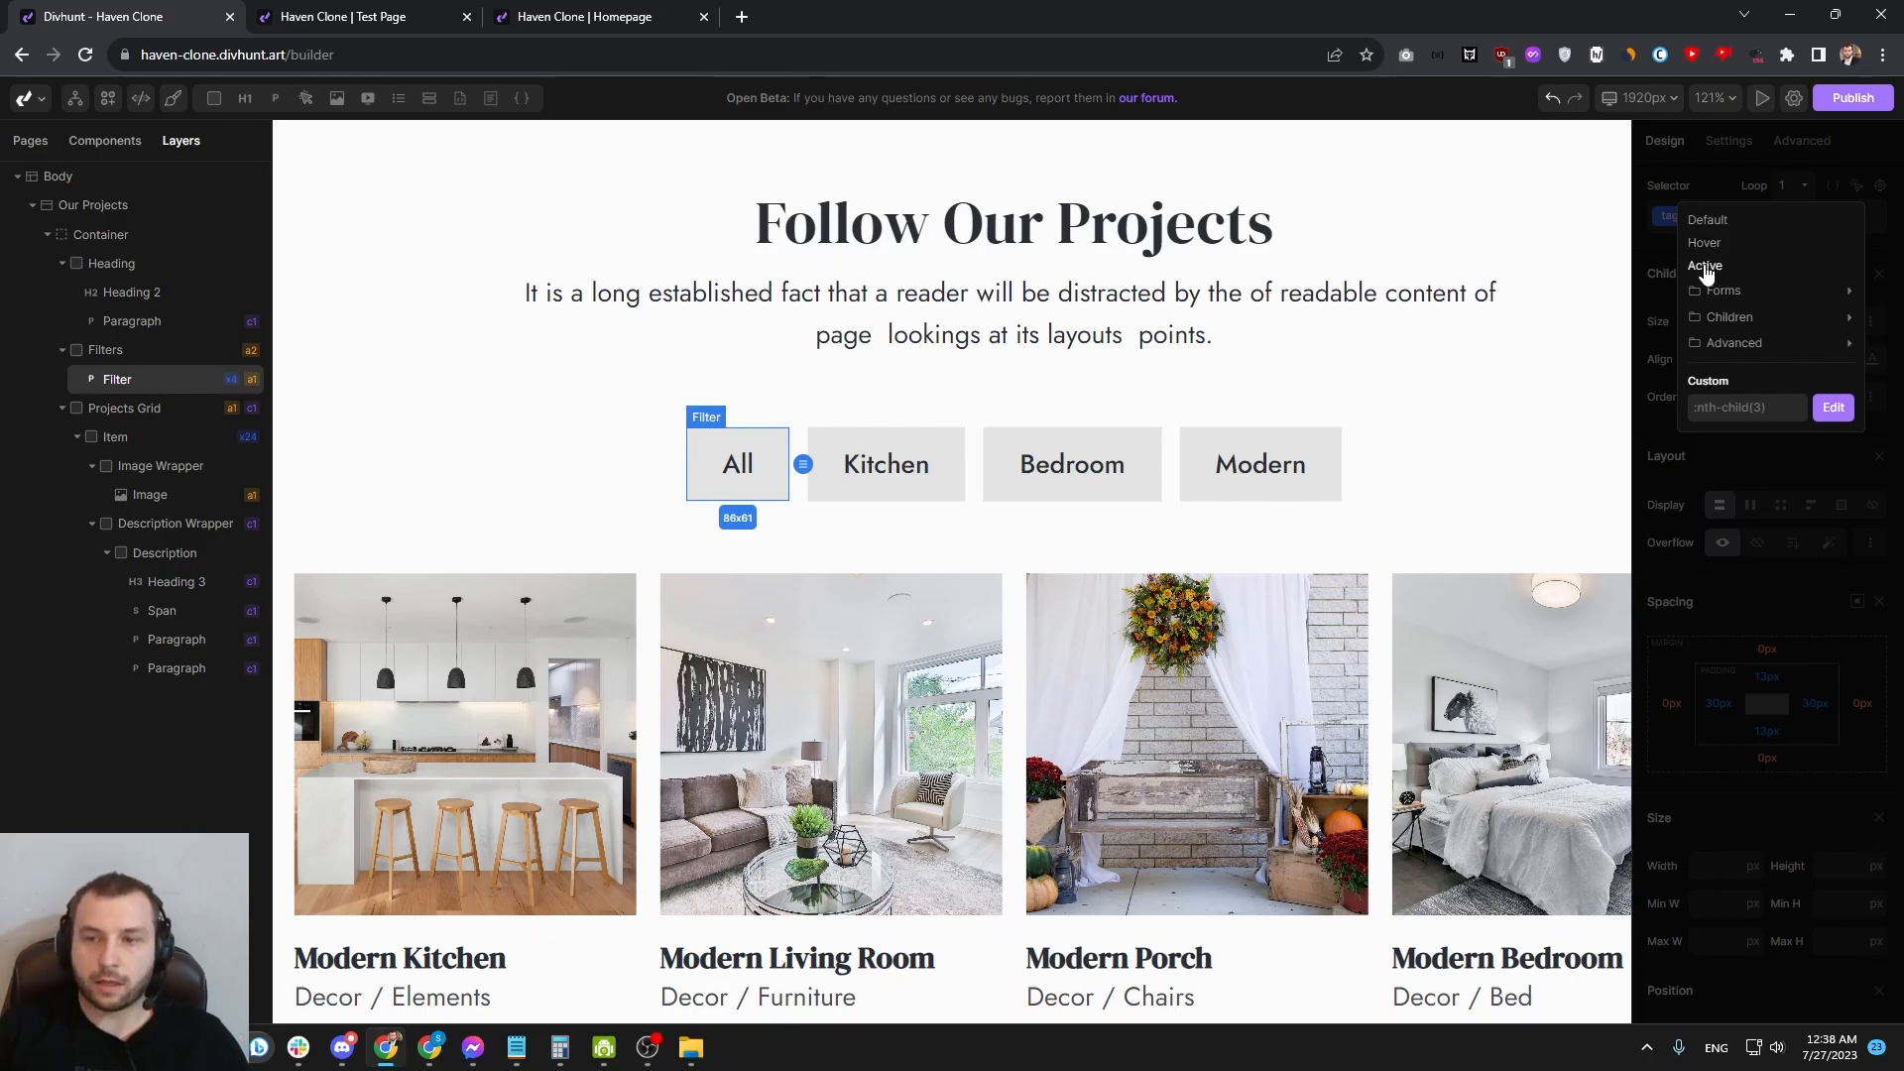
Step: Give the Filter button's Active state a gold background and white text
click(1705, 266)
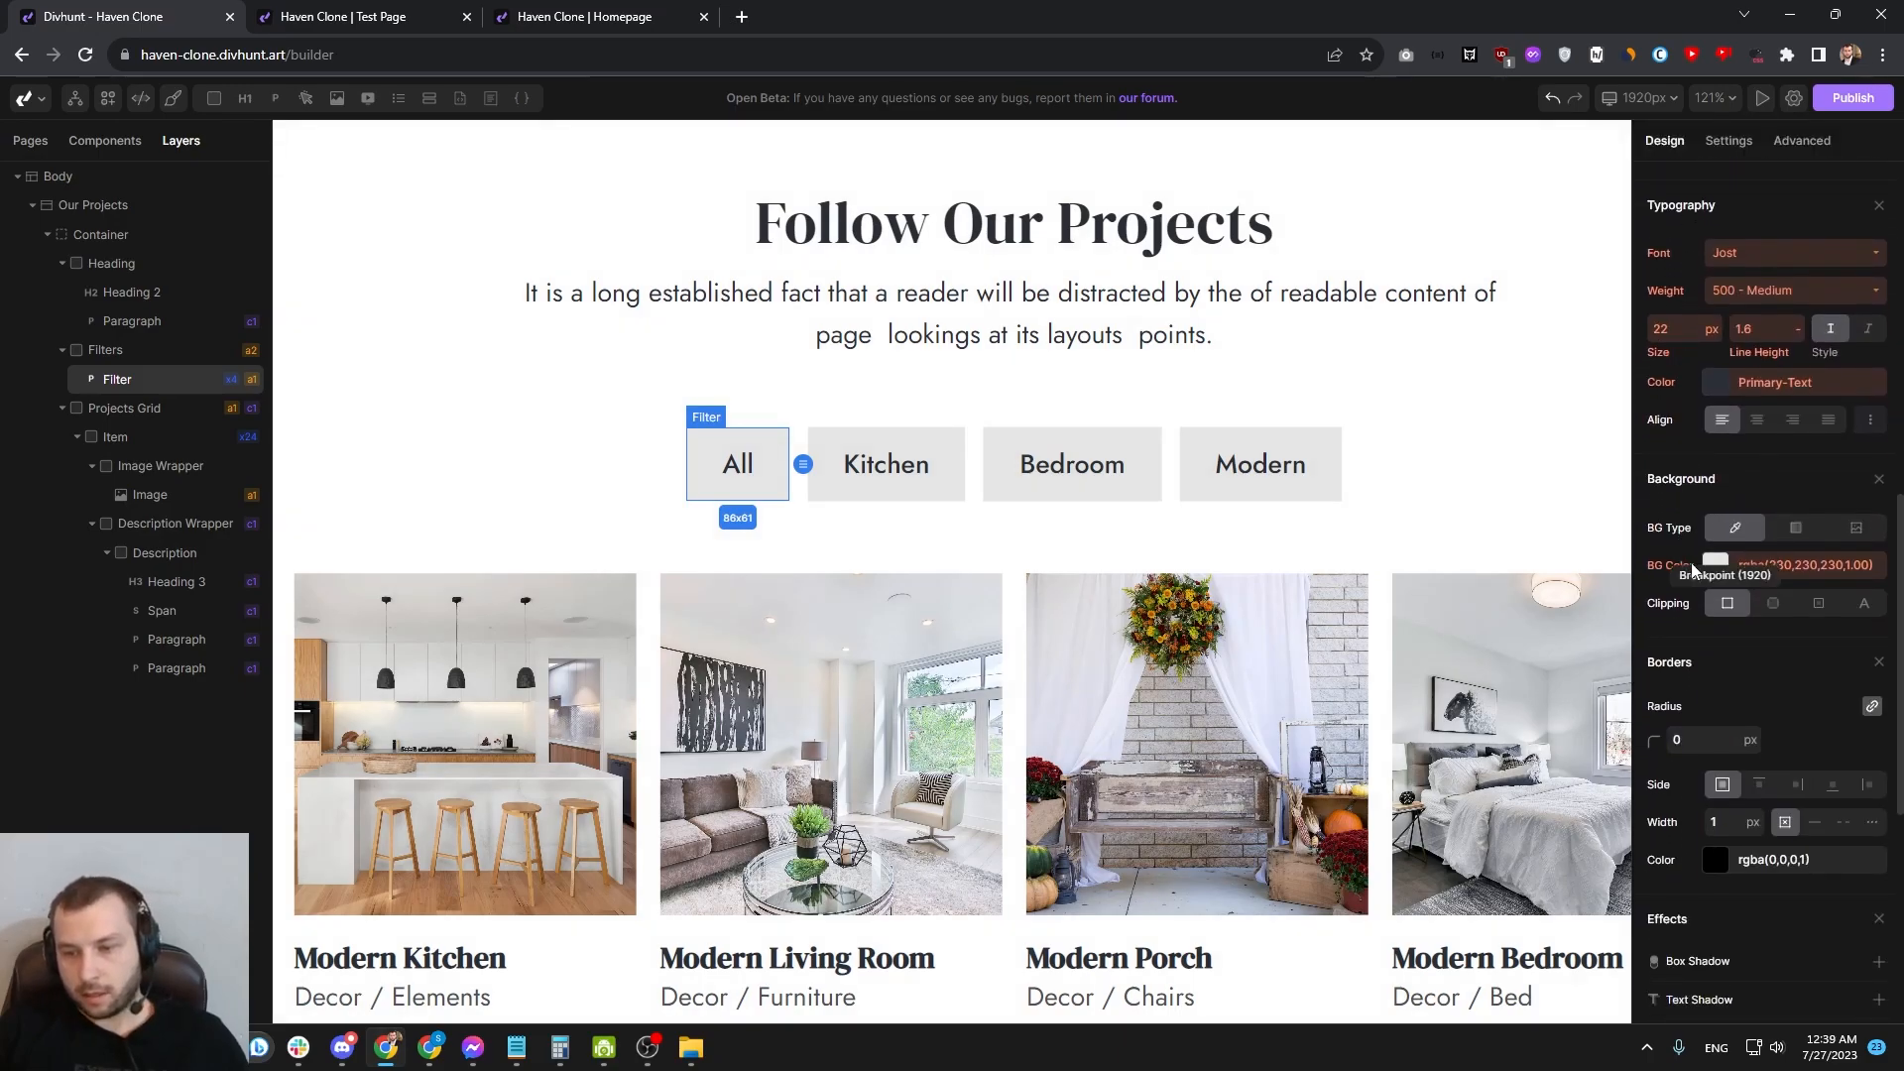
click(1715, 565)
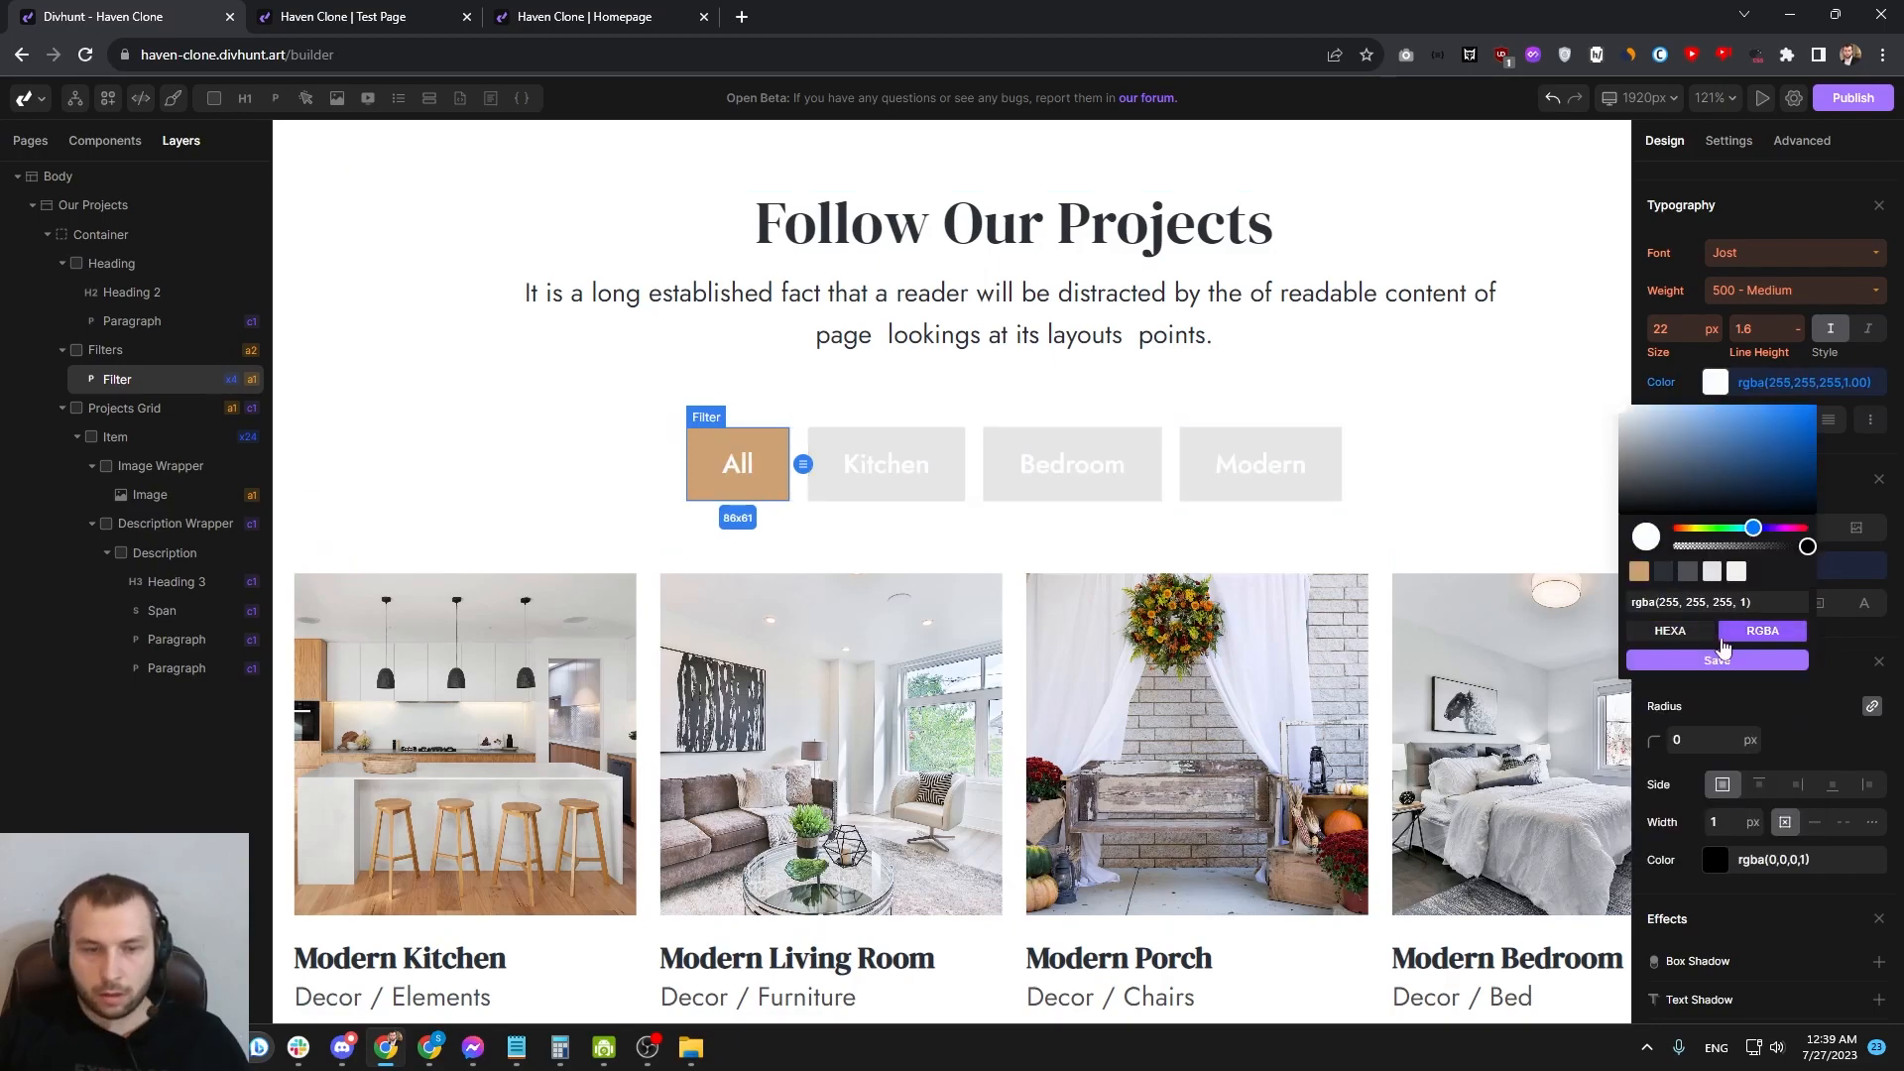
click(1716, 659)
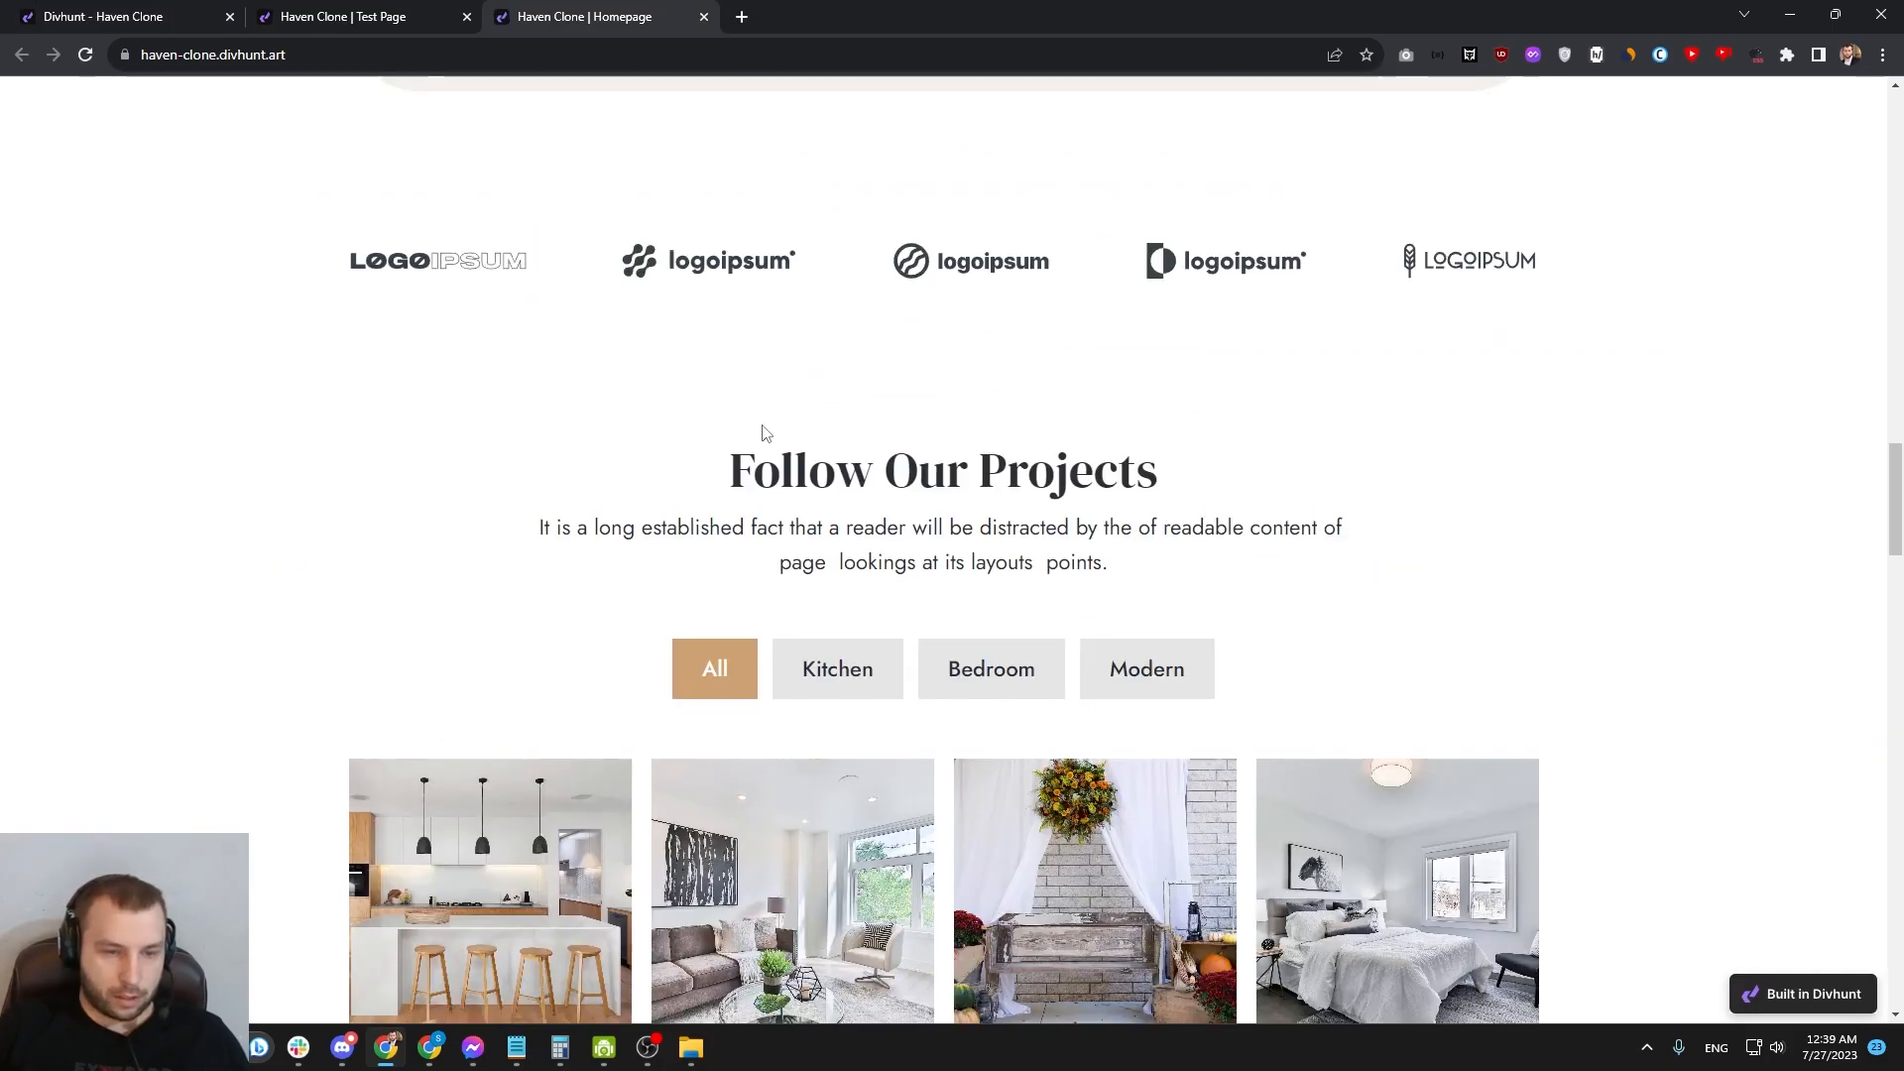
click(1145, 271)
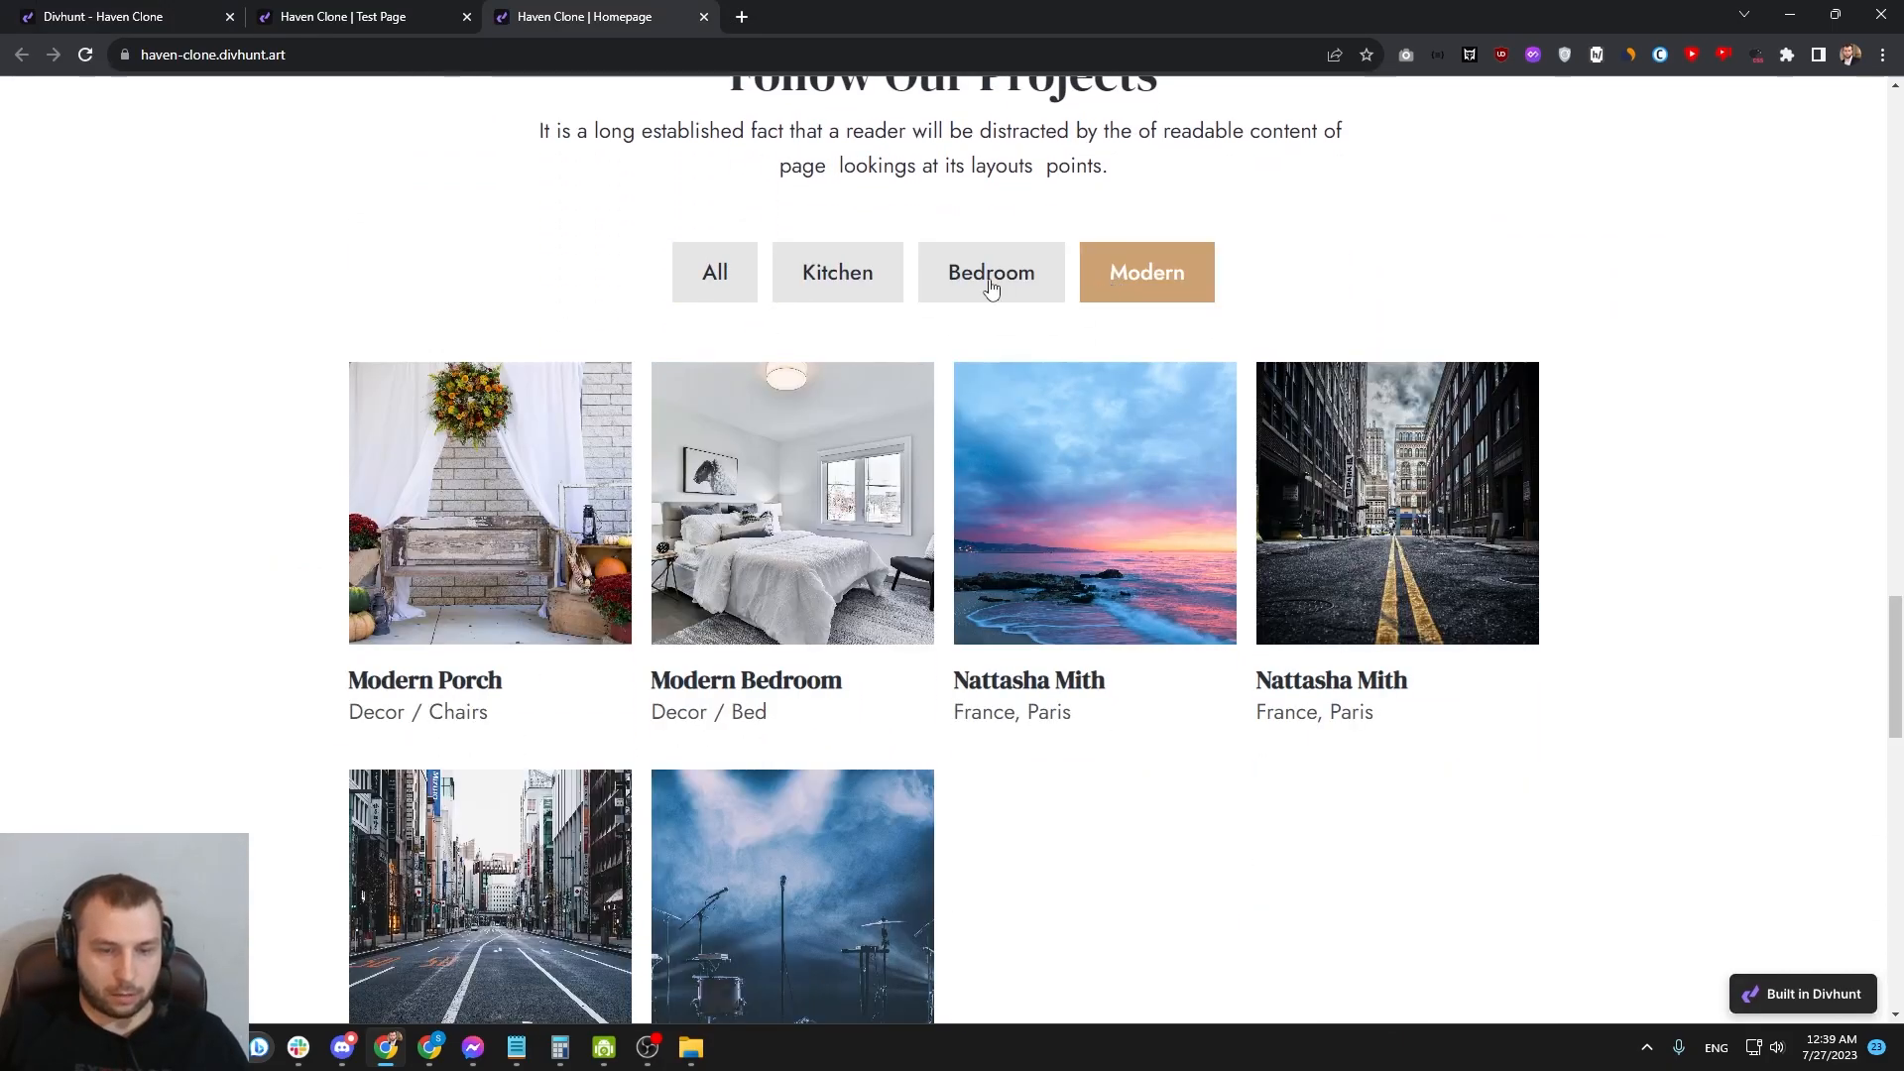
click(991, 272)
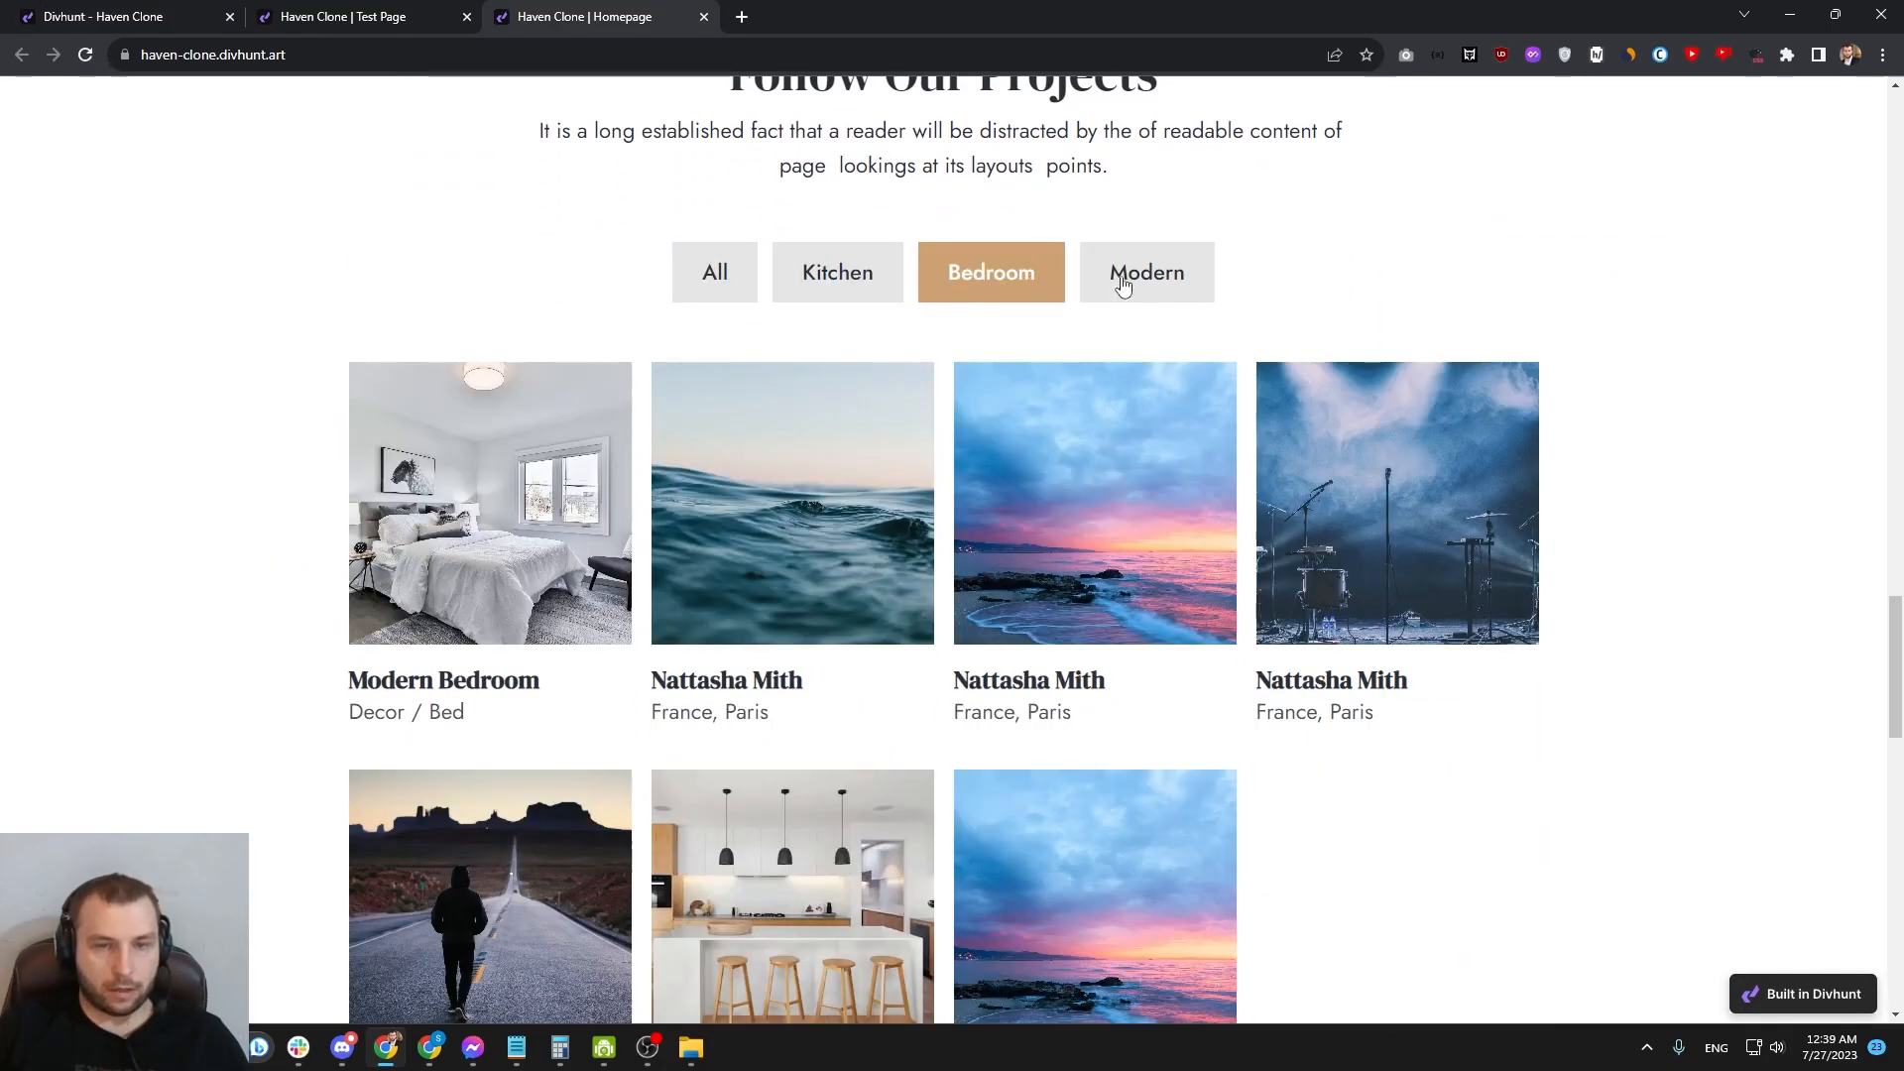
click(1145, 271)
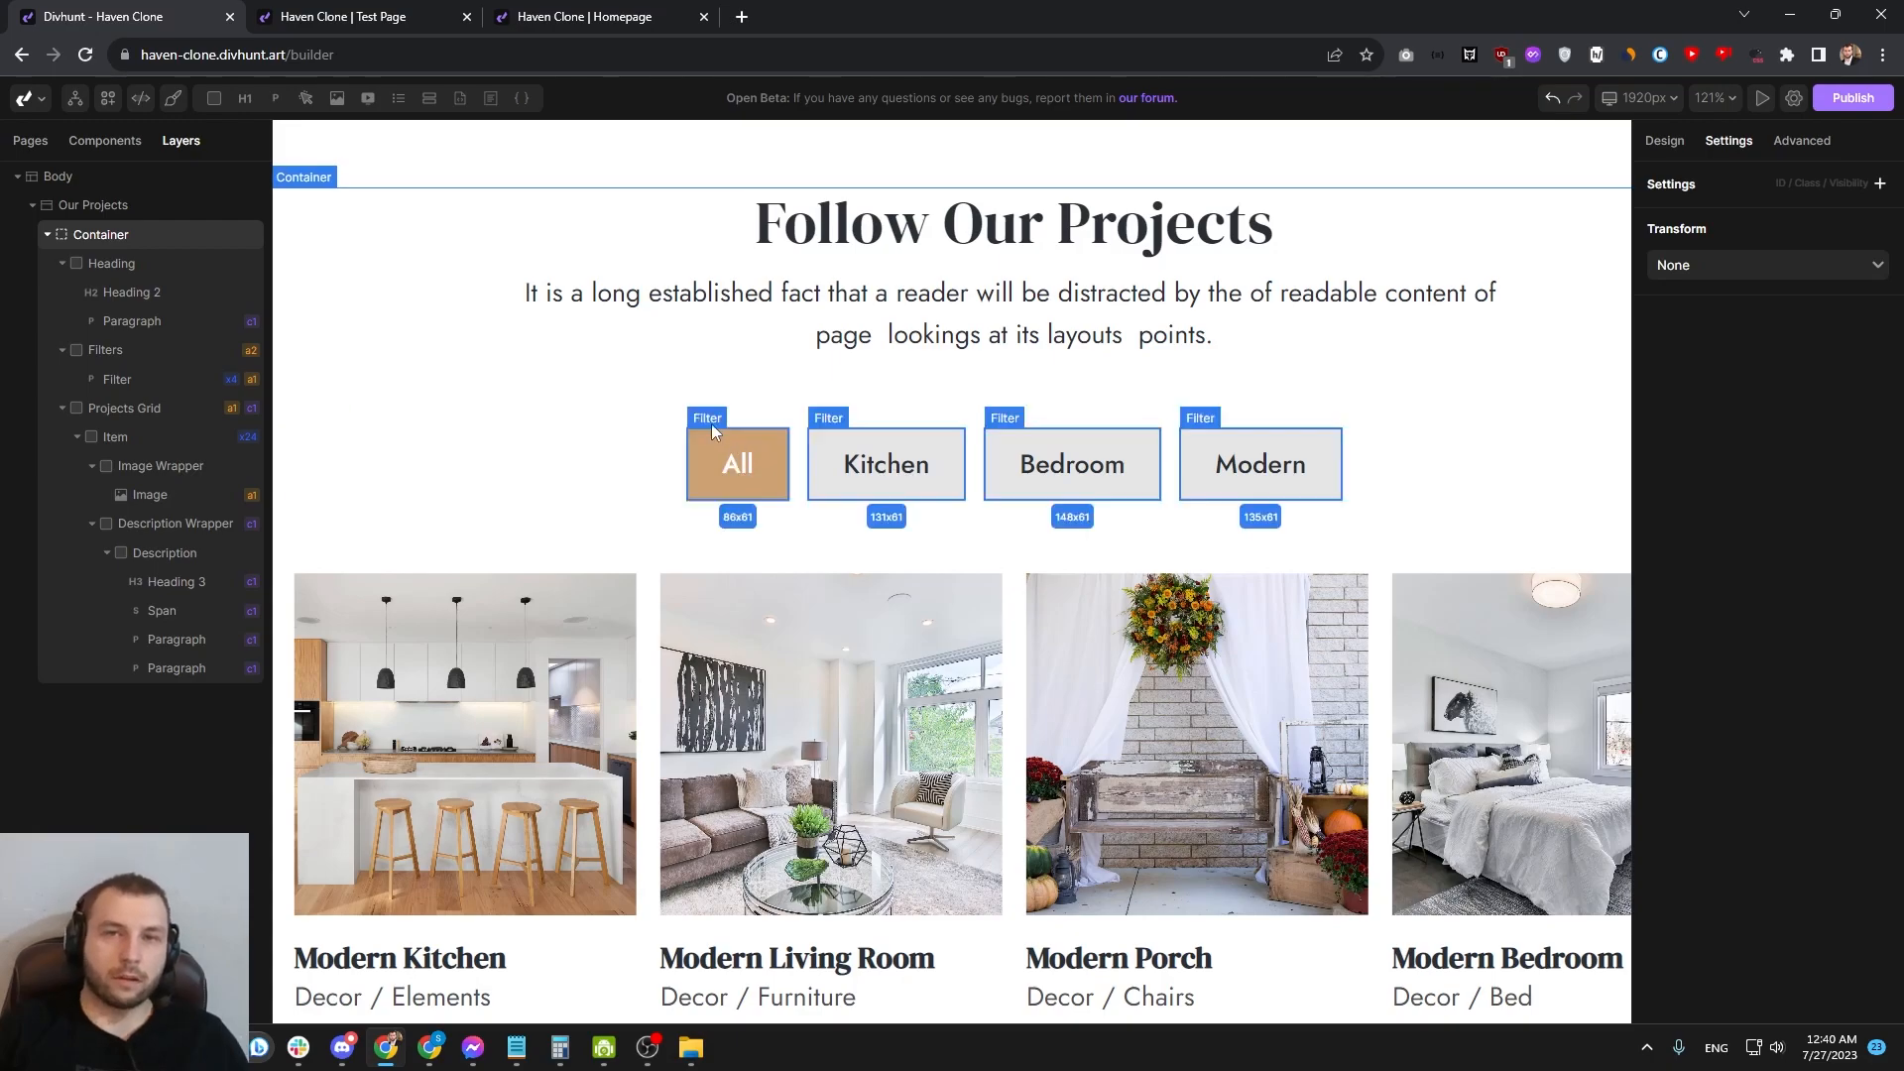
mouse_move(886, 465)
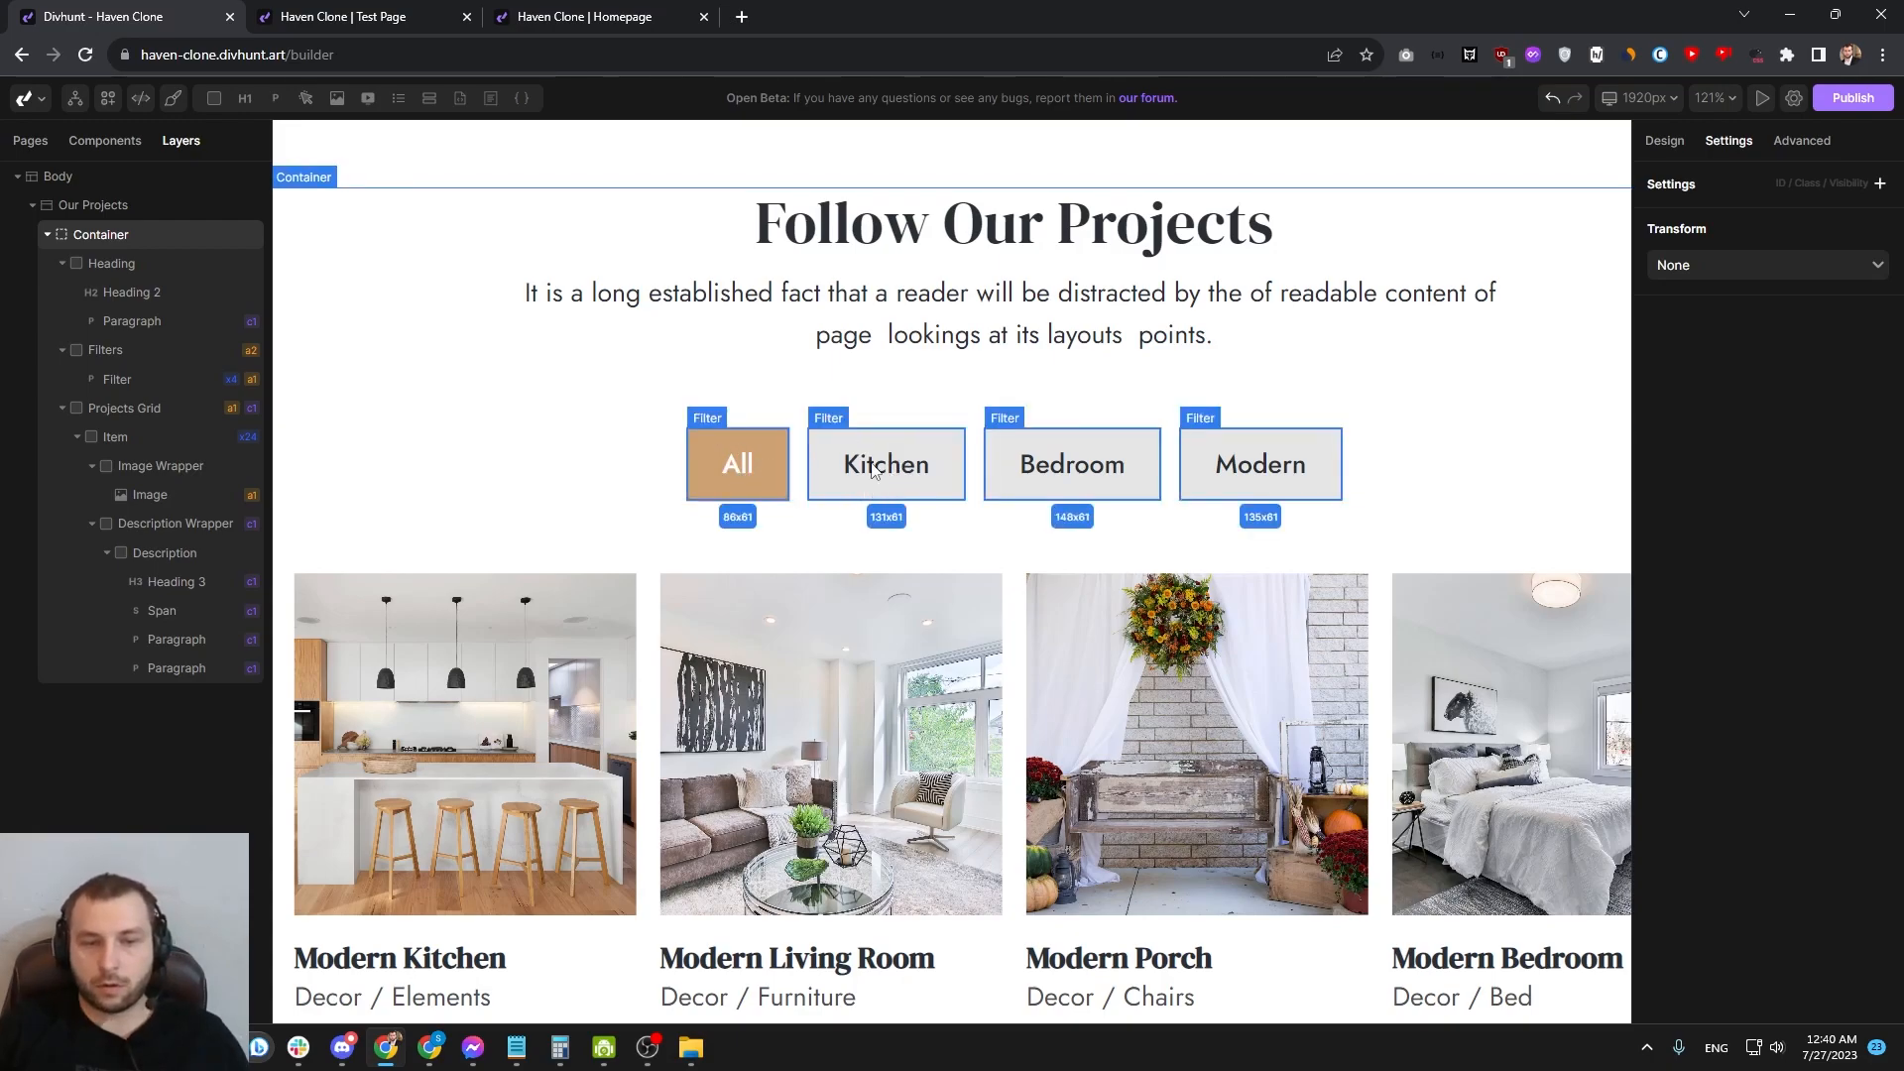
mouse_move(772, 459)
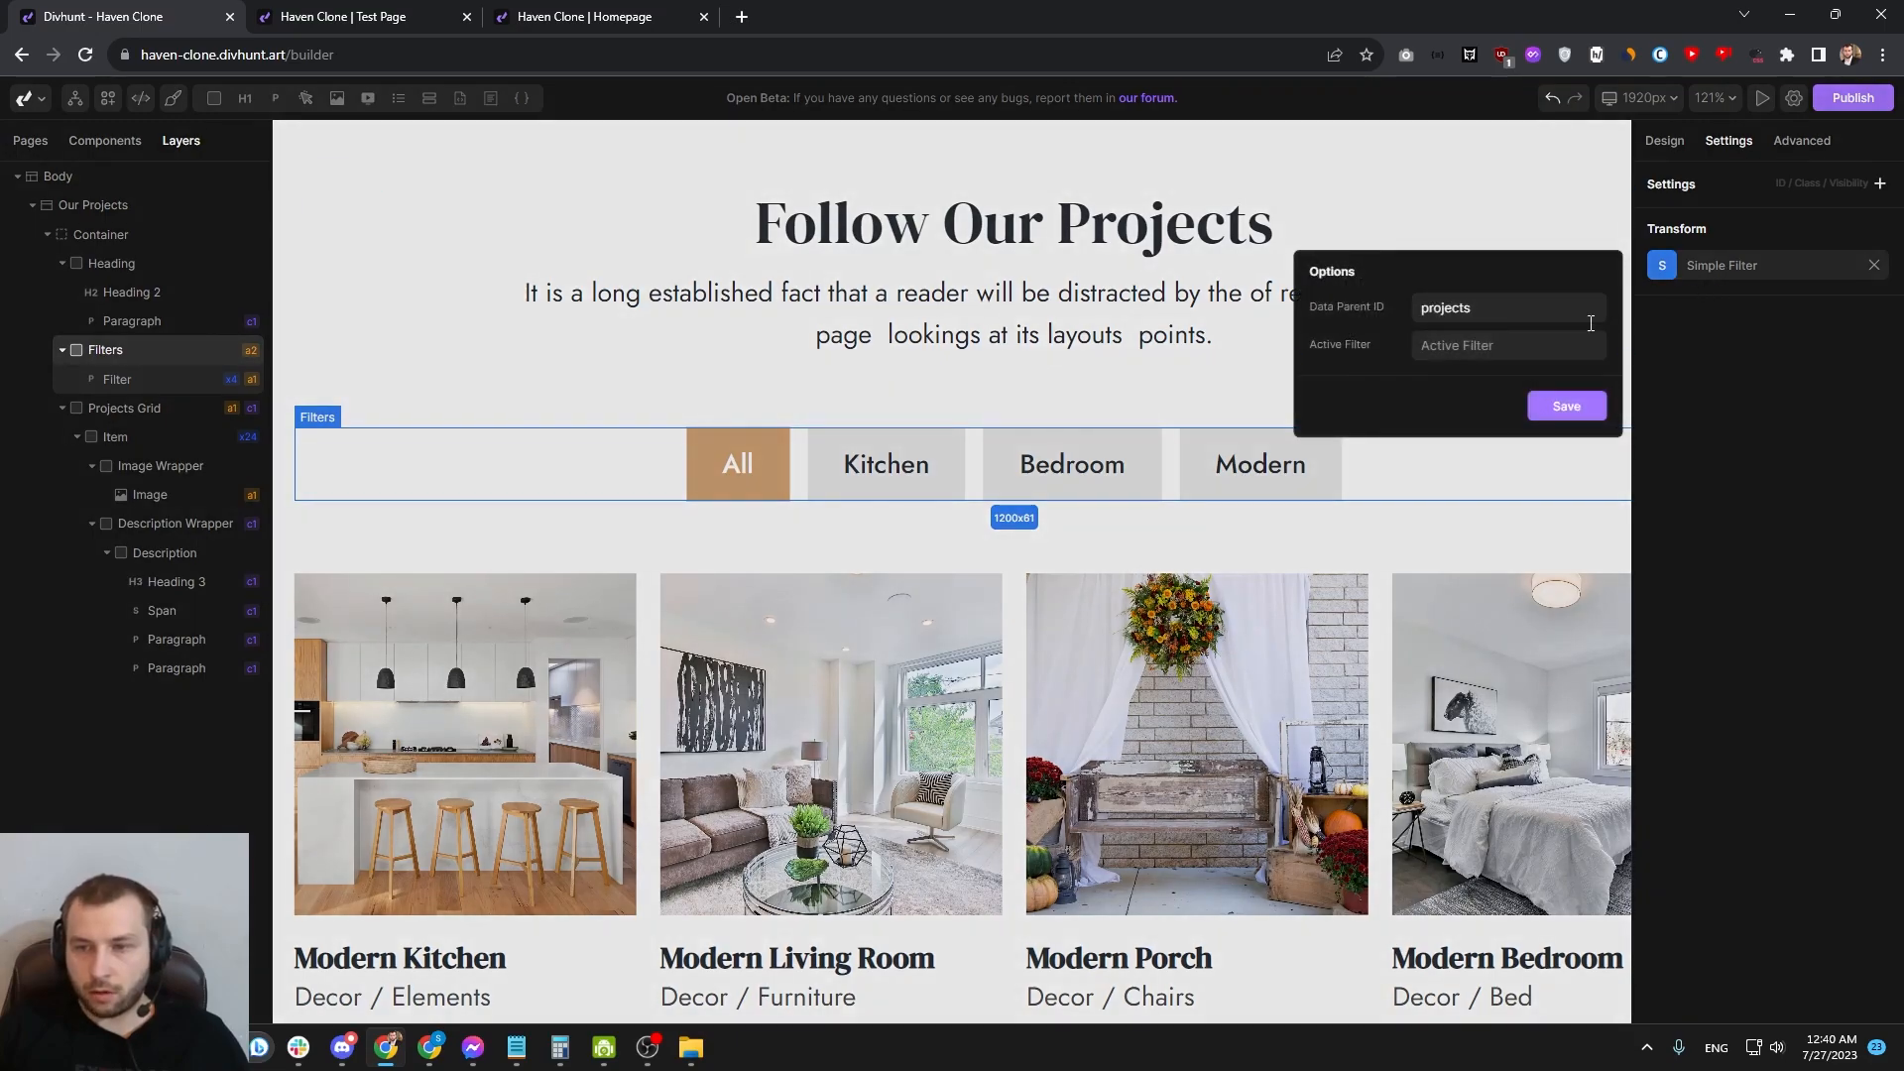
Step: Enter 'kitchen' as the Simple Filter's Active Filter and save it
click(1508, 345)
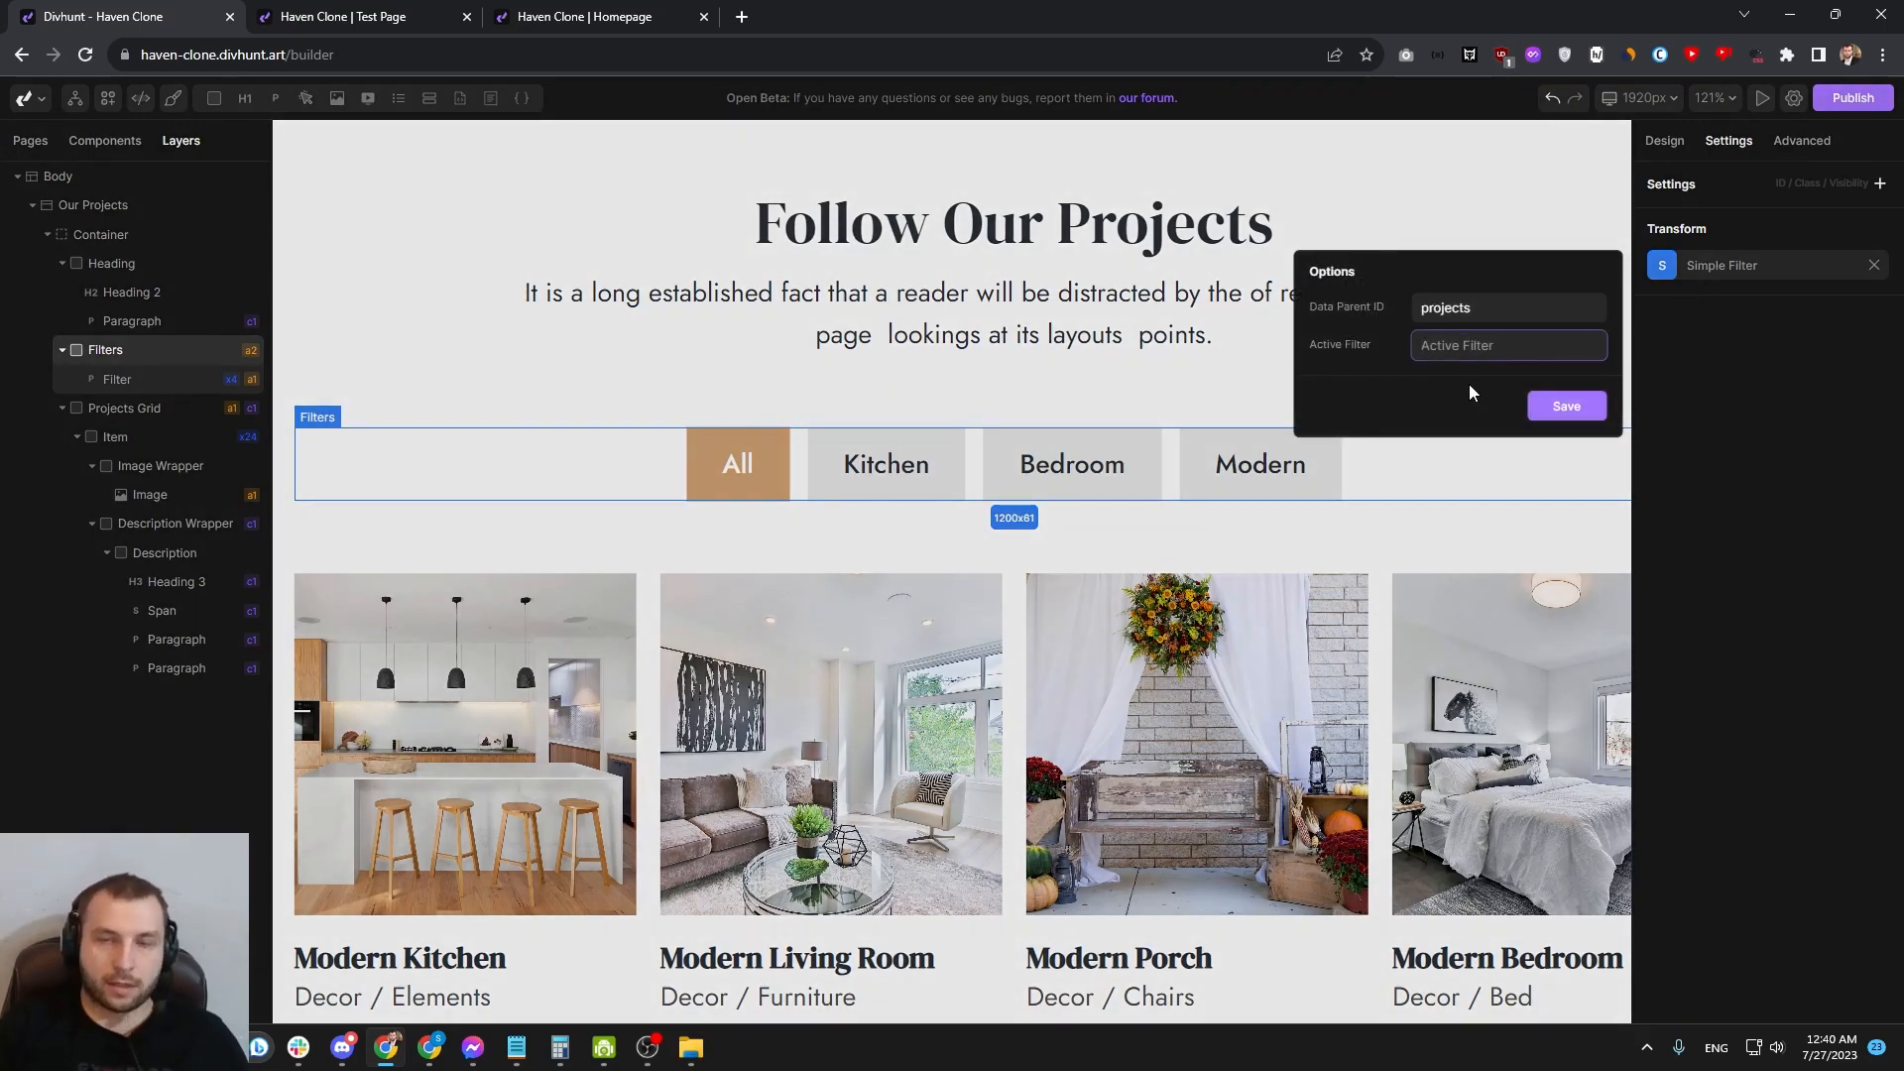
text(kitchen)
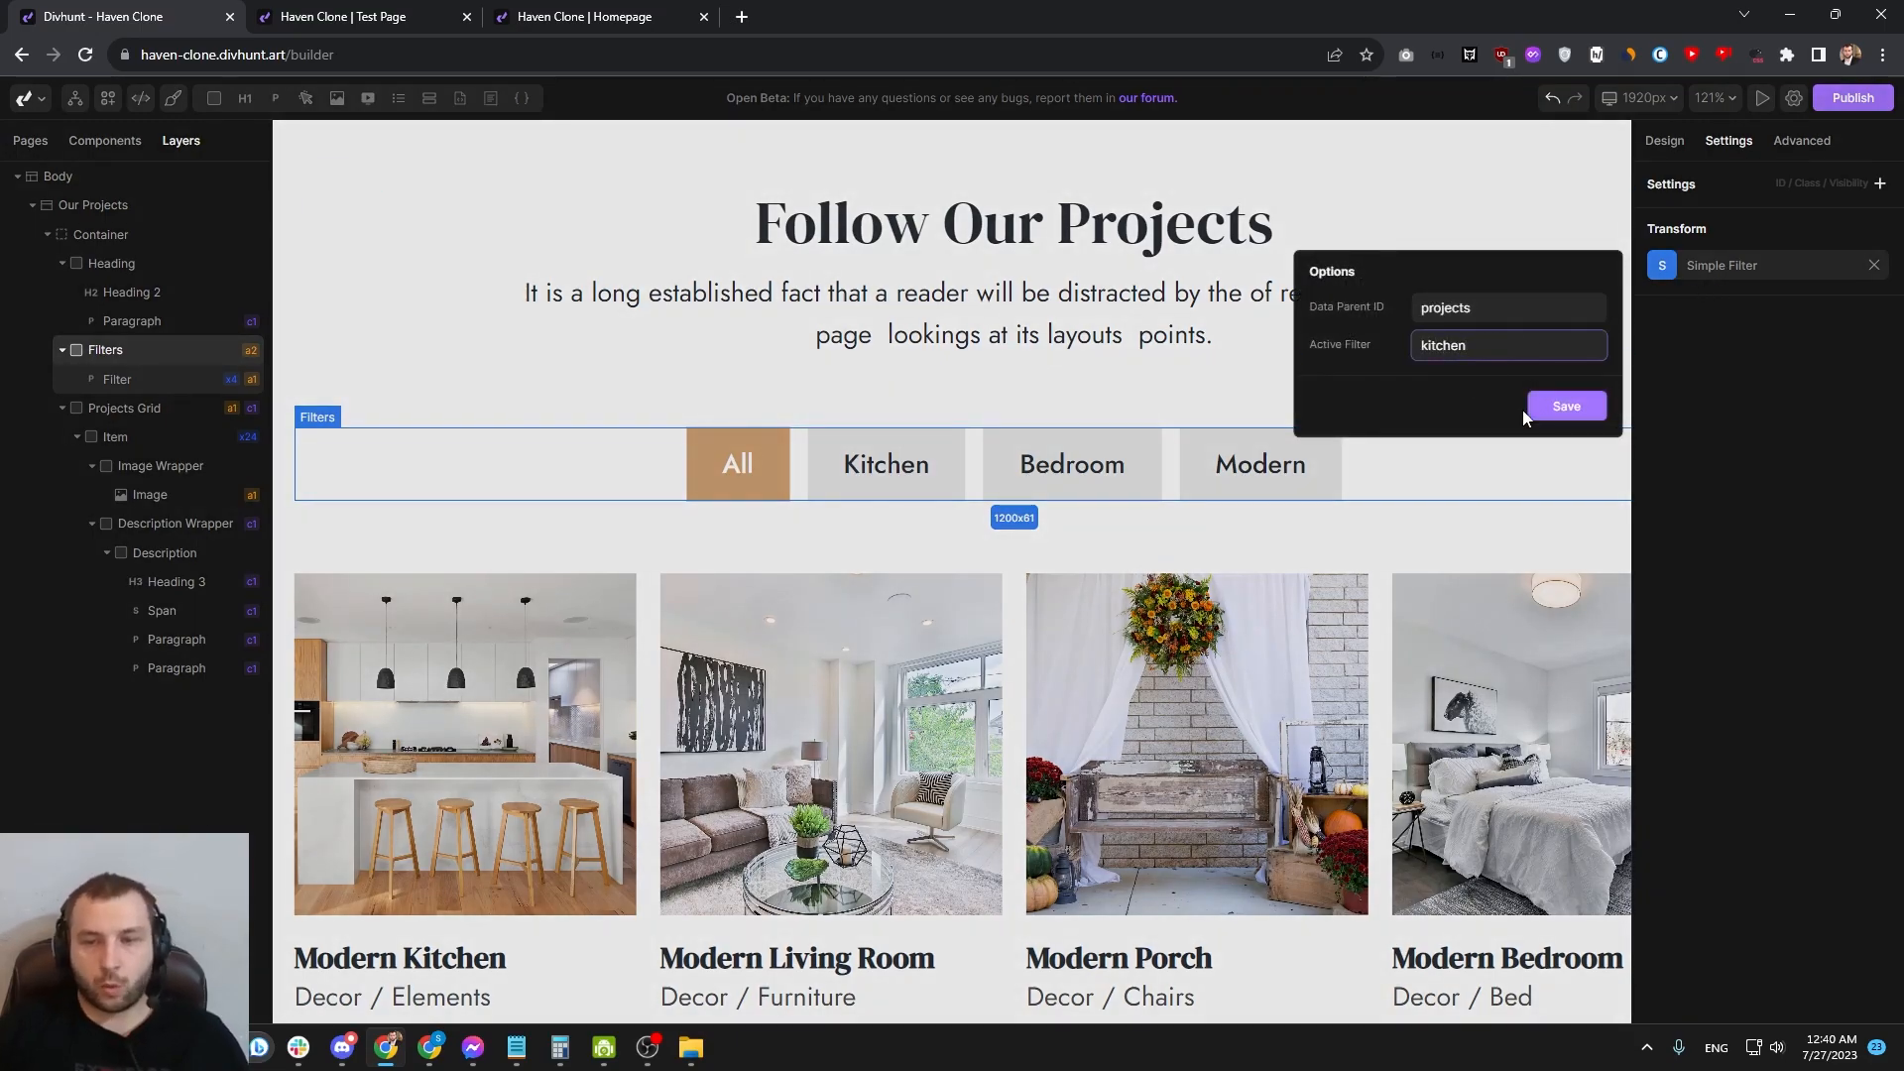
click(595, 17)
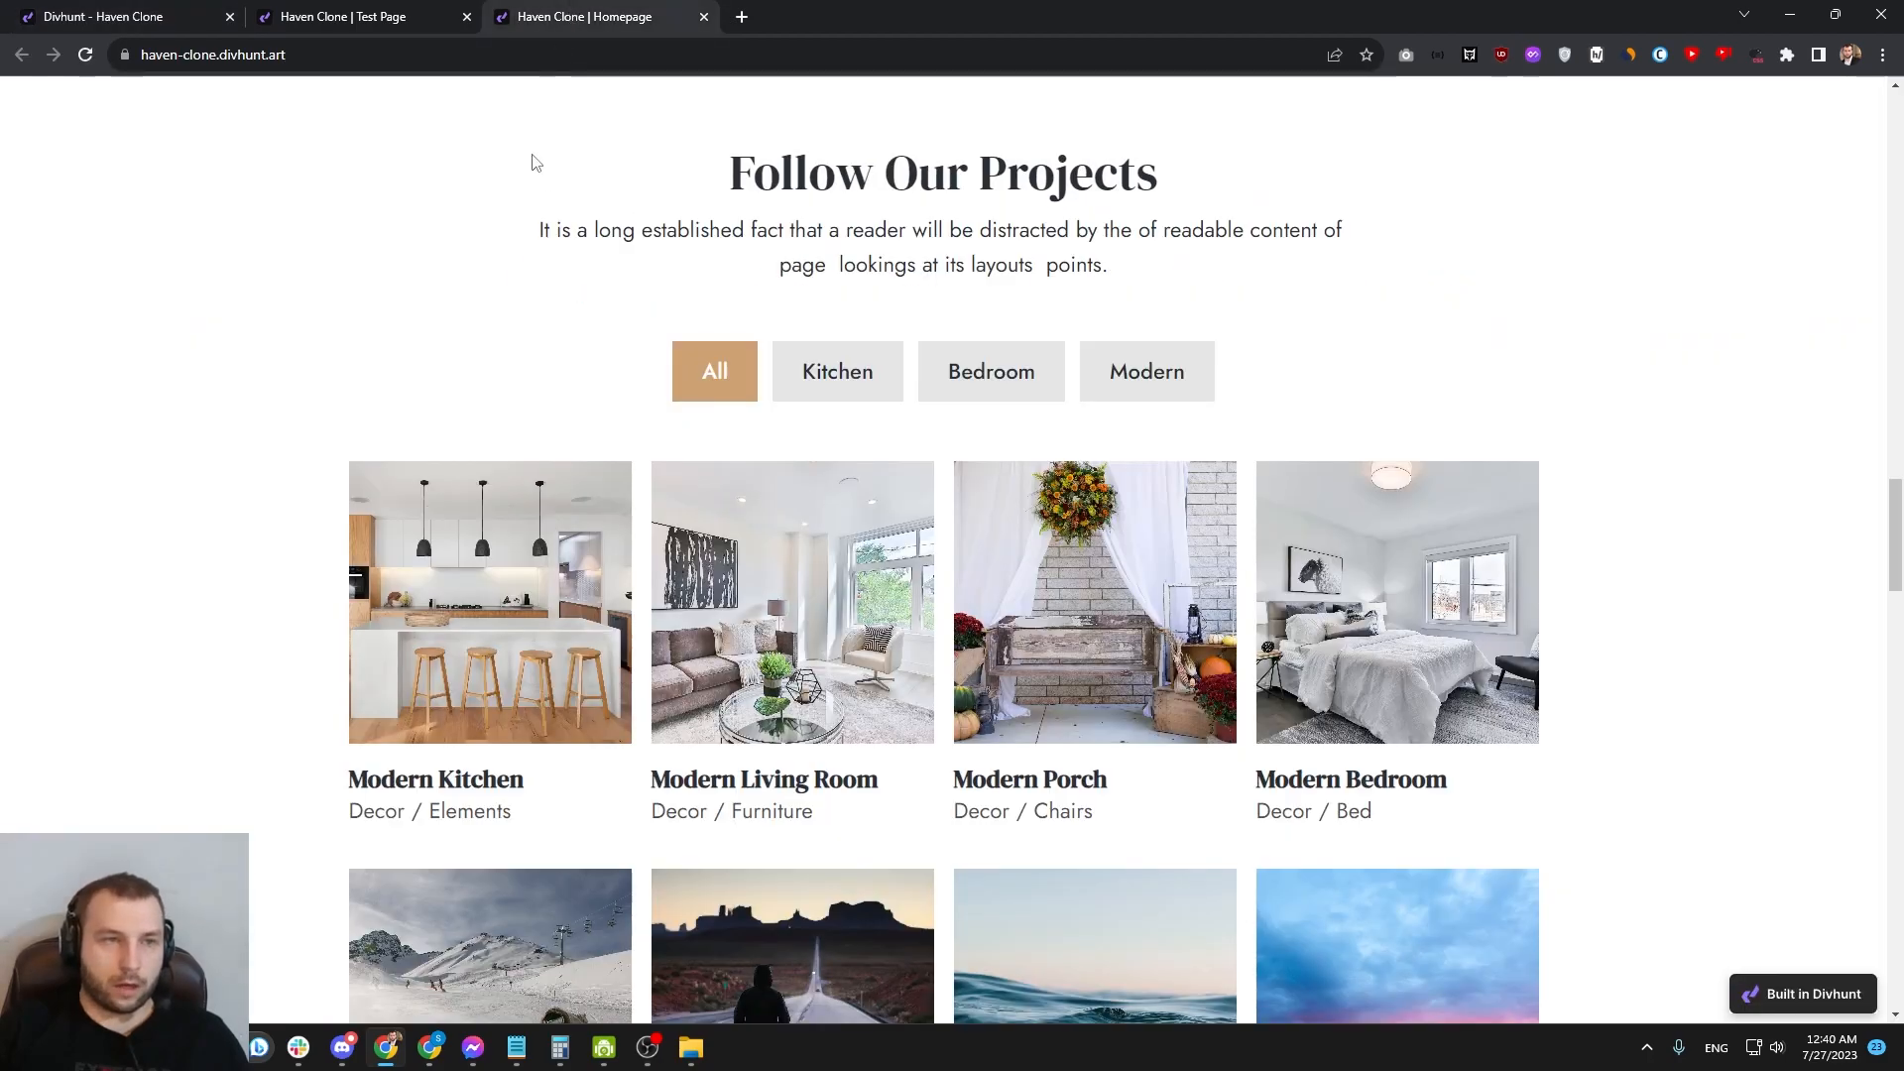
mouse_move(423, 12)
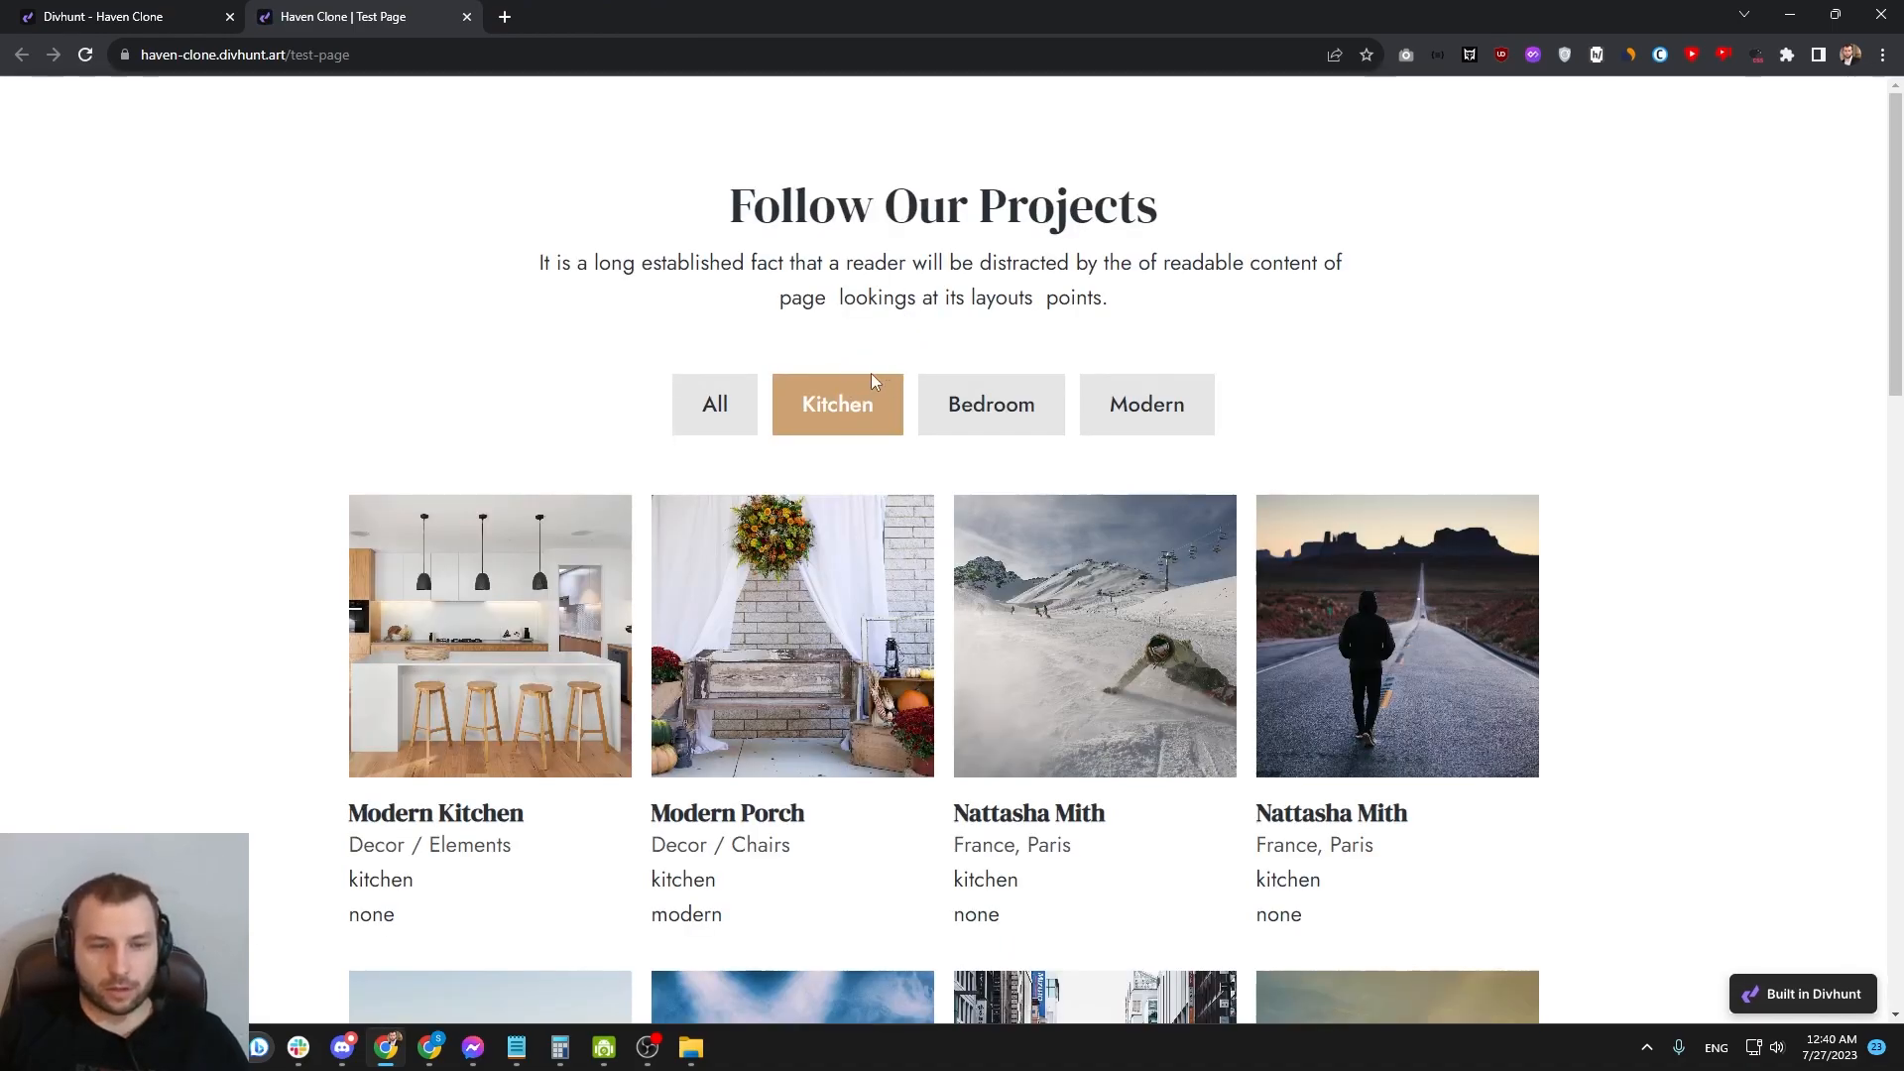
Step: Test the All and Kitchen filters on the live page, then return to the builder
click(714, 405)
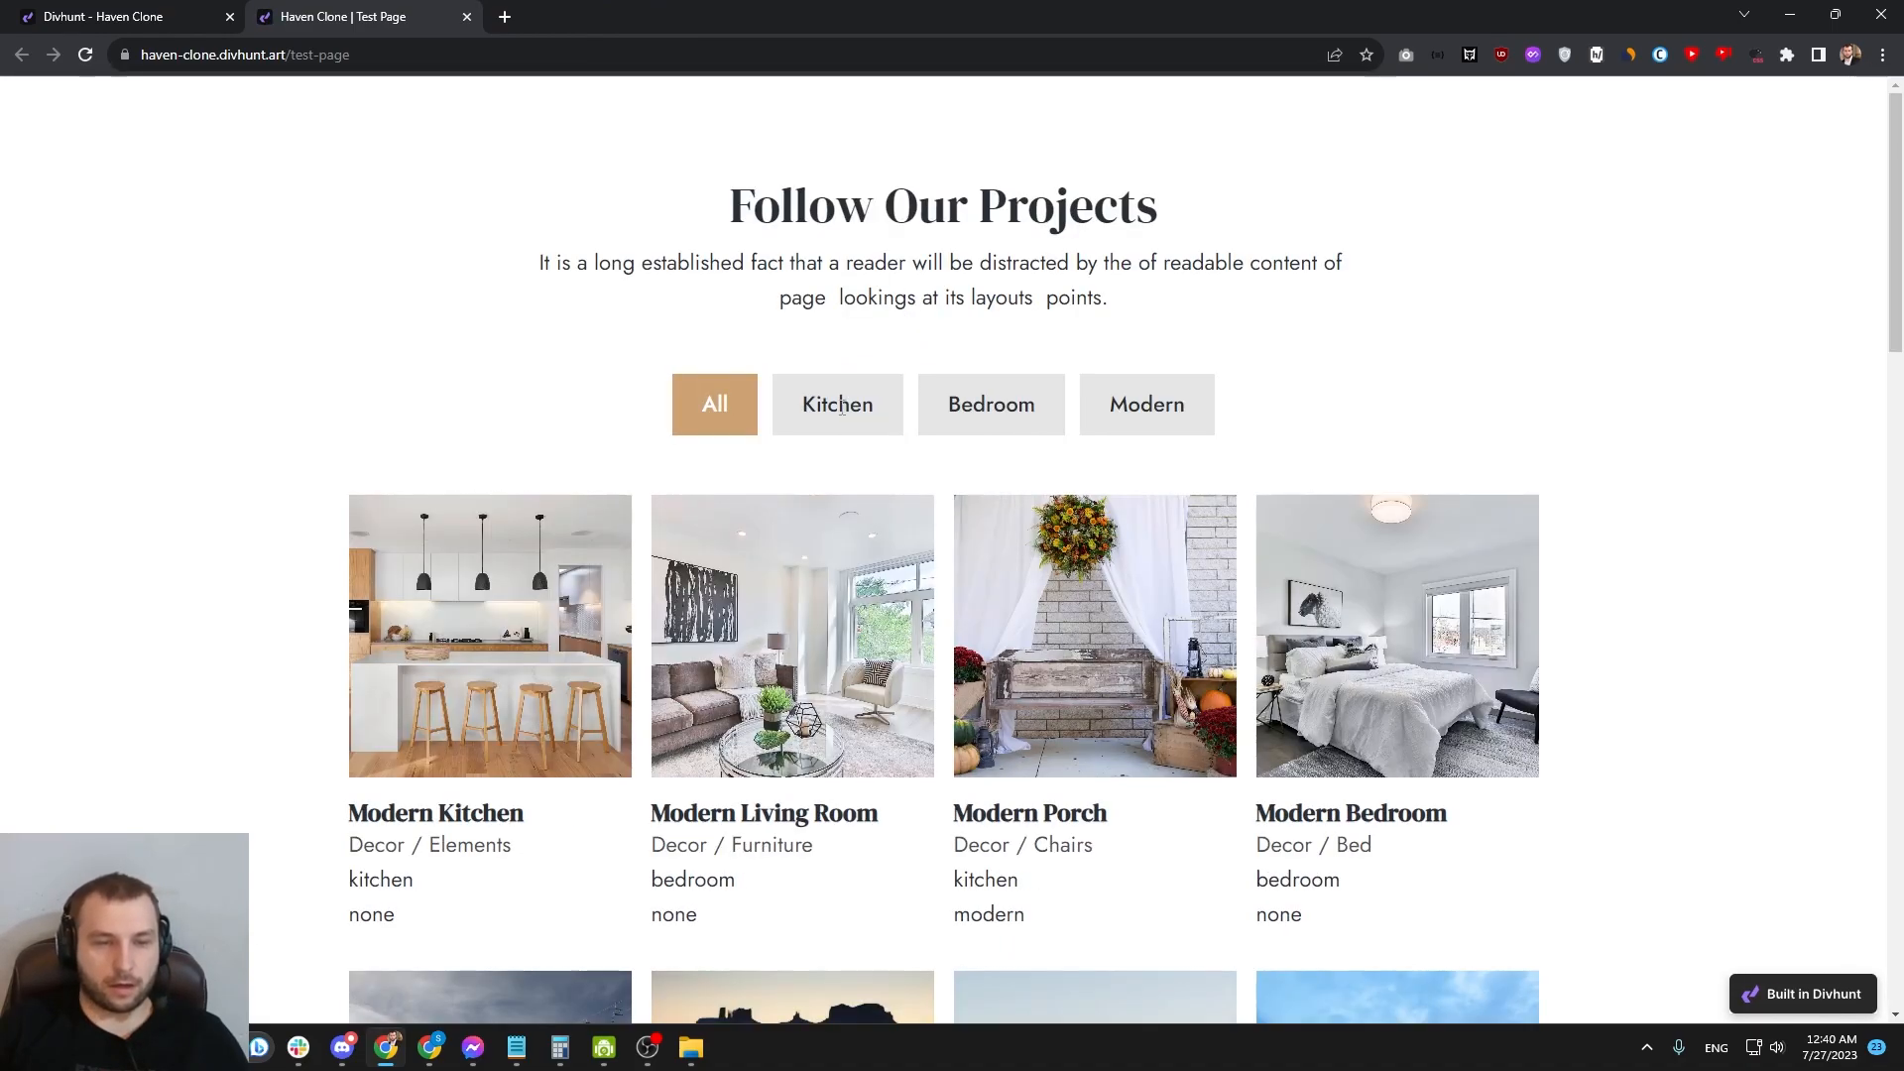
click(991, 404)
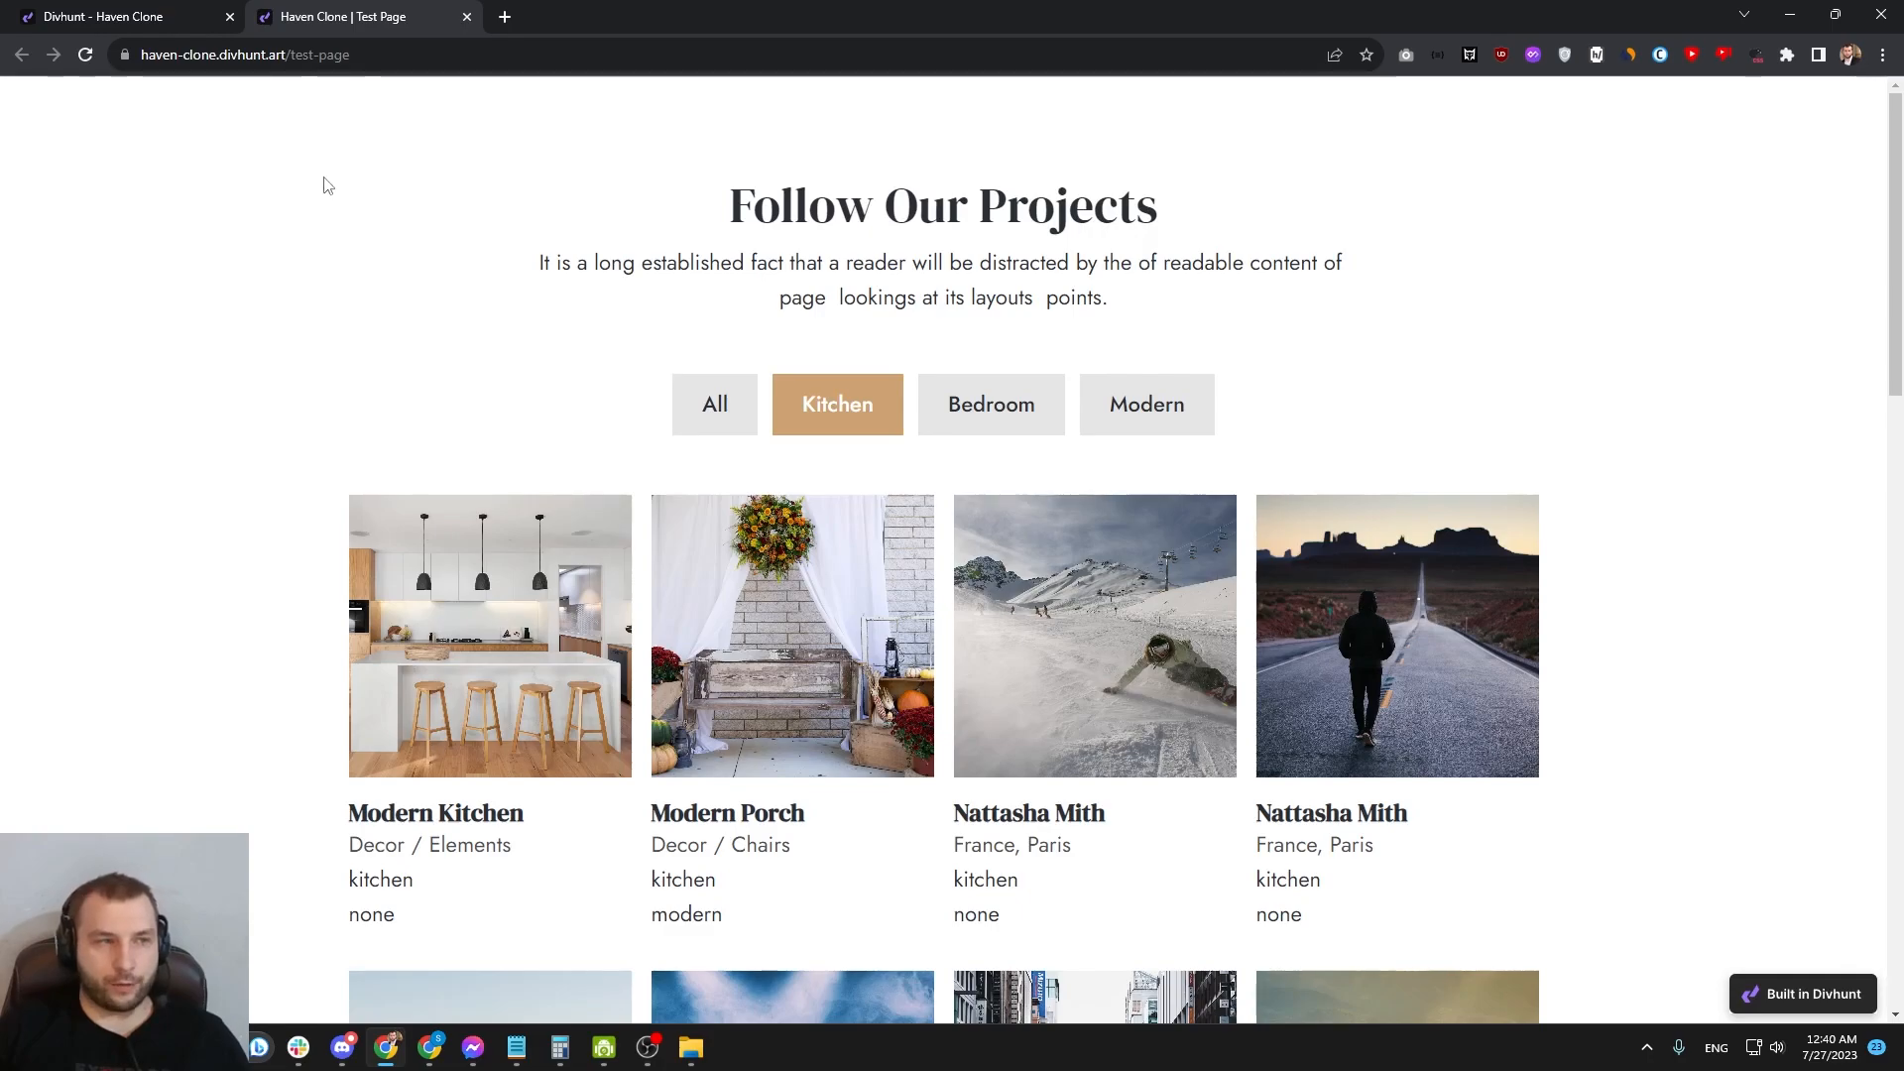
click(115, 16)
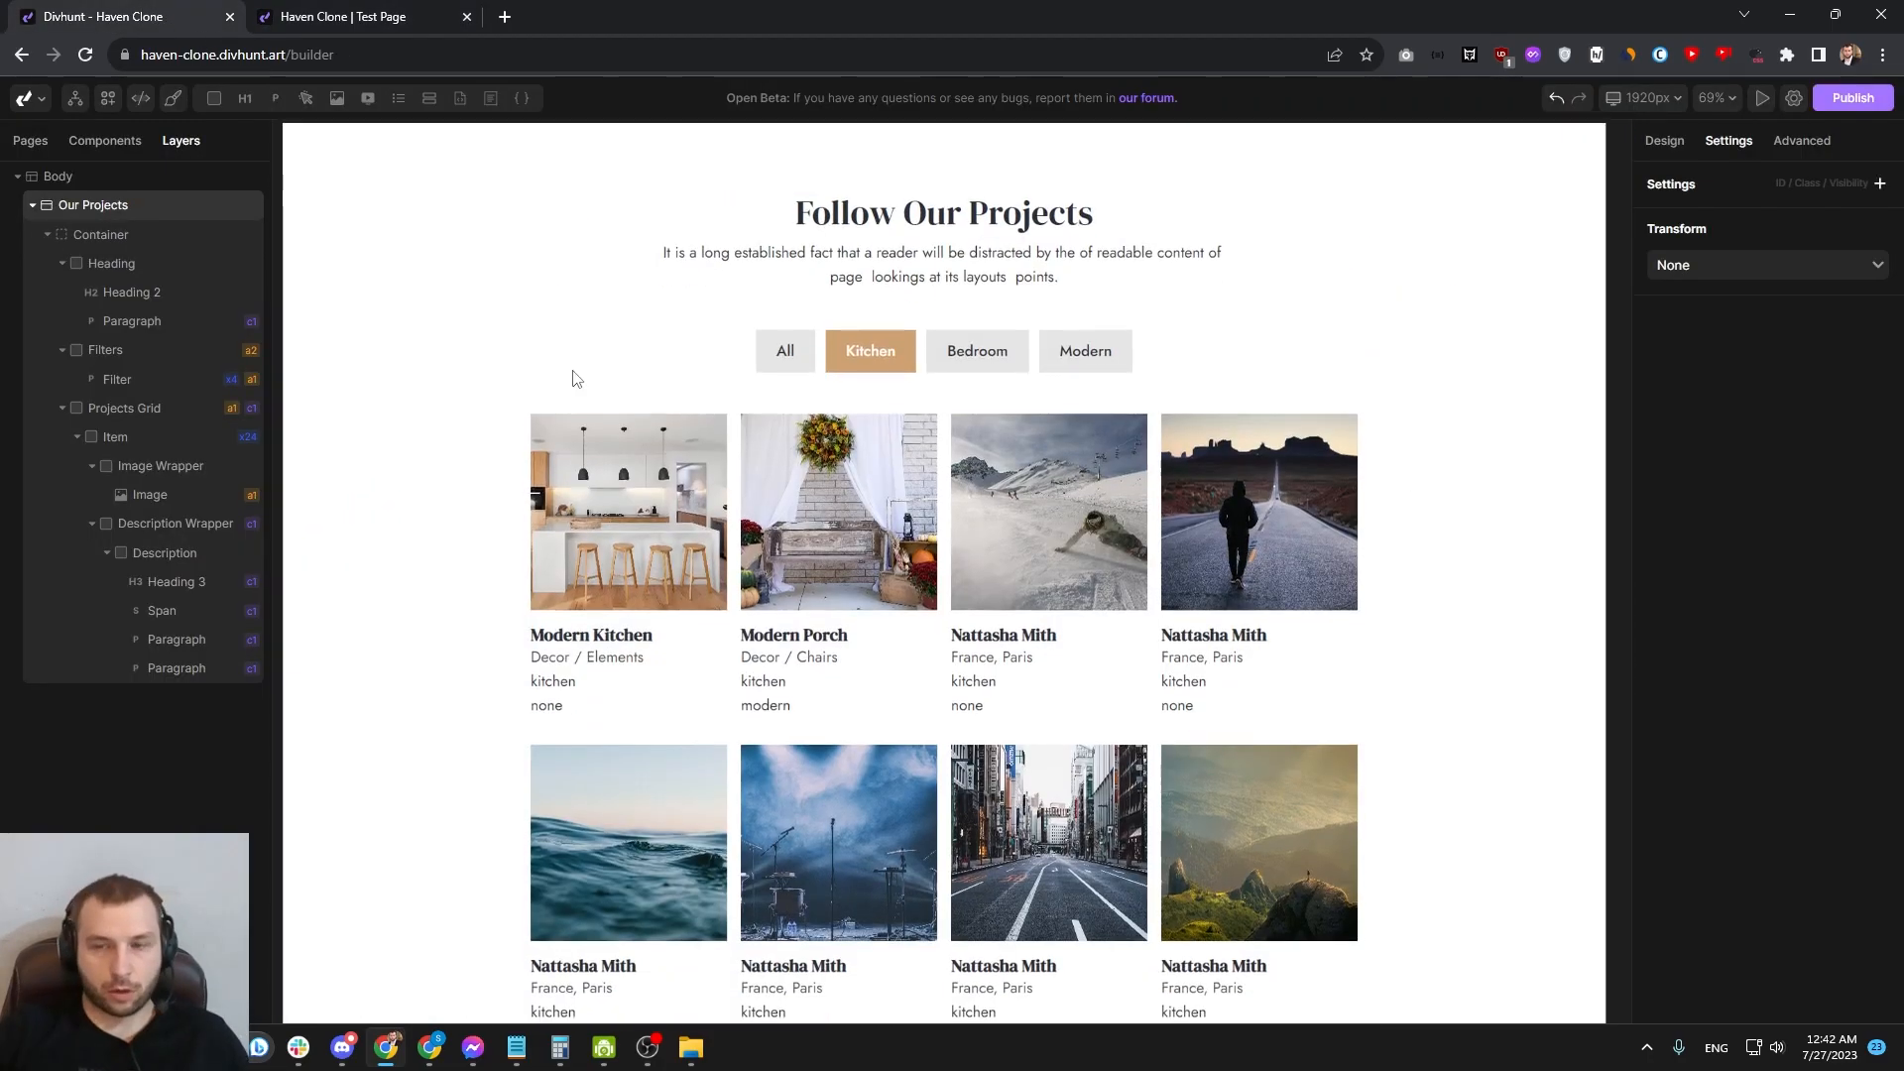
scroll(down, 3)
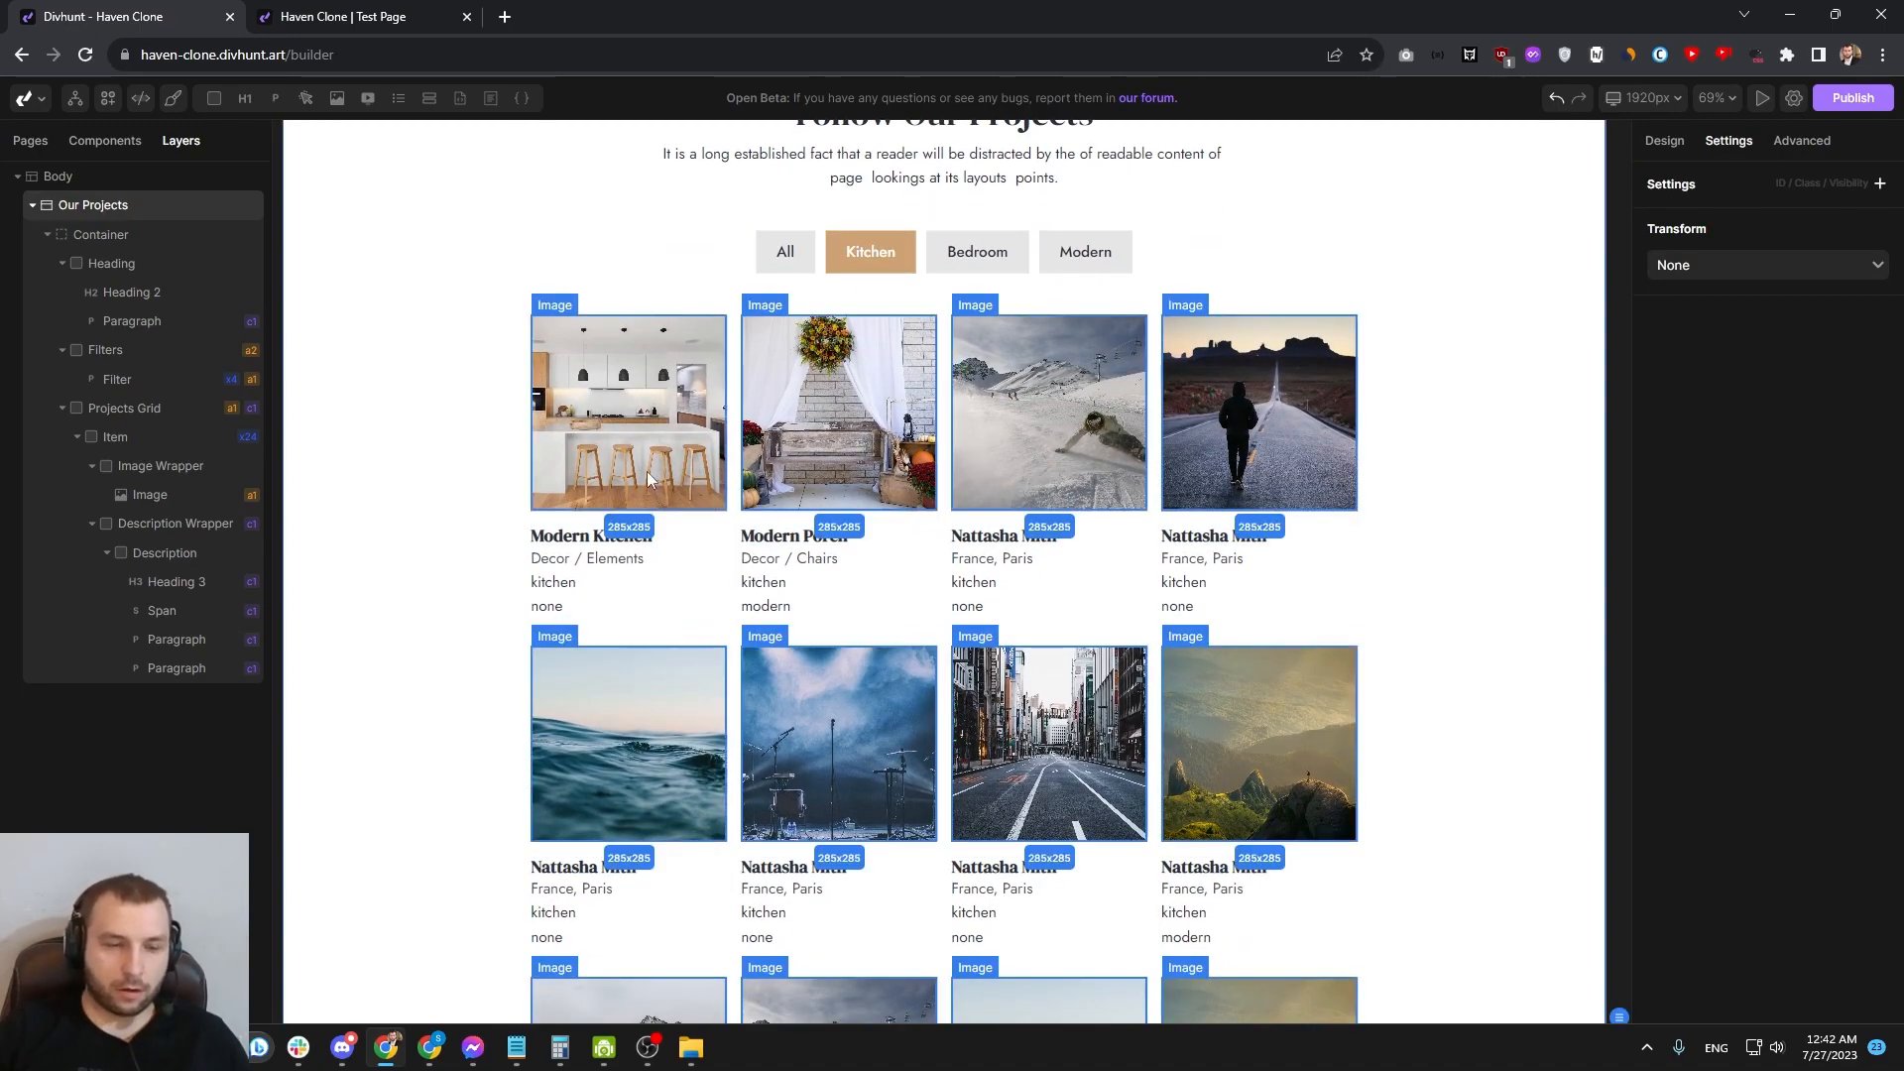
click(1712, 98)
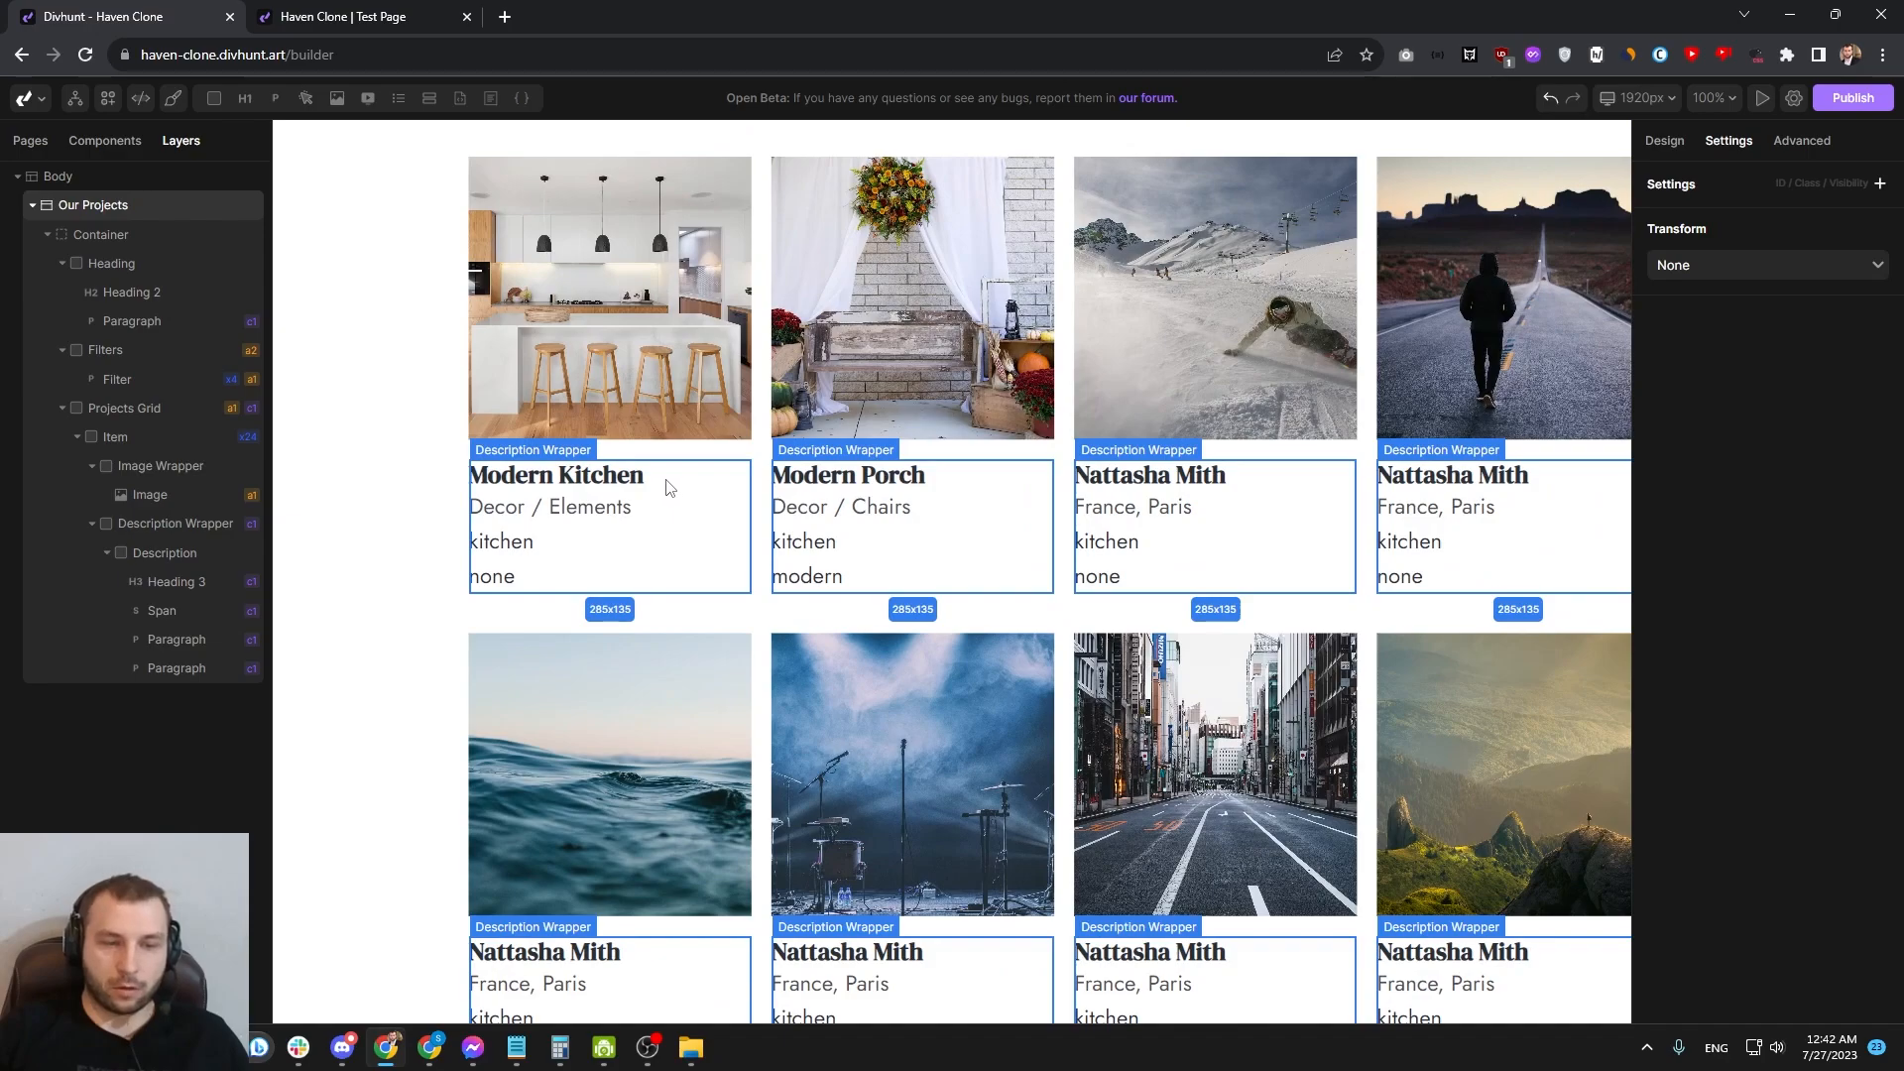